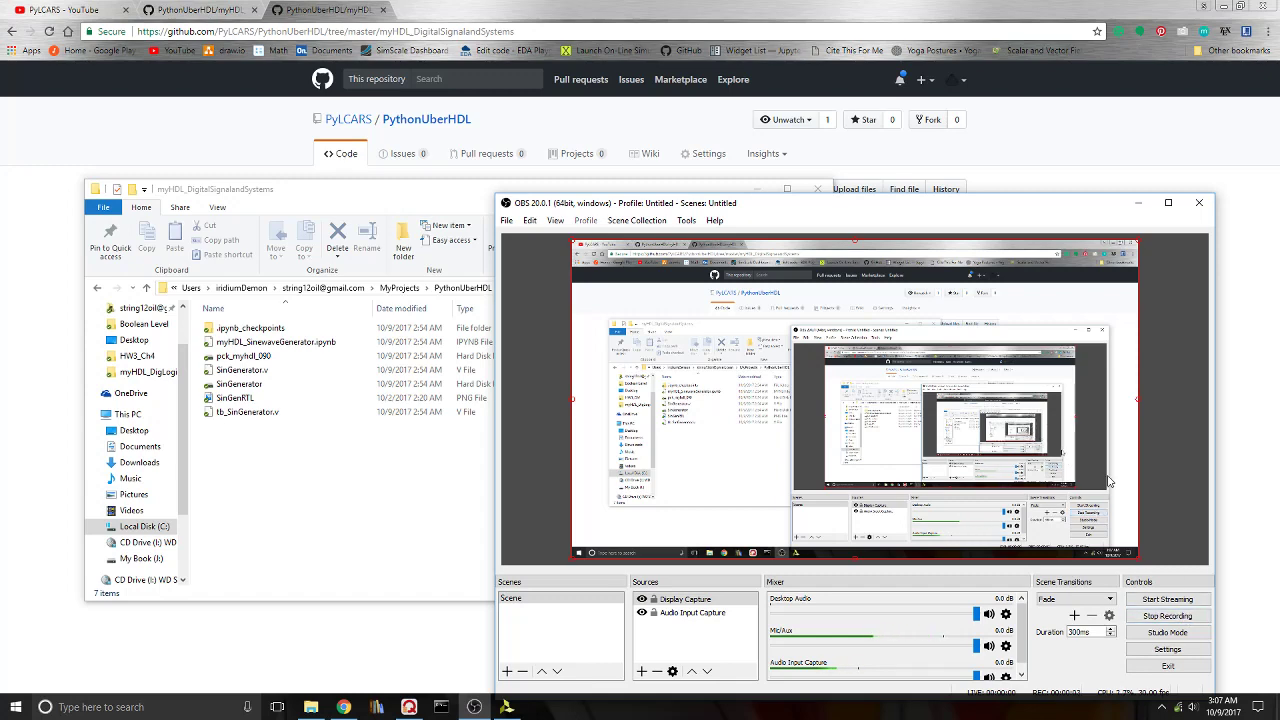
{"action": "mouse_move", "coordinate": [872, 318]}
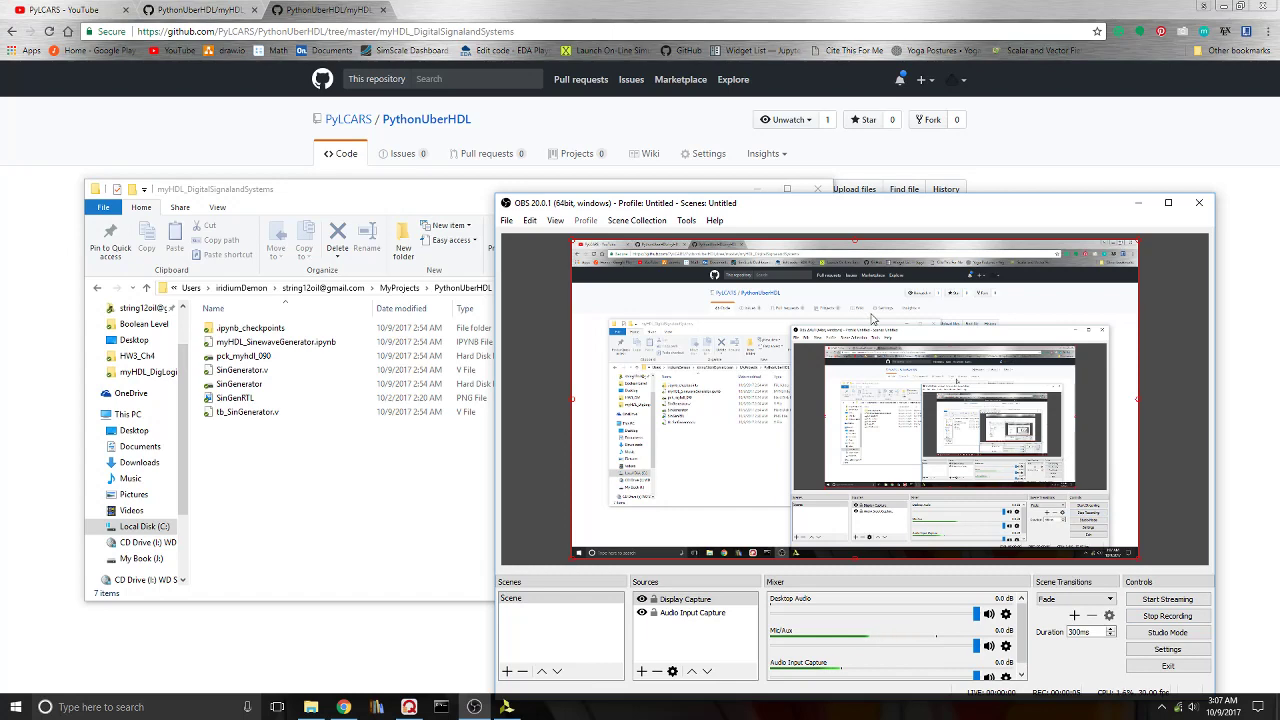
{"action": "mouse_move", "coordinate": [792, 278]}
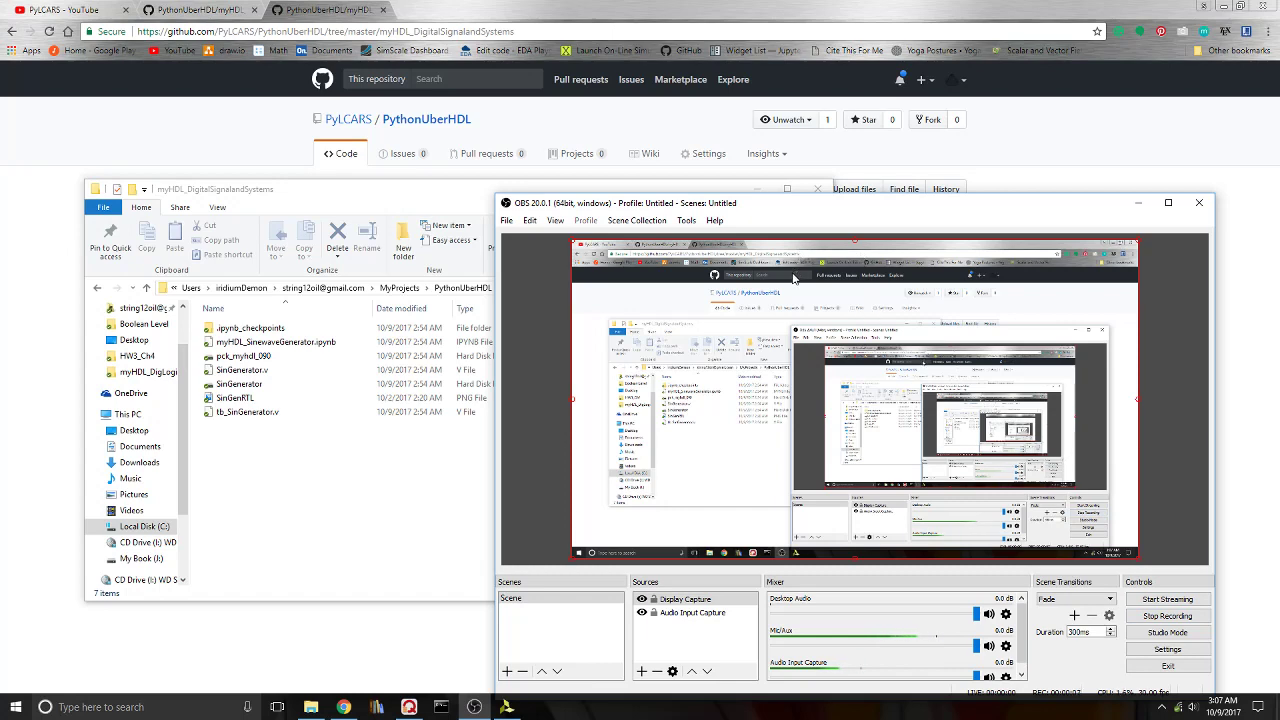
{"action": "mouse_move", "coordinate": [848, 210]}
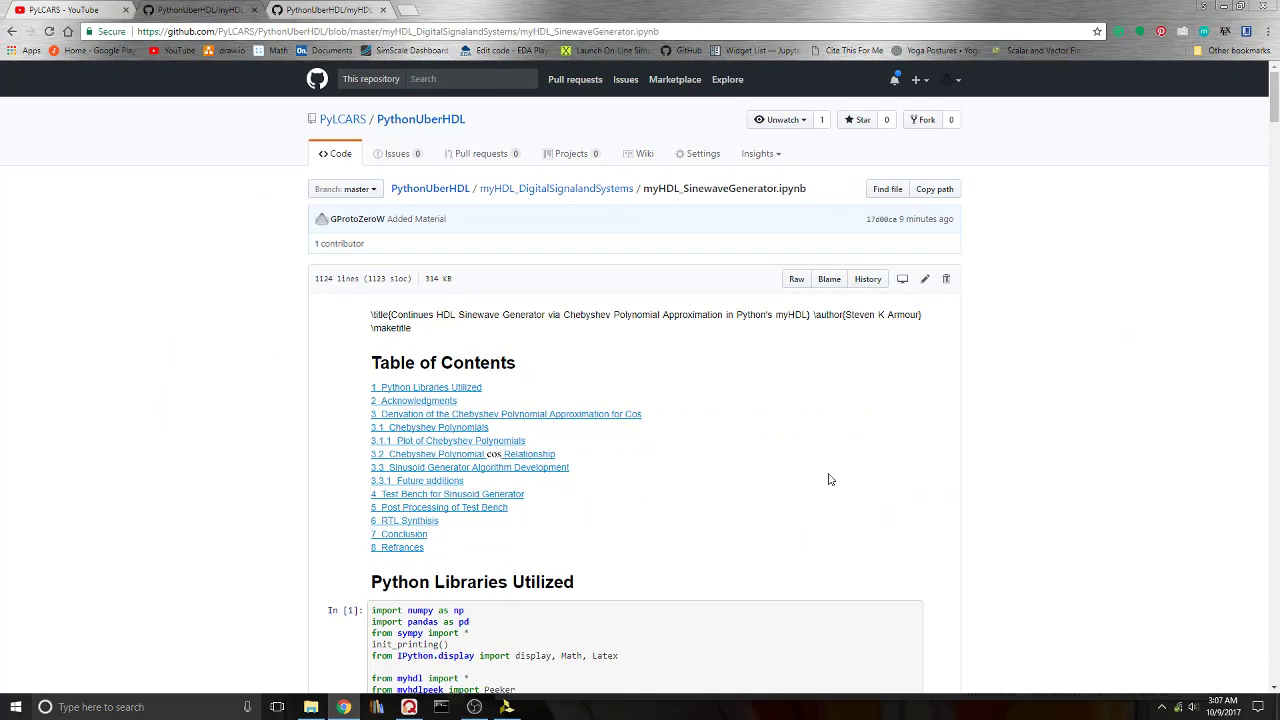
{"action": "mouse_move", "coordinate": [330, 132]}
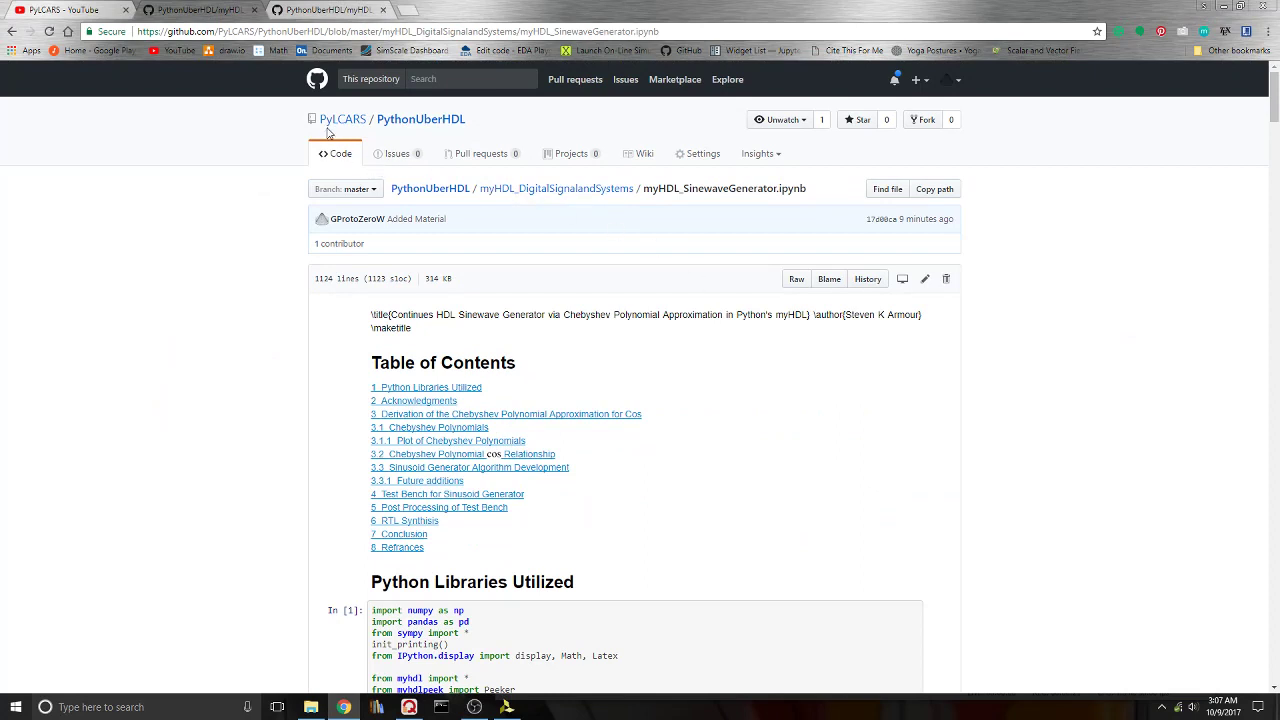
{"action": "mouse_move", "coordinate": [452, 134]}
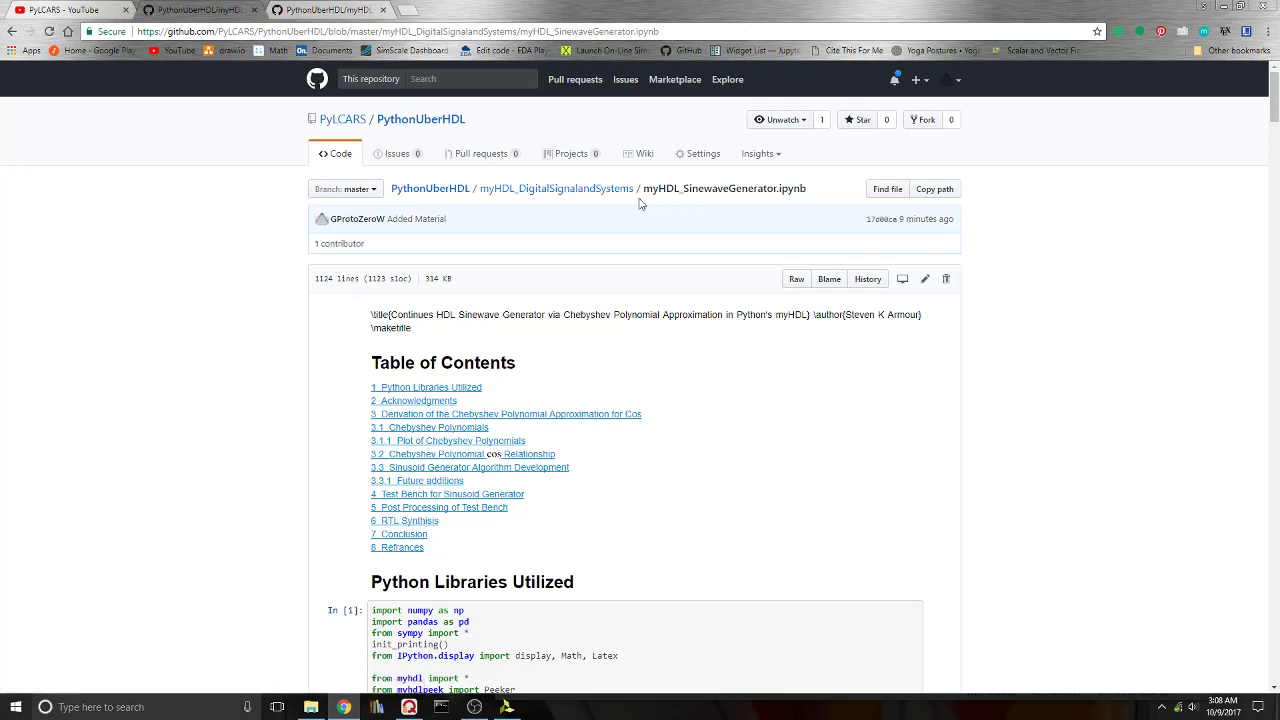
{"action": "mouse_move", "coordinate": [620, 200]}
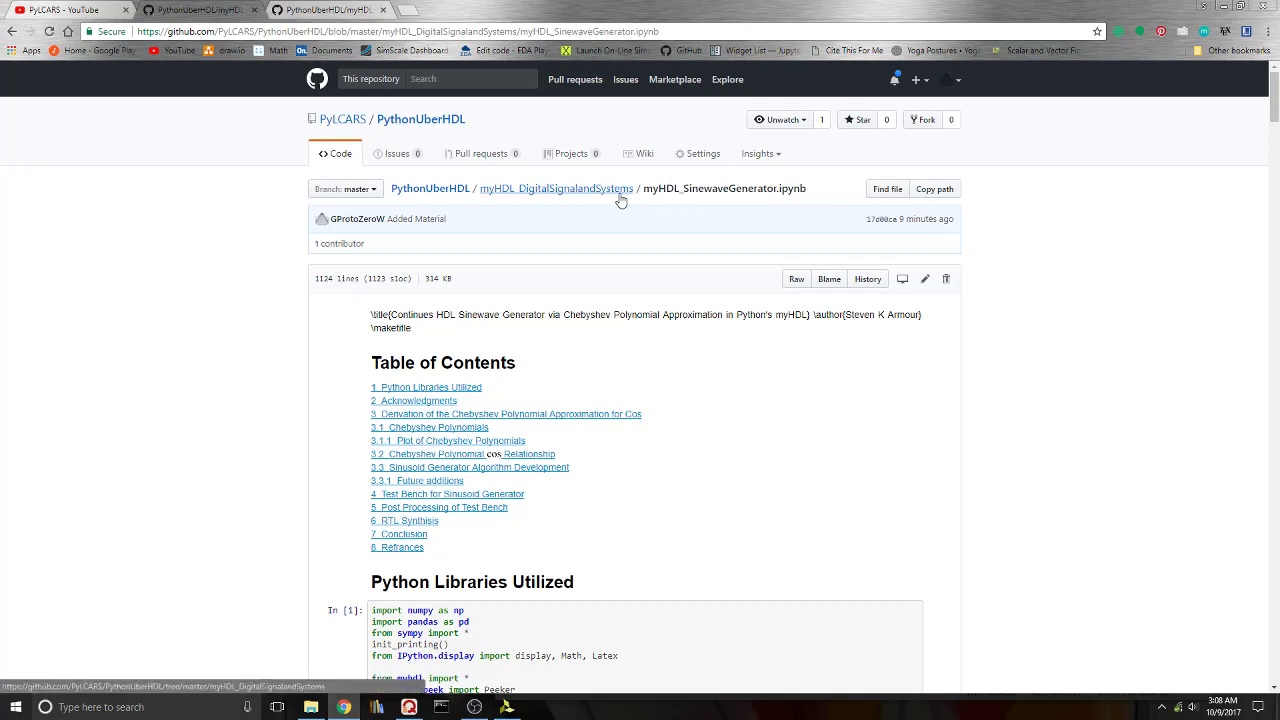
{"action": "mouse_move", "coordinate": [948, 454]}
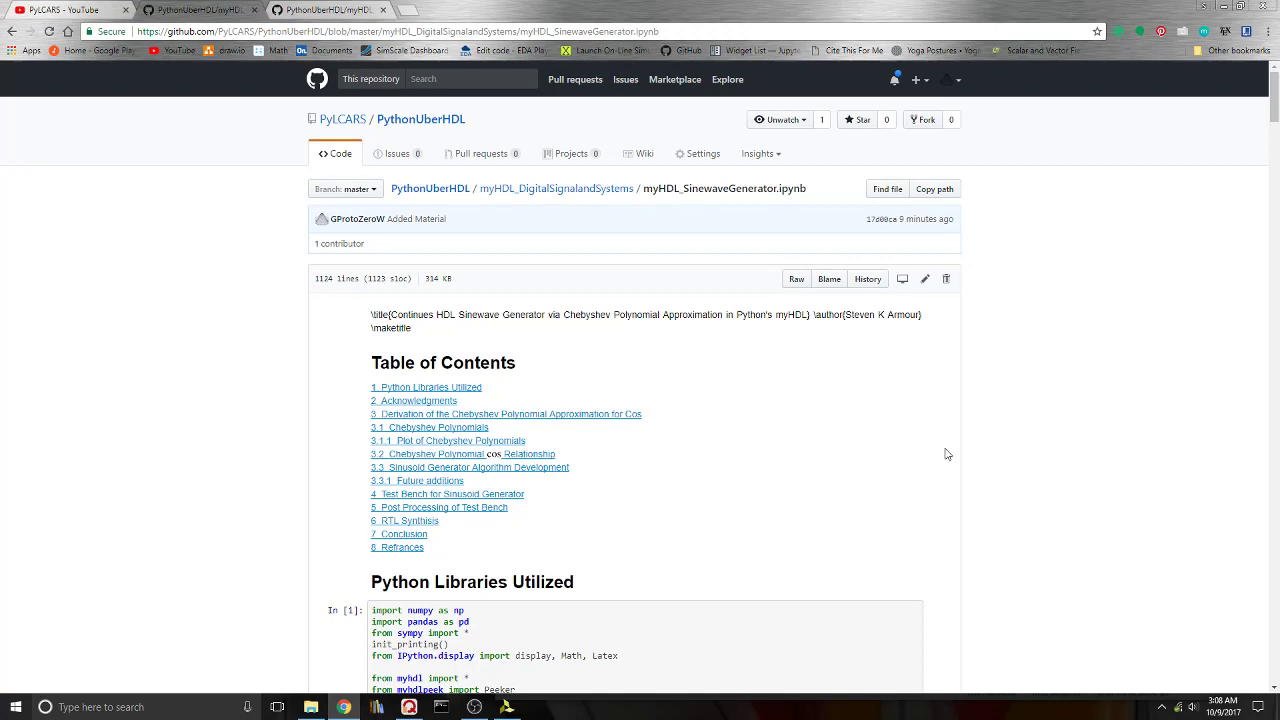
{"action": "mouse_move", "coordinate": [840, 468]}
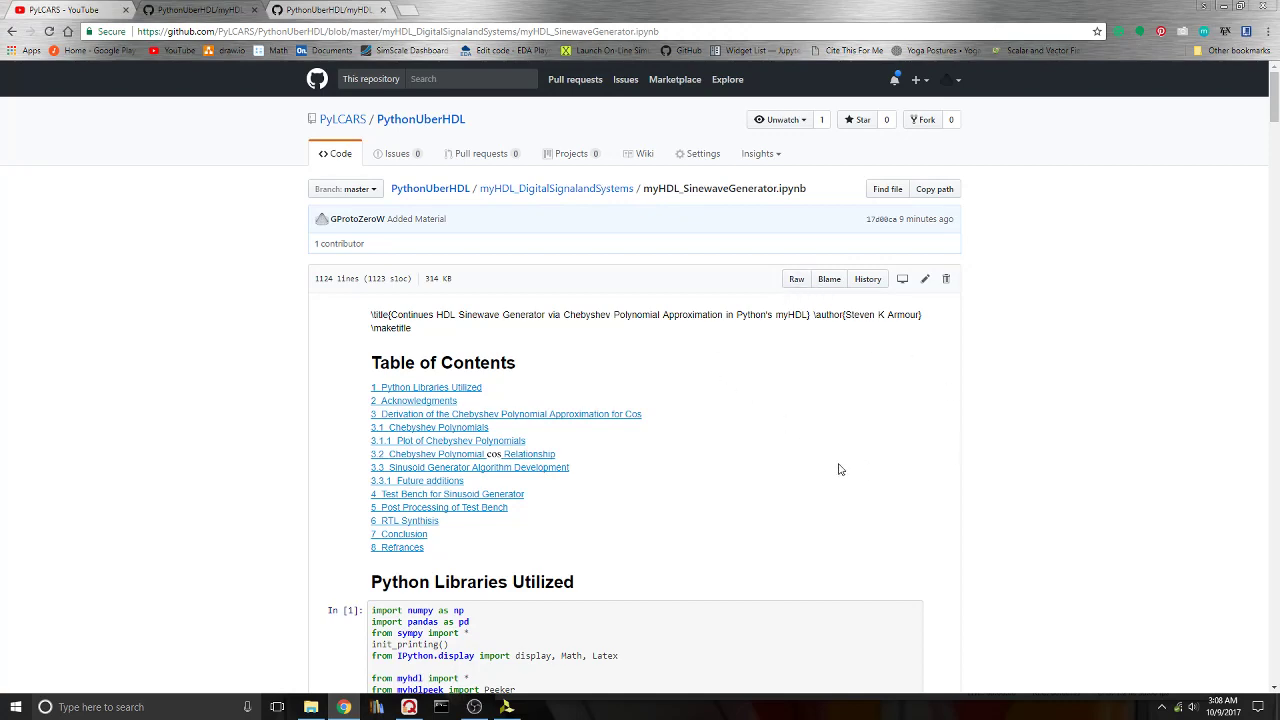
Step: Scroll the notebook to its acknowledgments and Chebyshev polynomial derivation
{"action": "scroll", "scroll_direction": "down", "scroll_amount": 3}
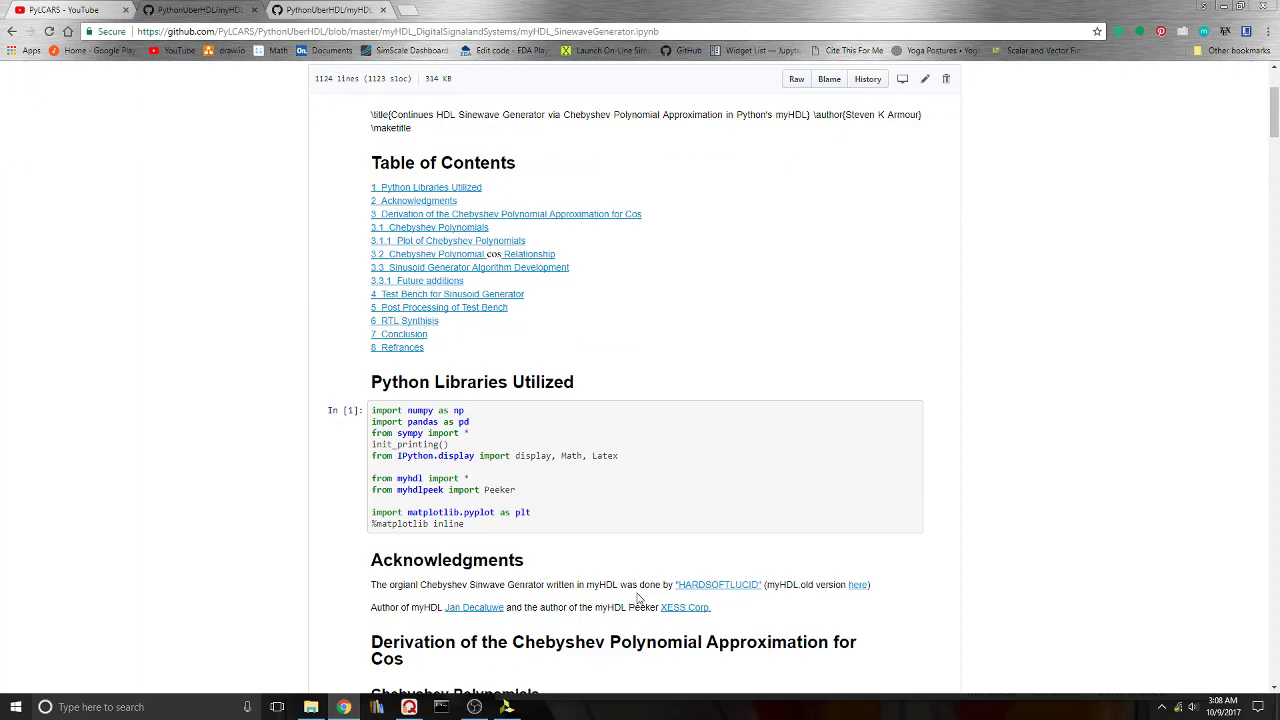
{"action": "mouse_move", "coordinate": [876, 576]}
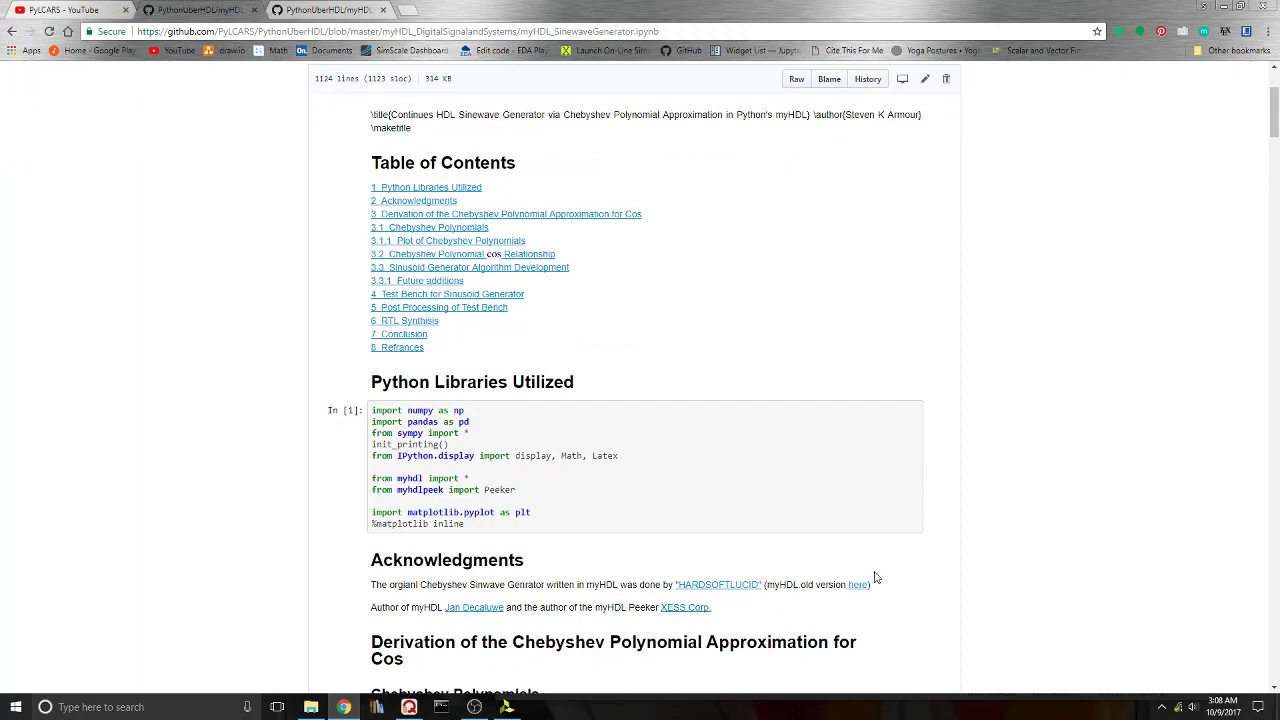
{"action": "mouse_move", "coordinate": [836, 240]}
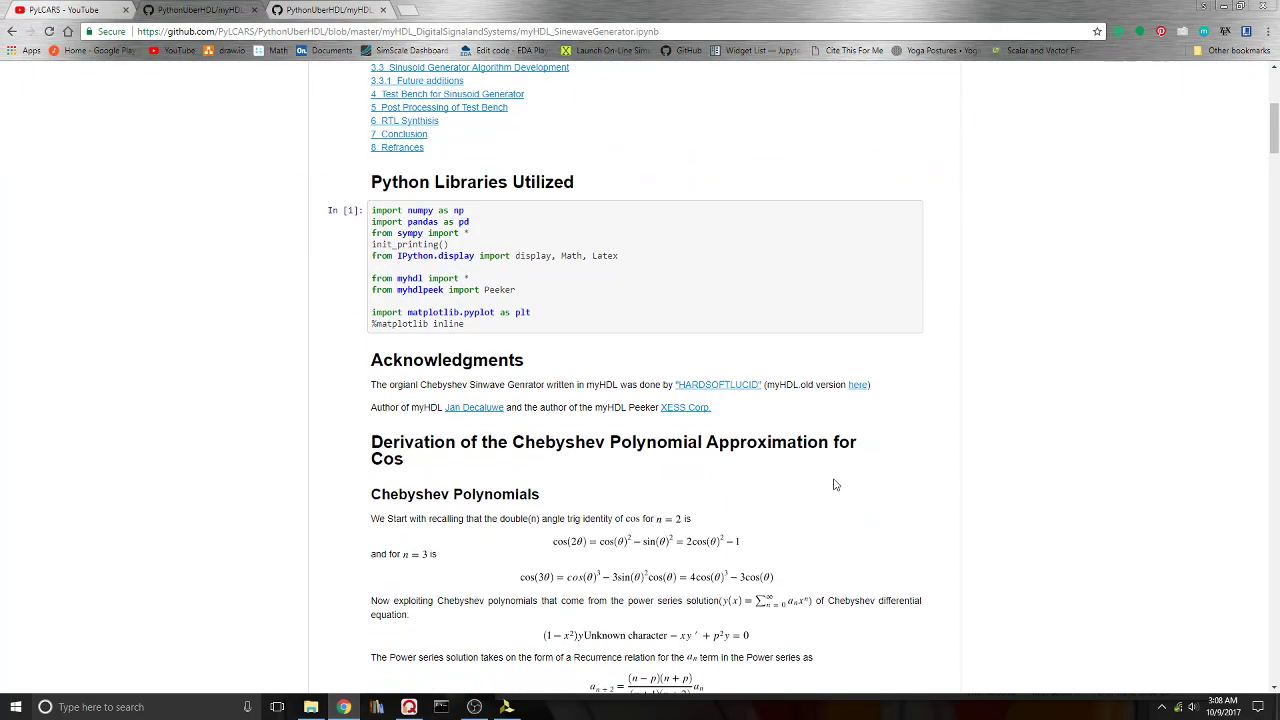
Step: Scroll past the Chebyshev plots to the SinGenerator MyHDL code cell
{"action": "scroll", "scroll_direction": "down", "scroll_amount": 3}
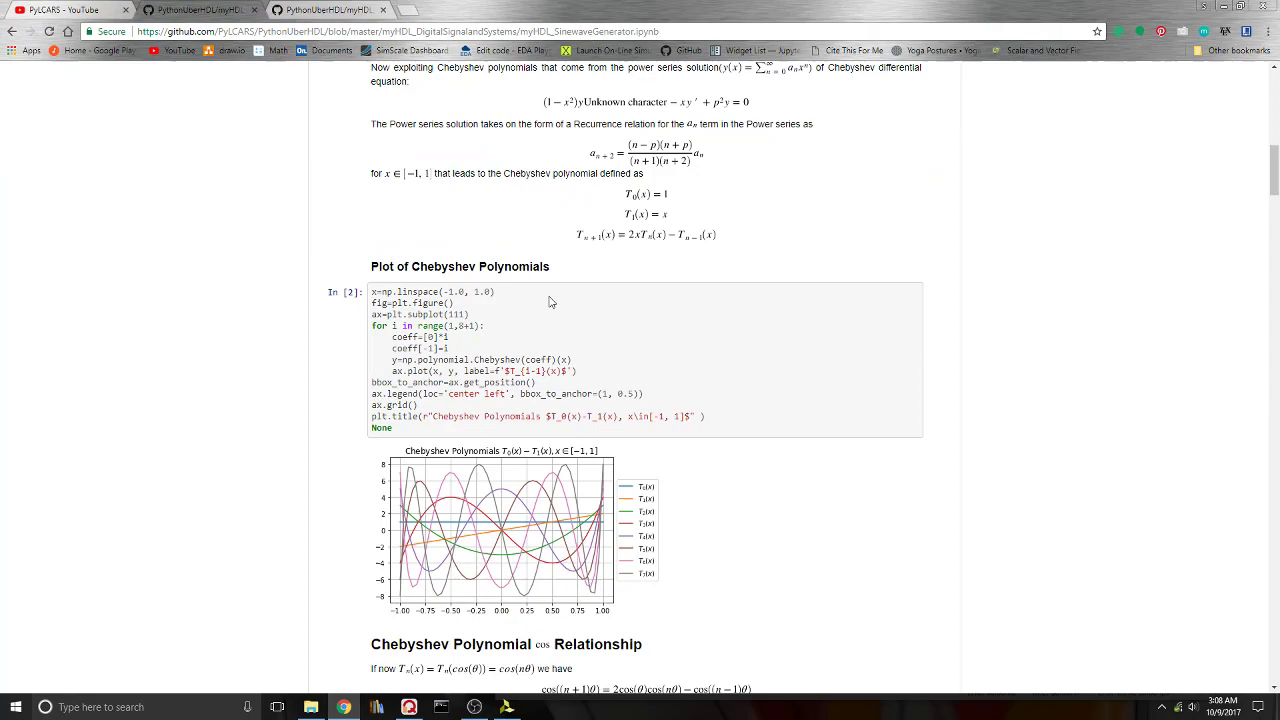
{"action": "scroll", "scroll_direction": "down", "scroll_amount": 3}
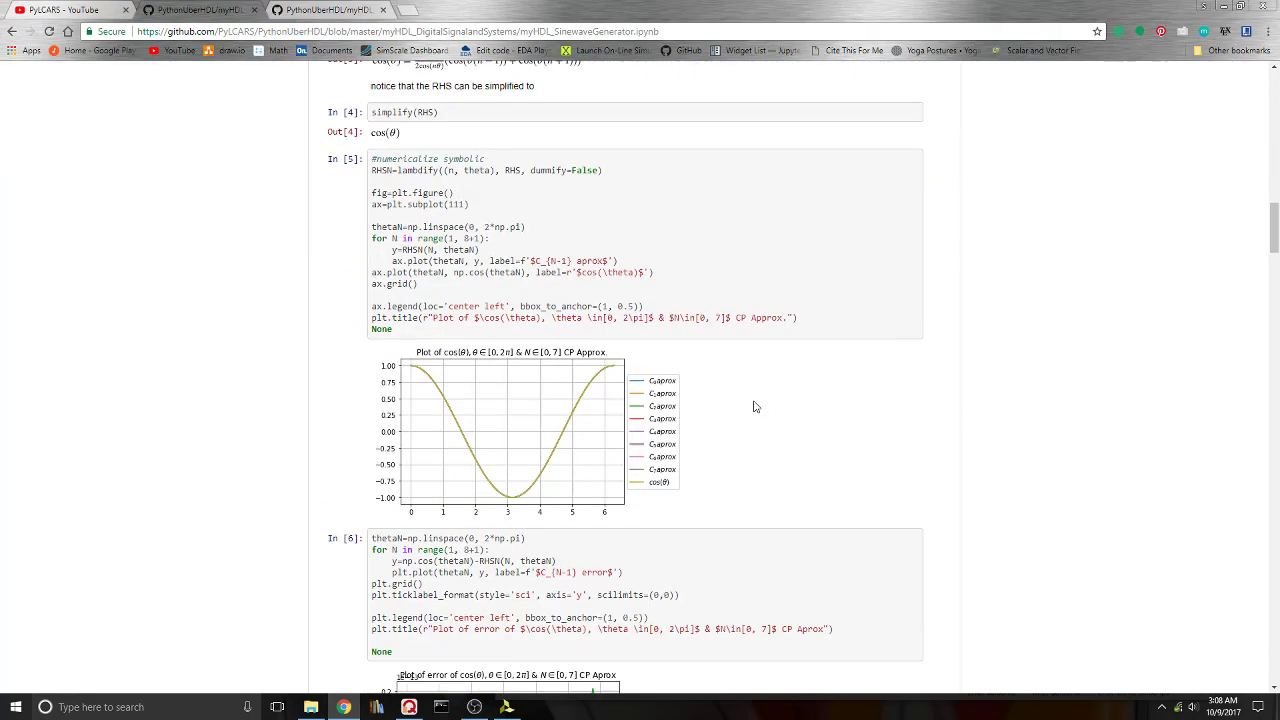
{"action": "scroll", "scroll_direction": "down", "scroll_amount": 3}
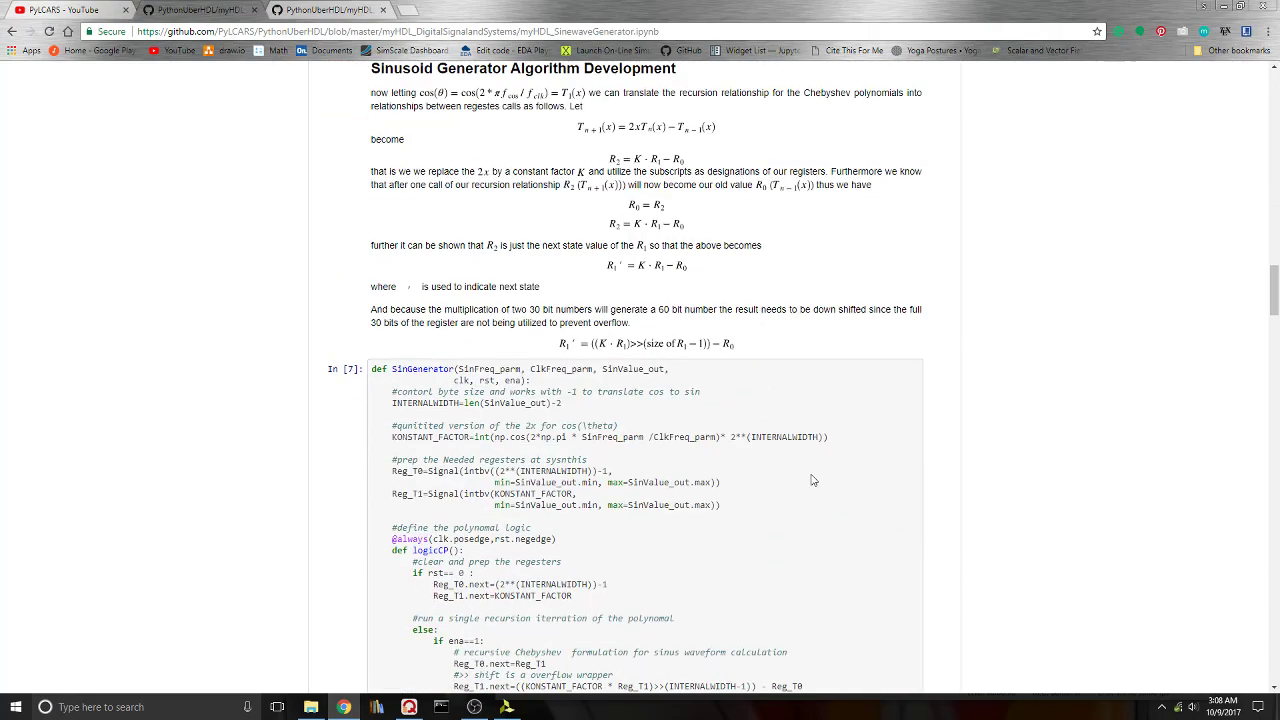
{"action": "scroll", "scroll_direction": "down", "scroll_amount": 3}
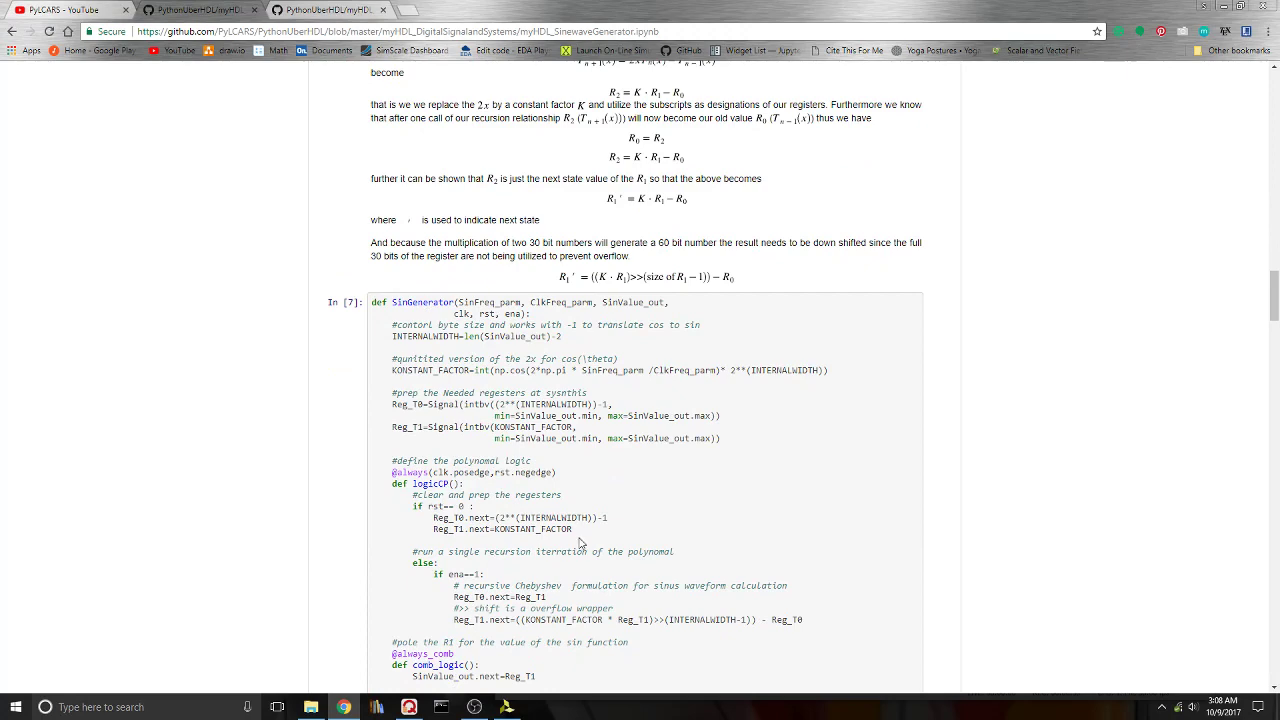
{"action": "scroll", "scroll_direction": "down", "scroll_amount": 3}
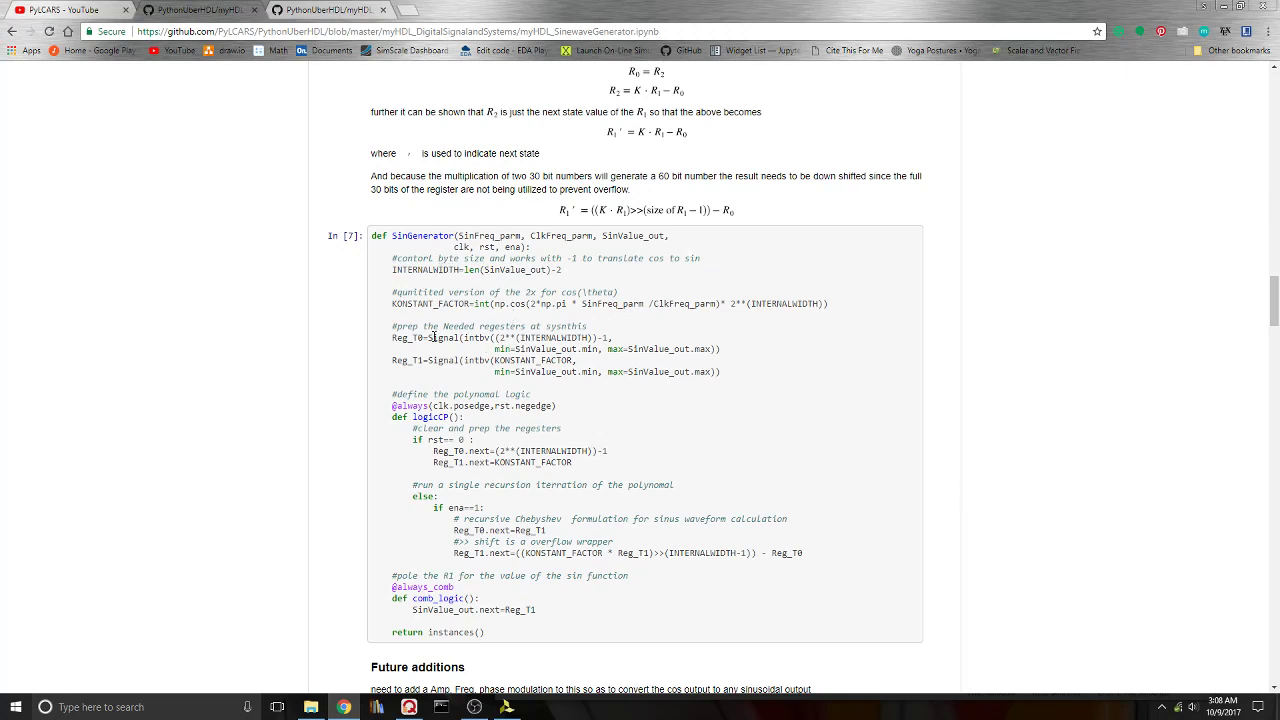
{"action": "mouse_move", "coordinate": [504, 294]}
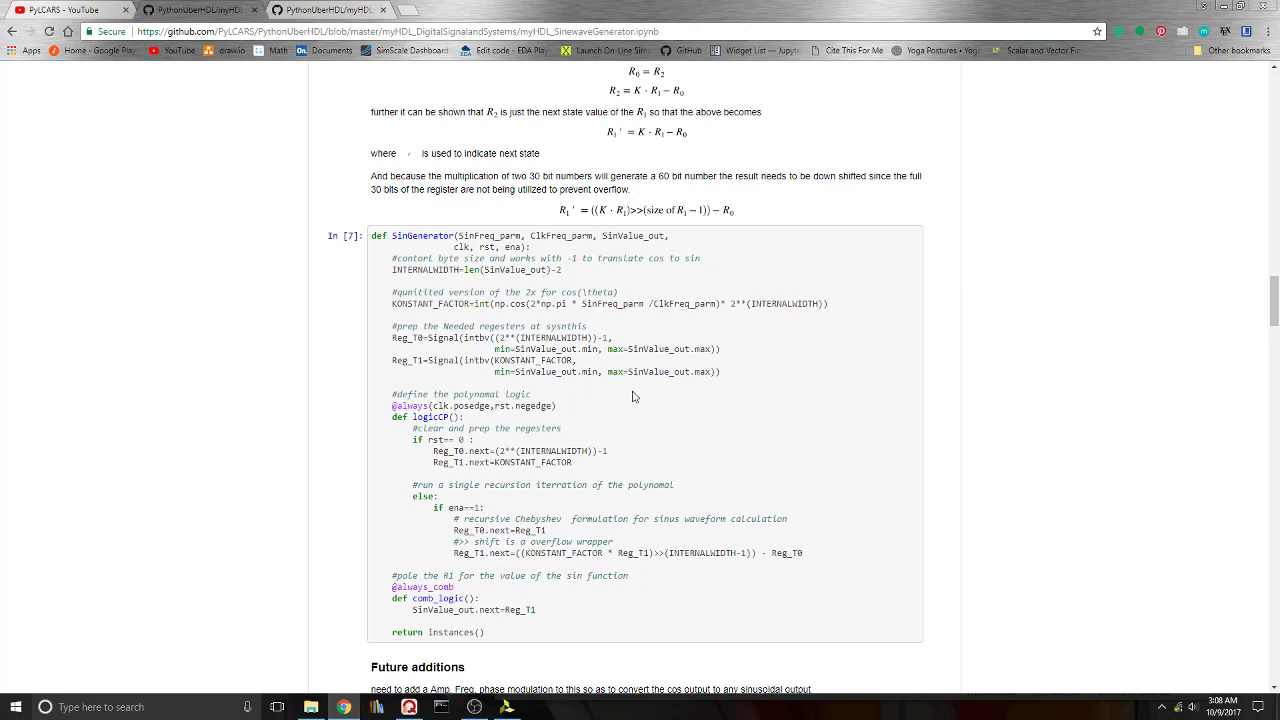
{"action": "mouse_move", "coordinate": [452, 272]}
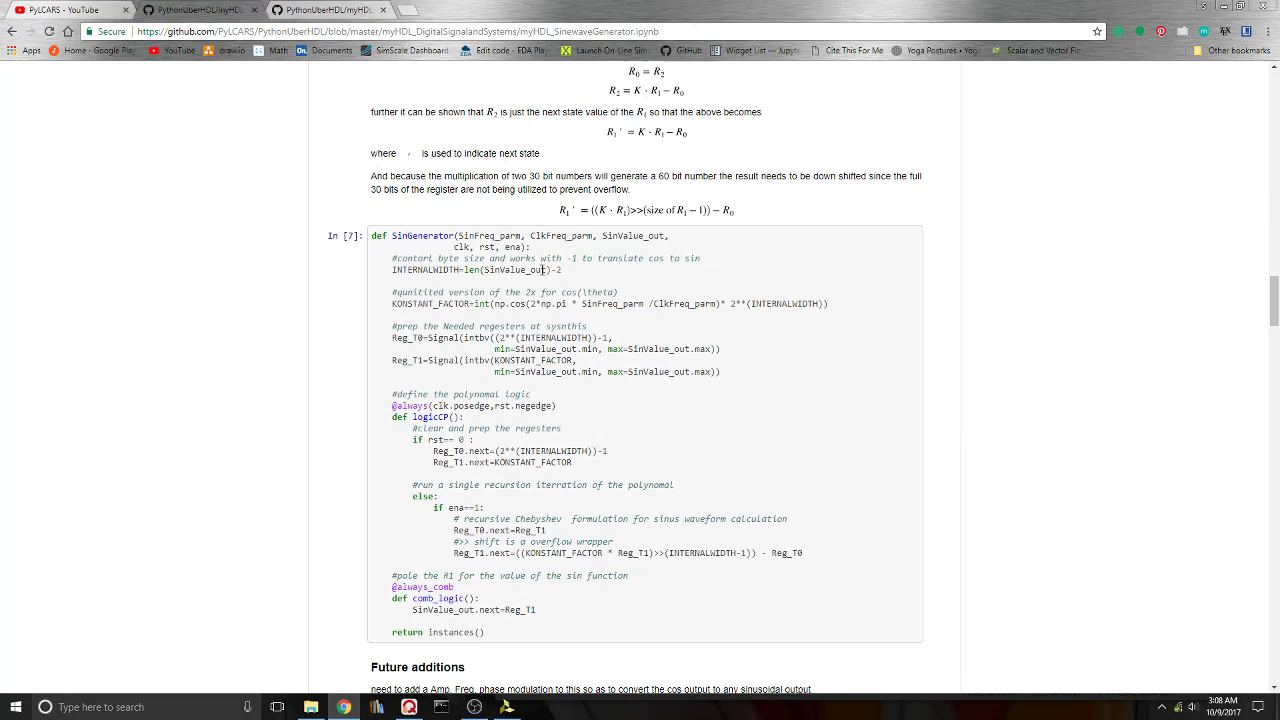
{"action": "mouse_move", "coordinate": [572, 324]}
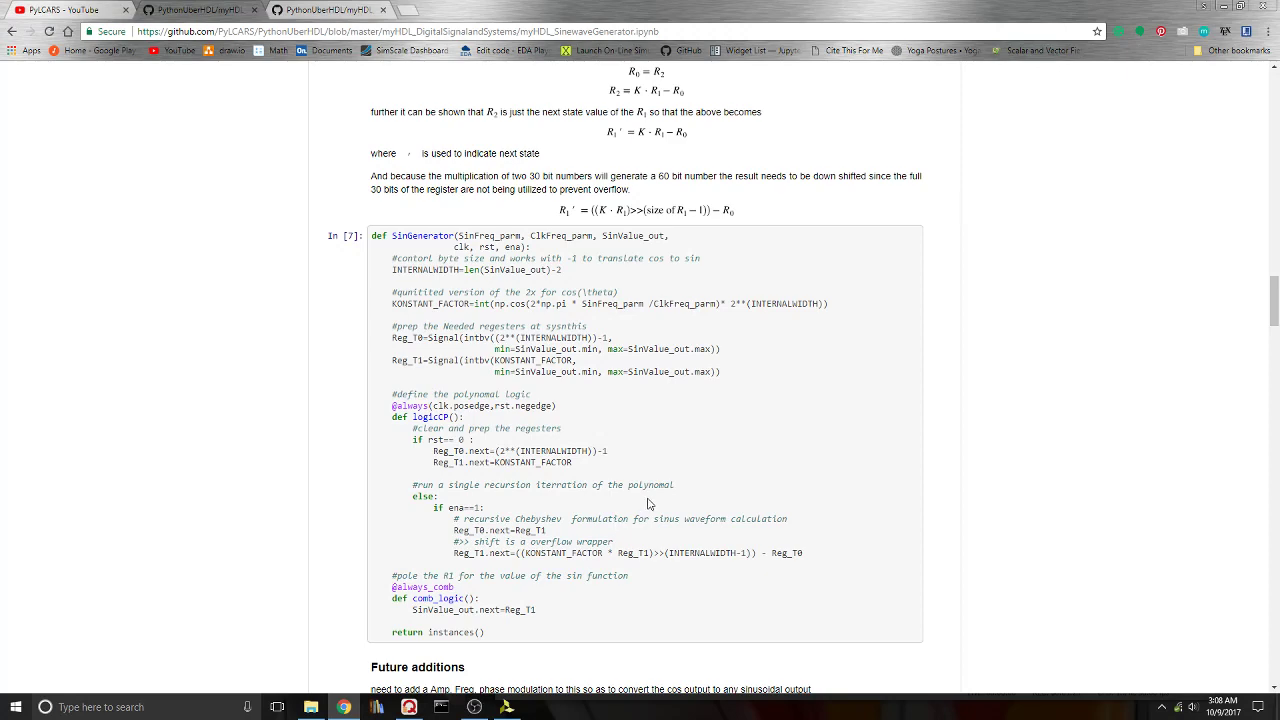
{"action": "mouse_move", "coordinate": [708, 464]}
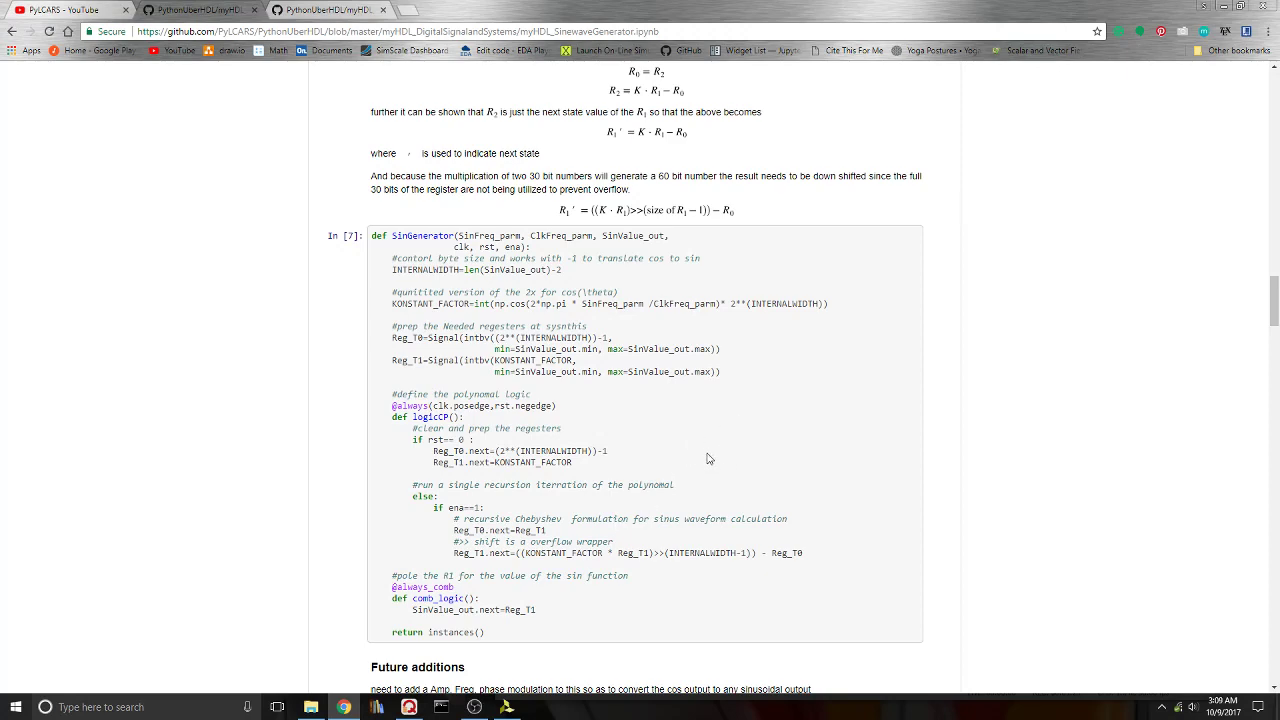
Step: Scroll through the test bench and FFT plots to the RTL Synthesis heading
{"action": "scroll", "scroll_direction": "down", "scroll_amount": 3}
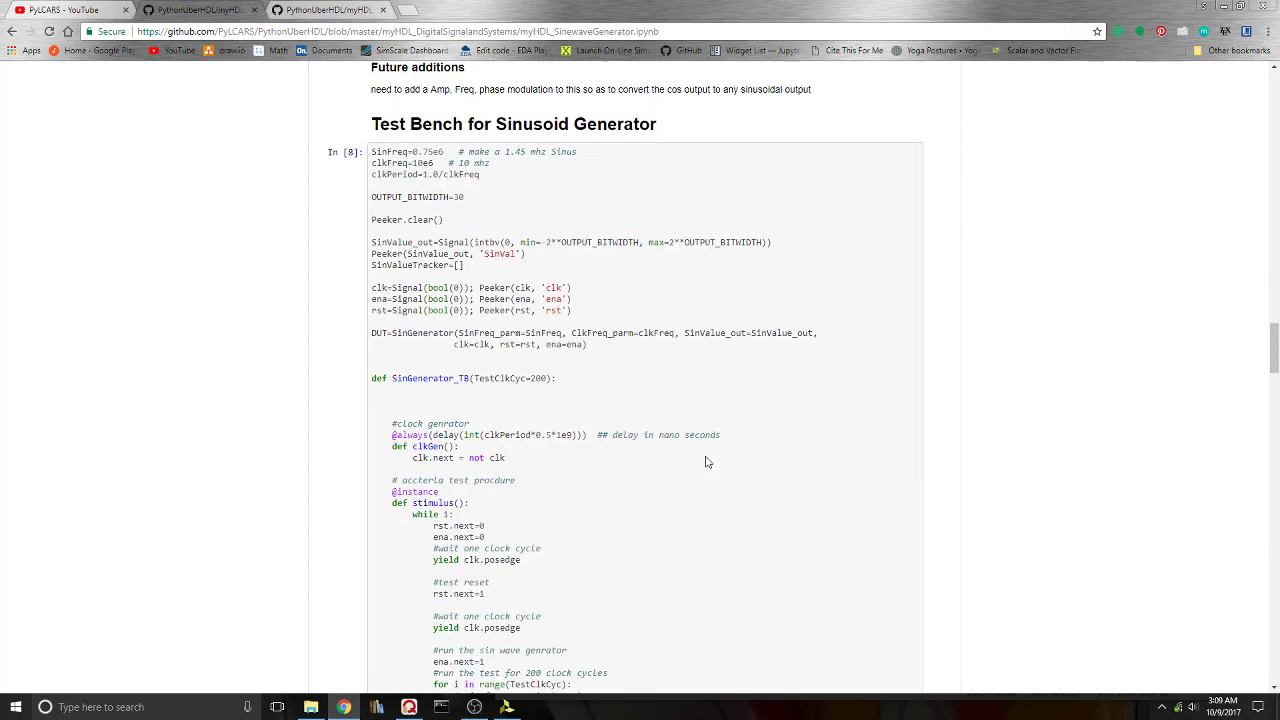
{"action": "scroll", "scroll_direction": "down", "scroll_amount": 3}
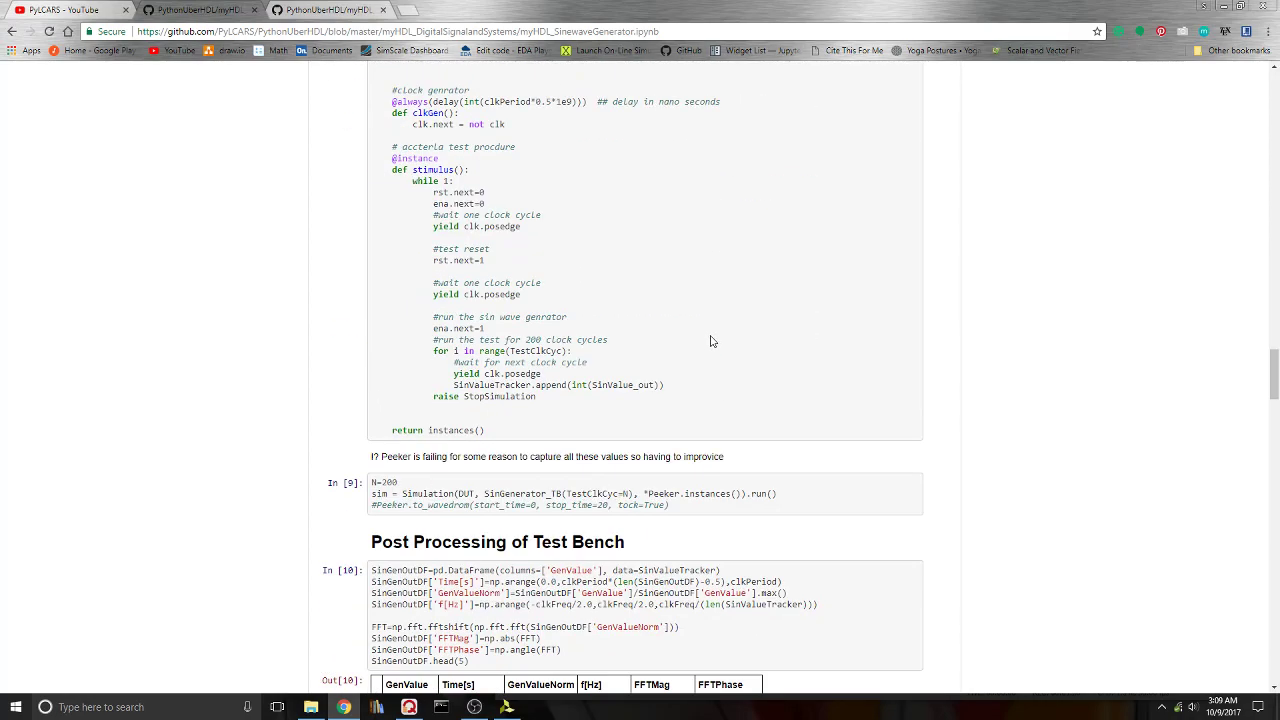
{"action": "scroll", "scroll_direction": "down", "scroll_amount": 3}
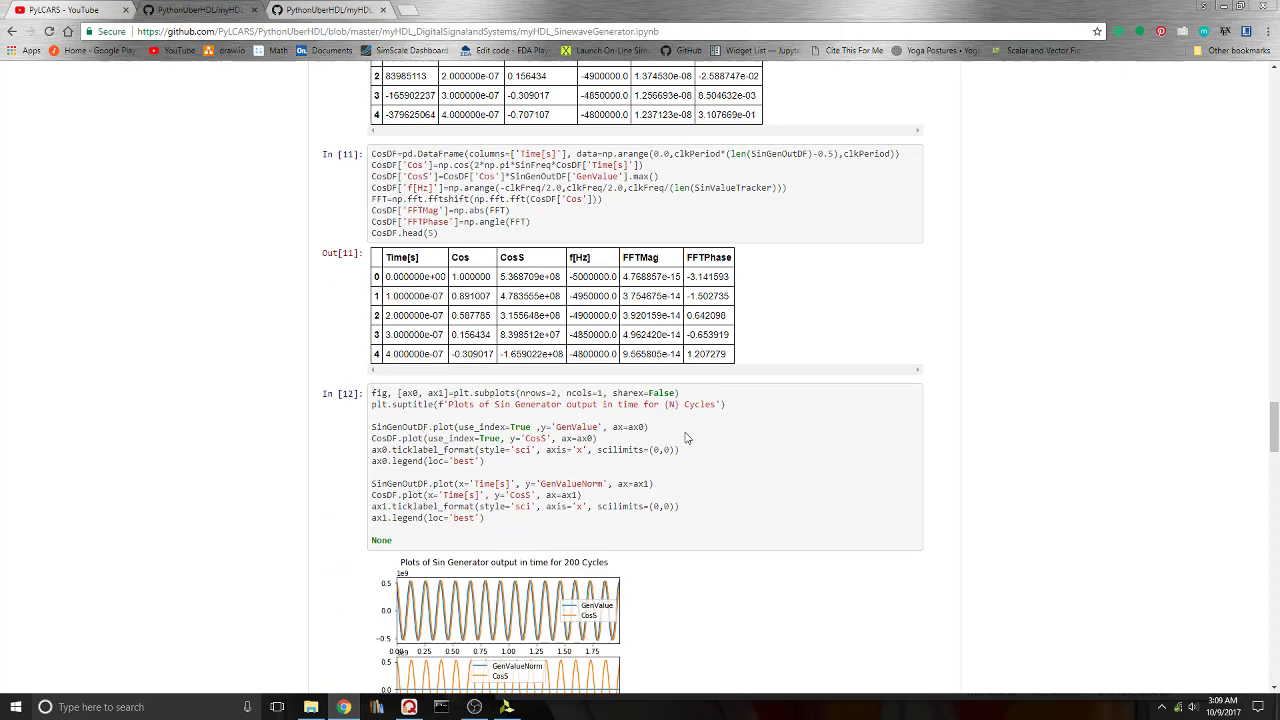
{"action": "scroll", "scroll_direction": "down", "scroll_amount": 3}
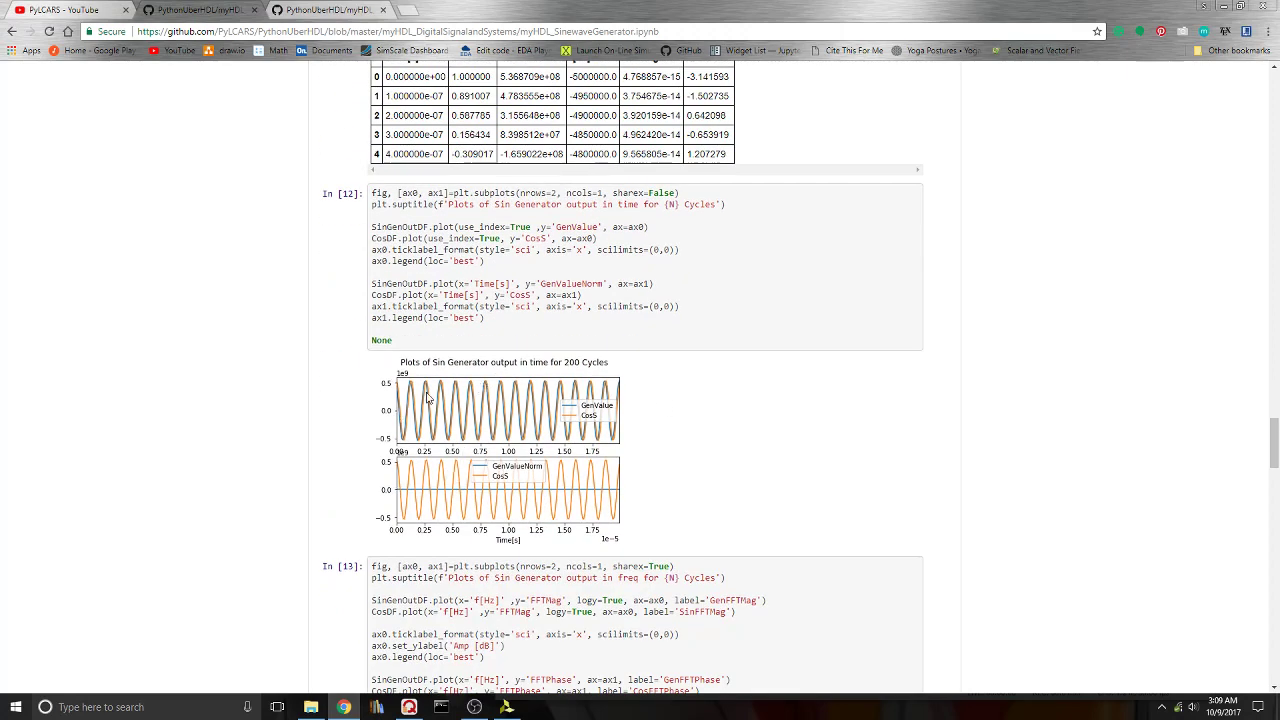
{"action": "mouse_move", "coordinate": [496, 316]}
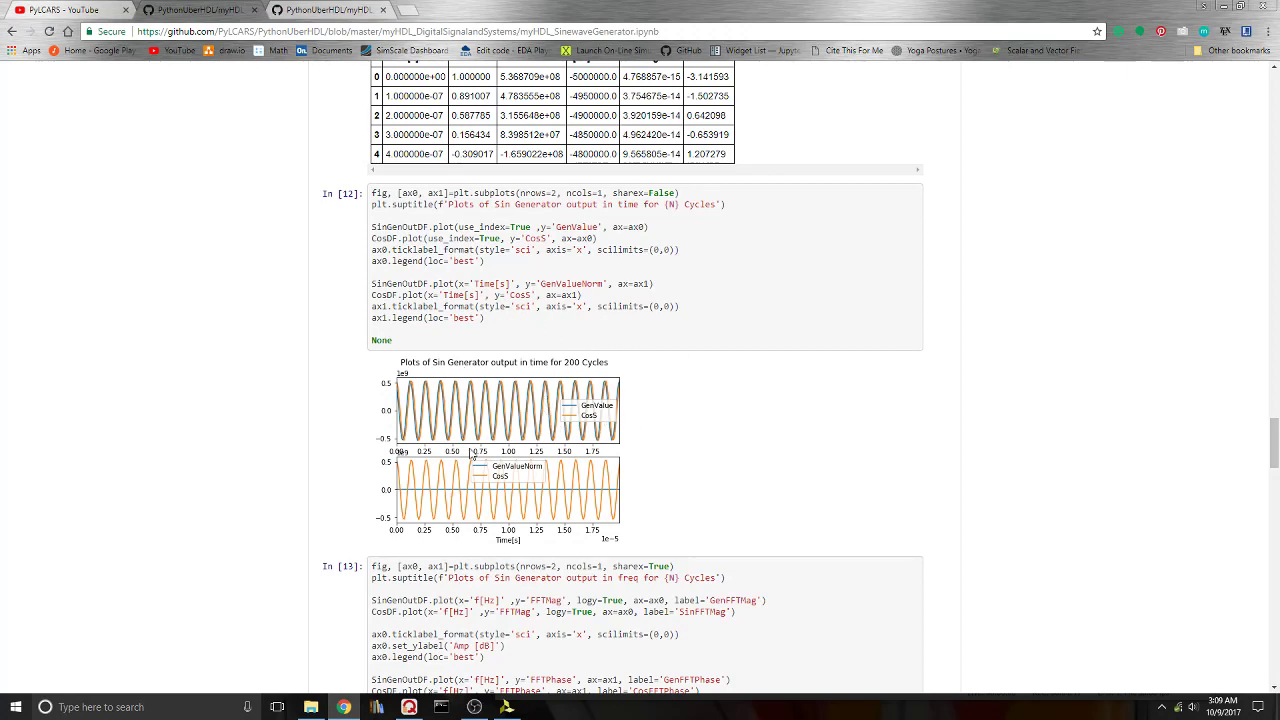
{"action": "scroll", "scroll_direction": "down", "scroll_amount": 3}
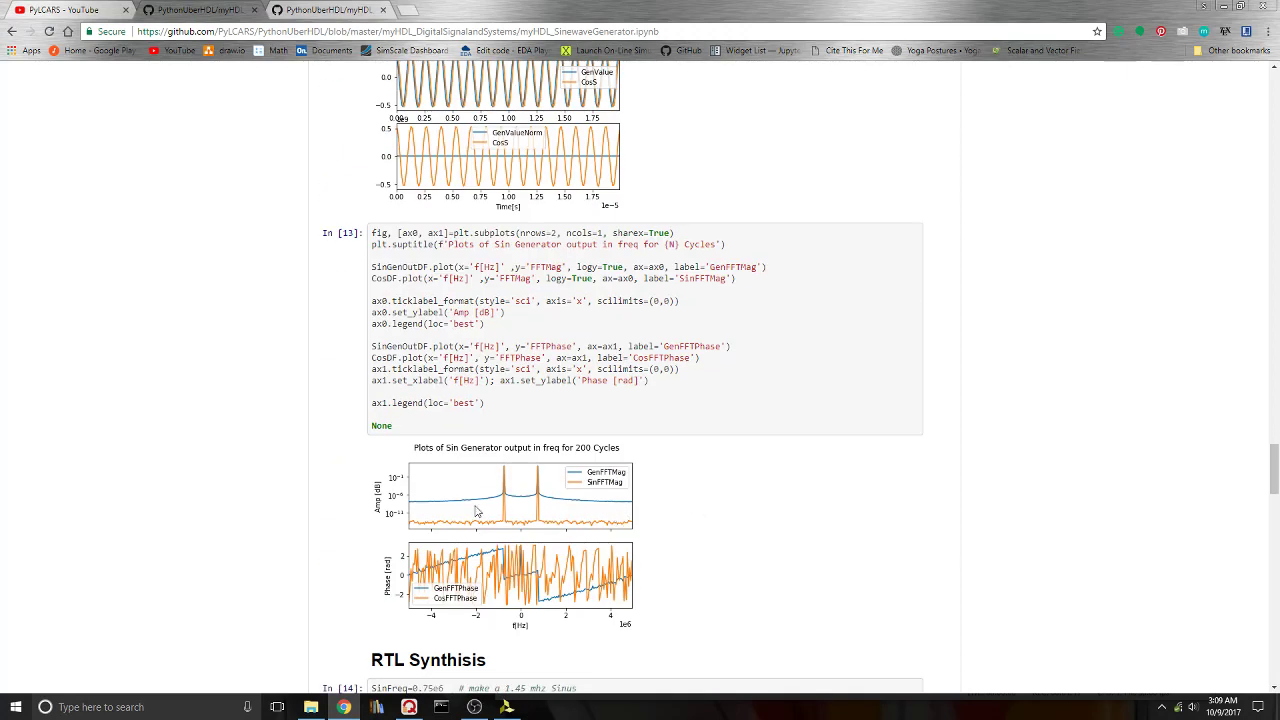
{"action": "mouse_move", "coordinate": [564, 516]}
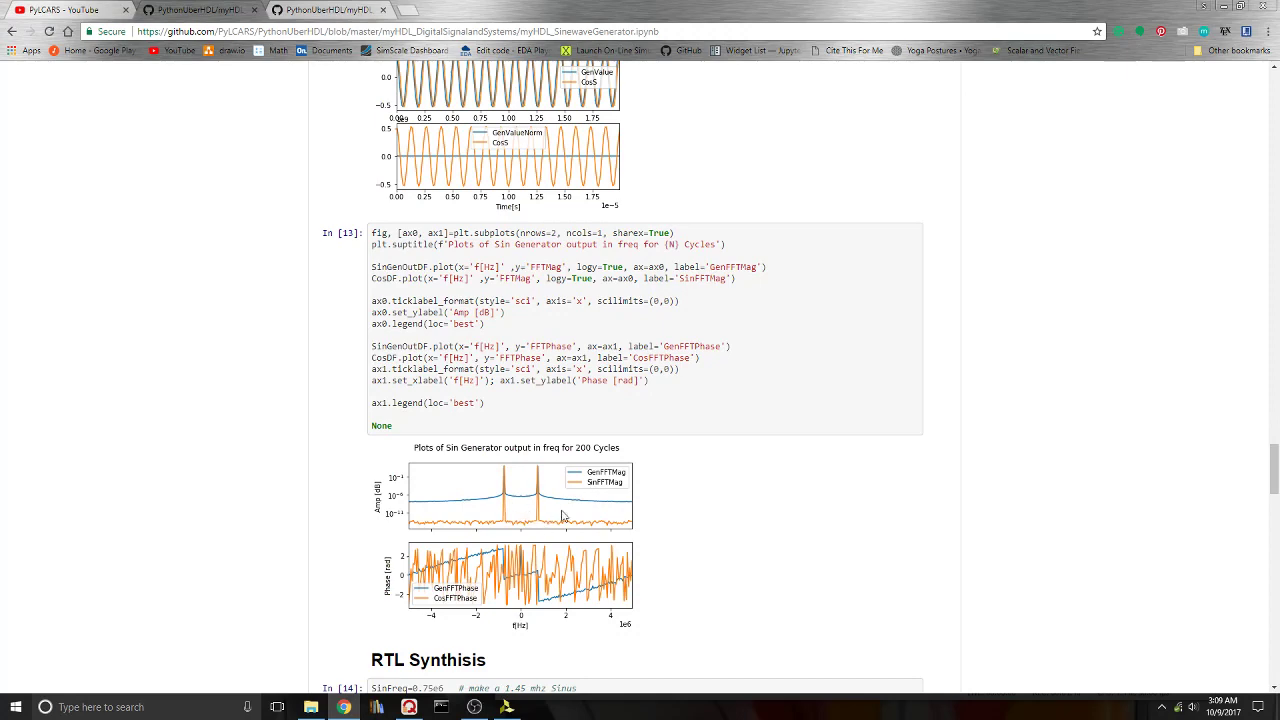
{"action": "scroll", "scroll_direction": "down", "scroll_amount": 3}
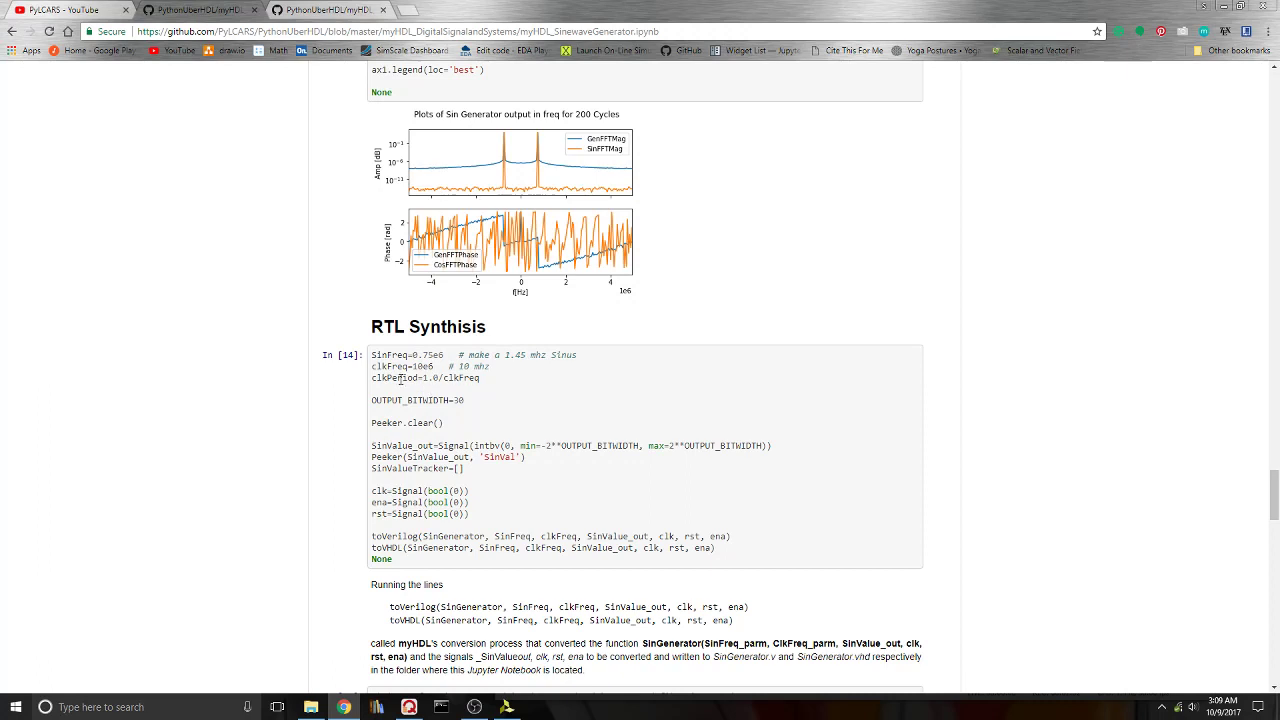
{"action": "mouse_move", "coordinate": [584, 432]}
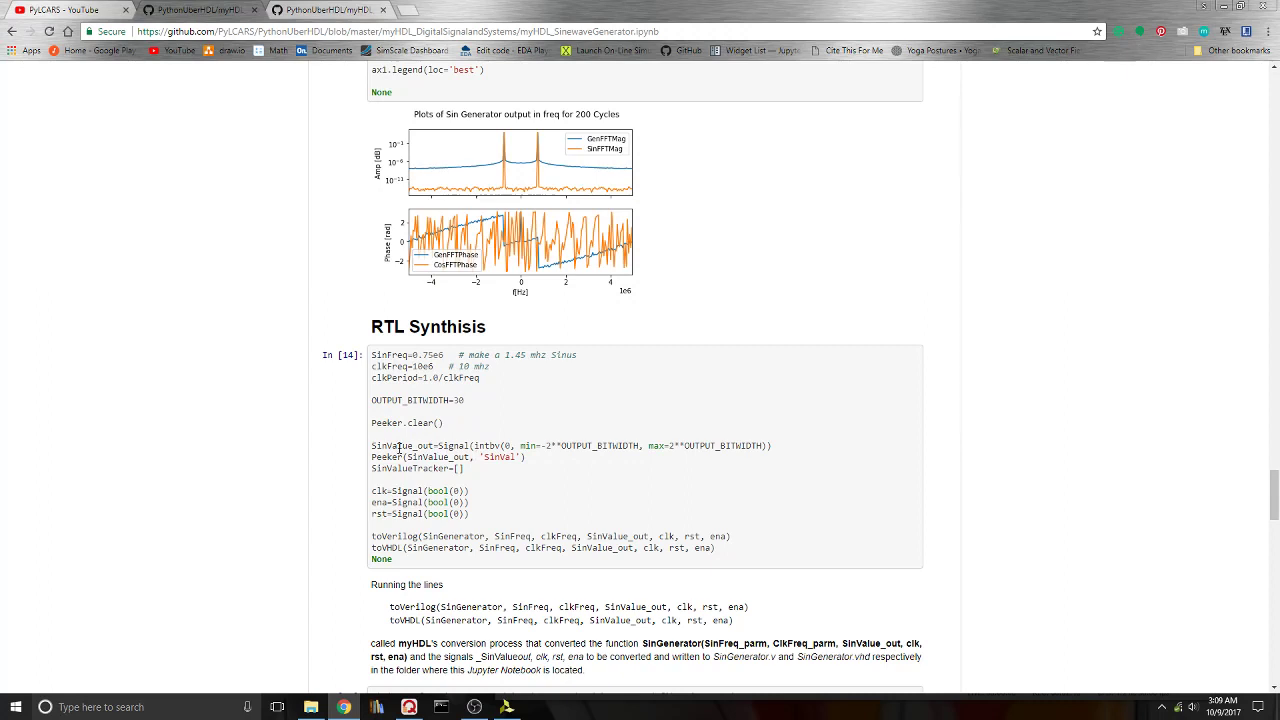
{"action": "mouse_move", "coordinate": [442, 444]}
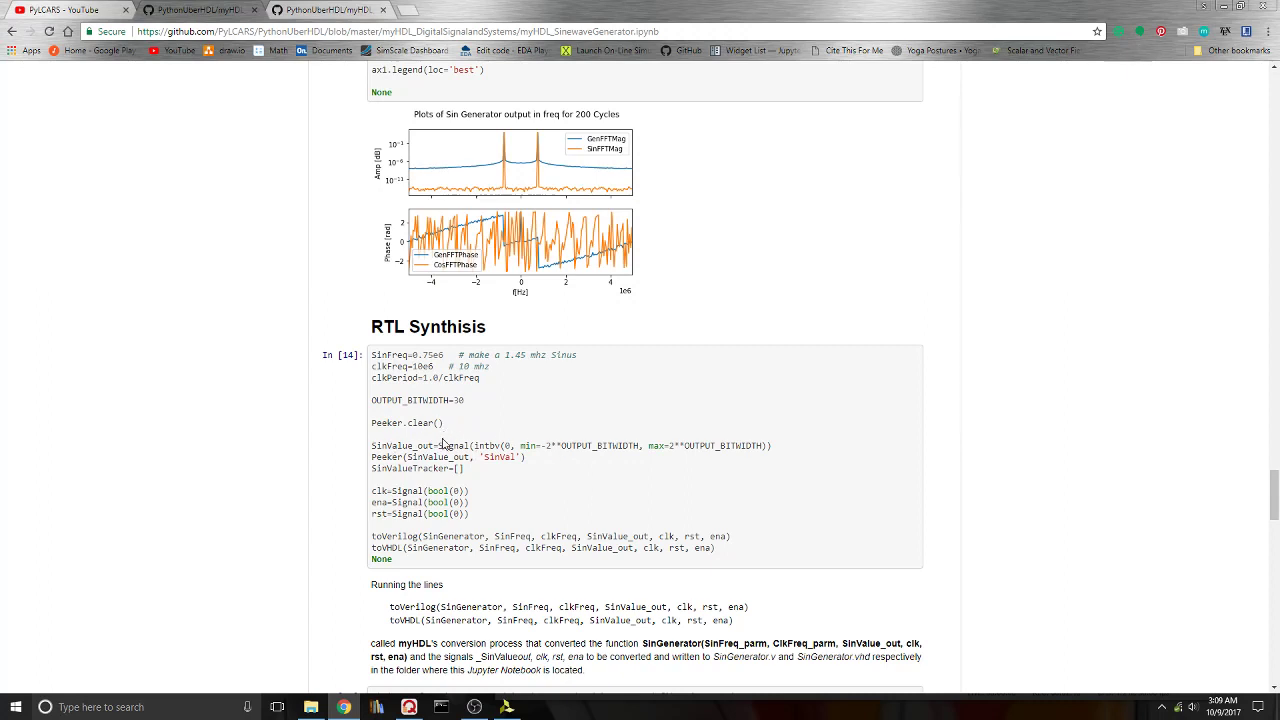
{"action": "mouse_move", "coordinate": [408, 488]}
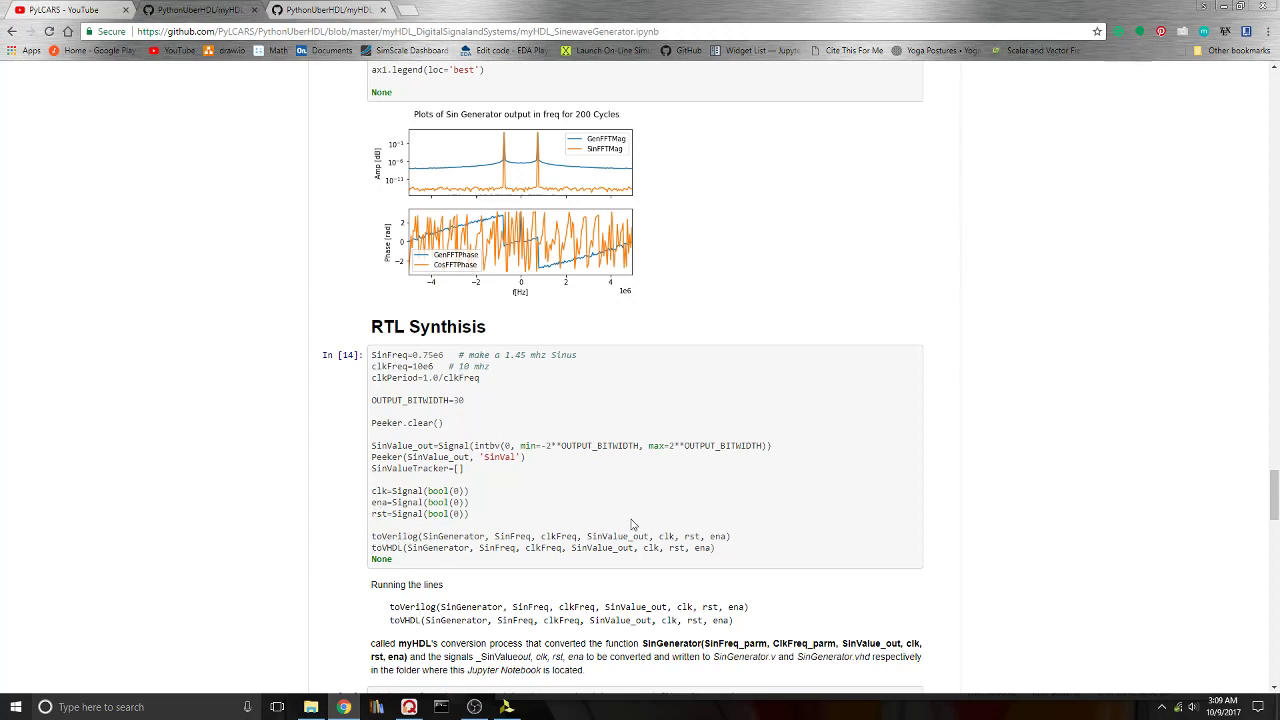
{"action": "mouse_move", "coordinate": [572, 492]}
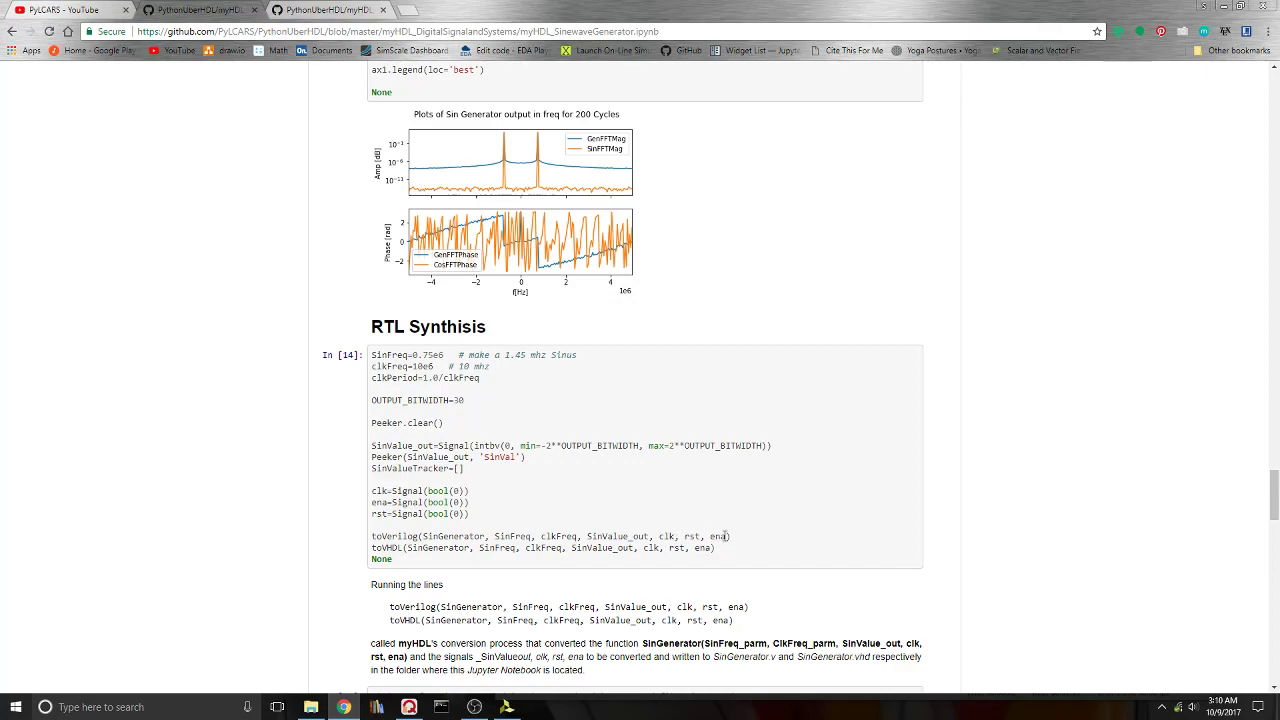
Step: Scroll to the generated SinGenerator Verilog output and open the myHDL_DigitalSignalandSystems folder
{"action": "scroll", "scroll_direction": "down", "scroll_amount": 3}
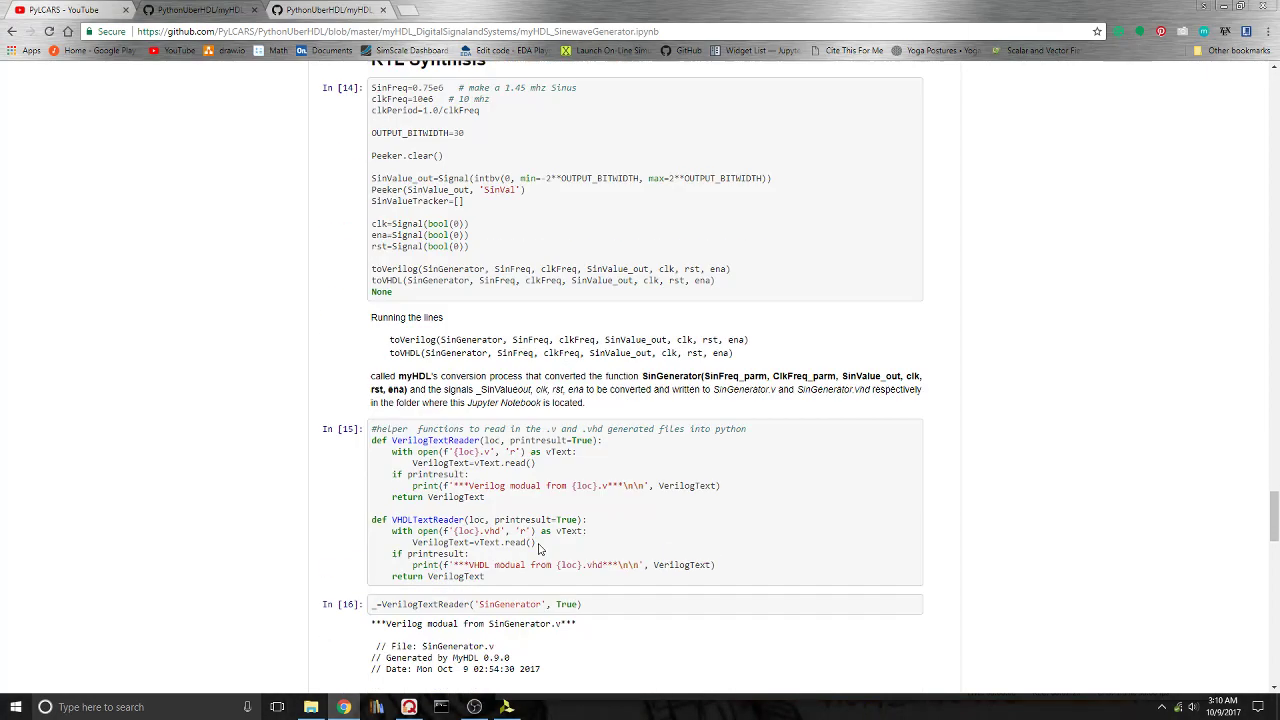
{"action": "scroll", "scroll_direction": "down", "scroll_amount": 3}
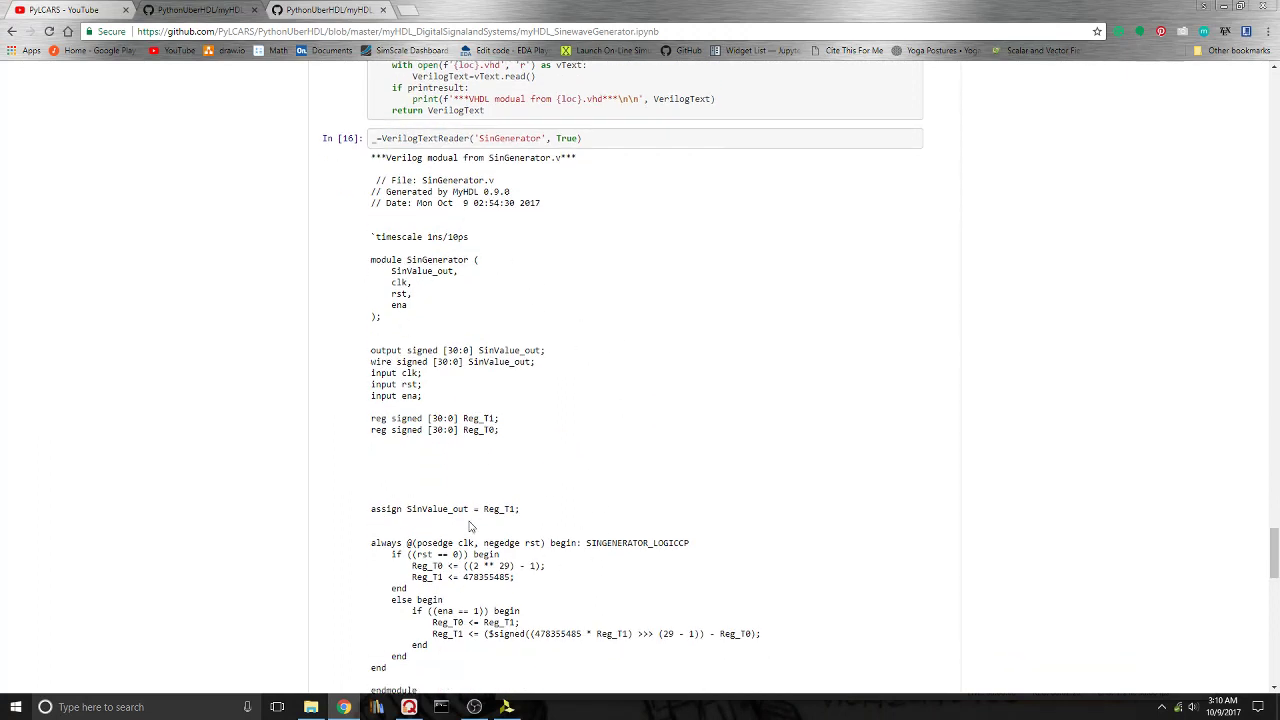
{"action": "left_click", "coordinate": [304, 708]}
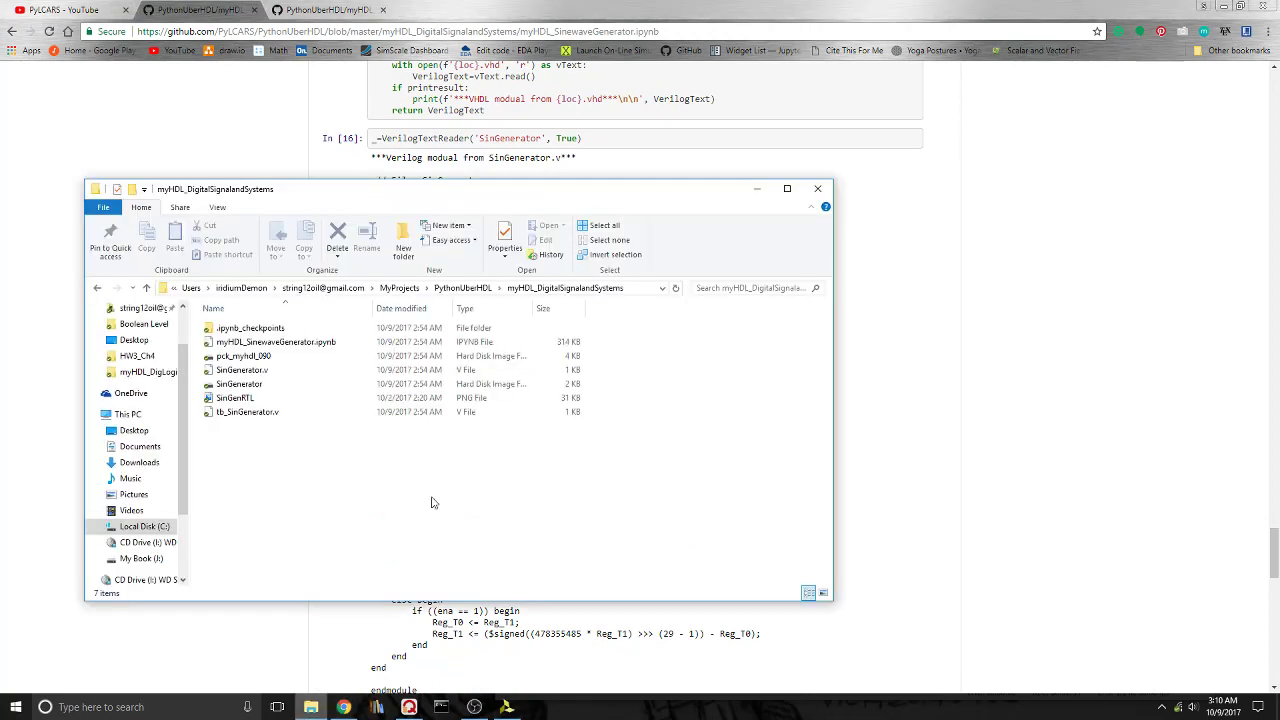
{"action": "mouse_move", "coordinate": [240, 370]}
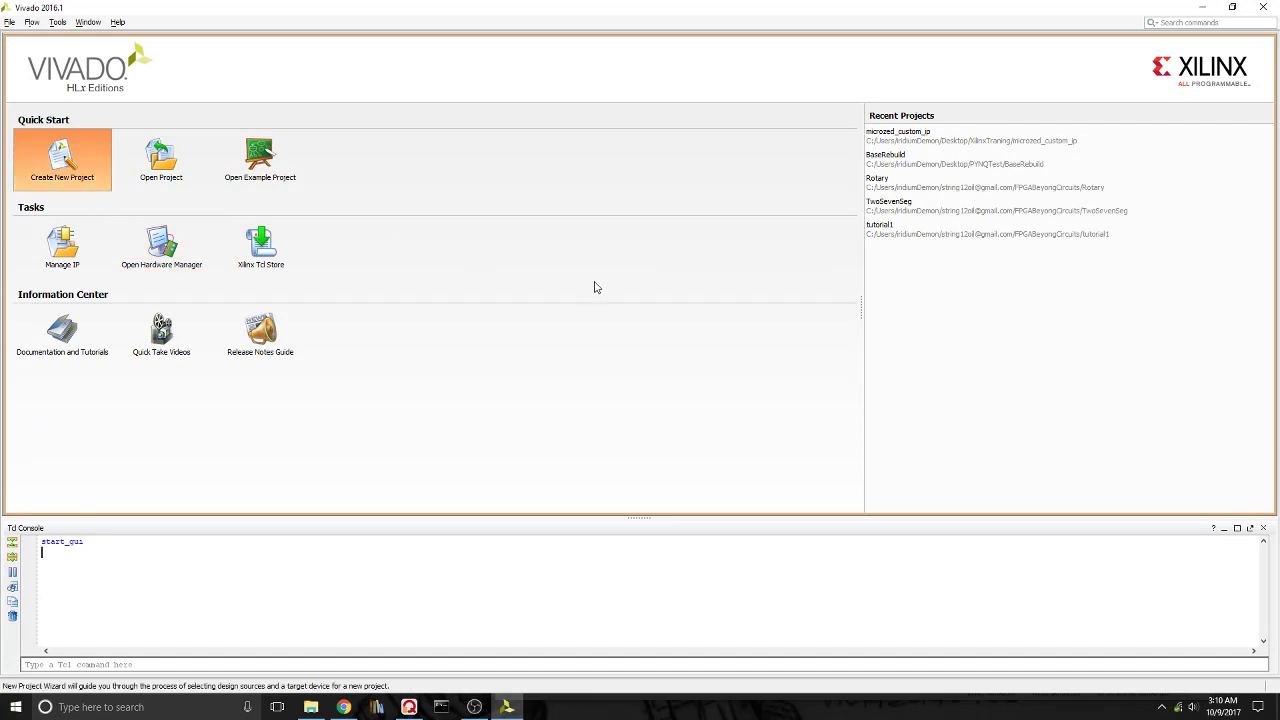
Step: Start a new RTL project named project_1, skipping sources, IP and constraints
{"action": "left_click", "coordinate": [64, 164]}
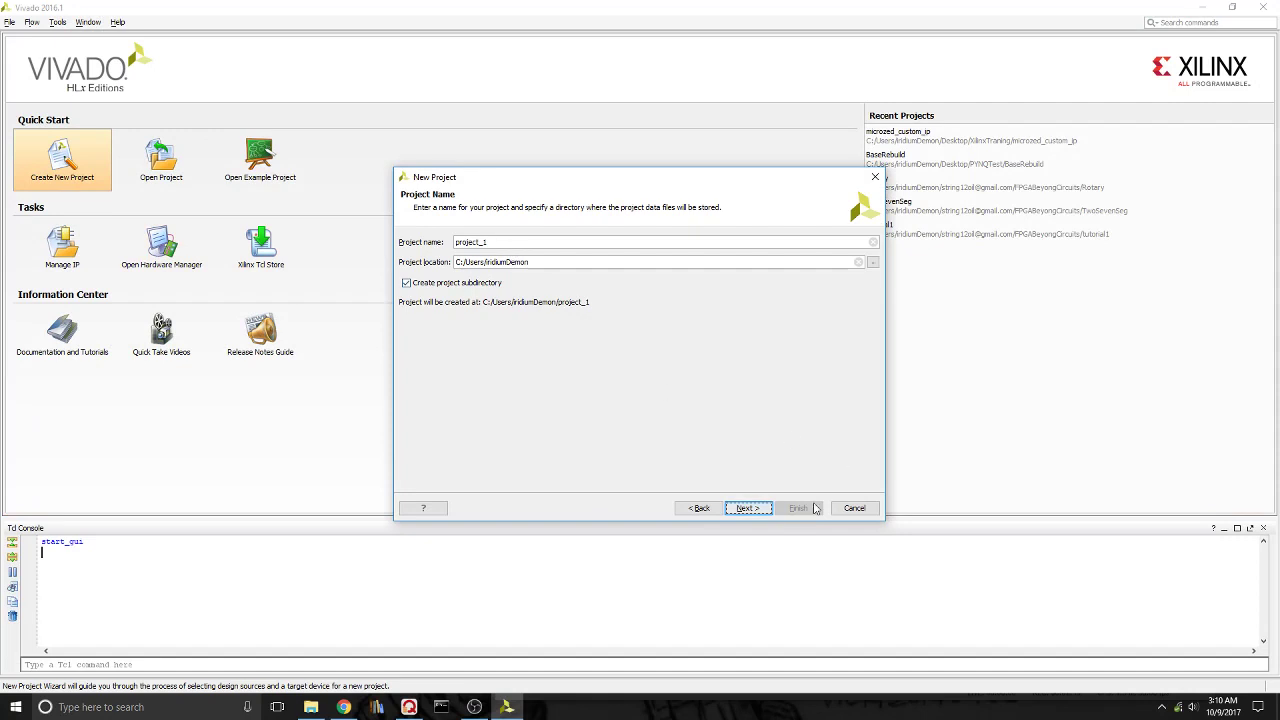
{"action": "left_click", "coordinate": [748, 508]}
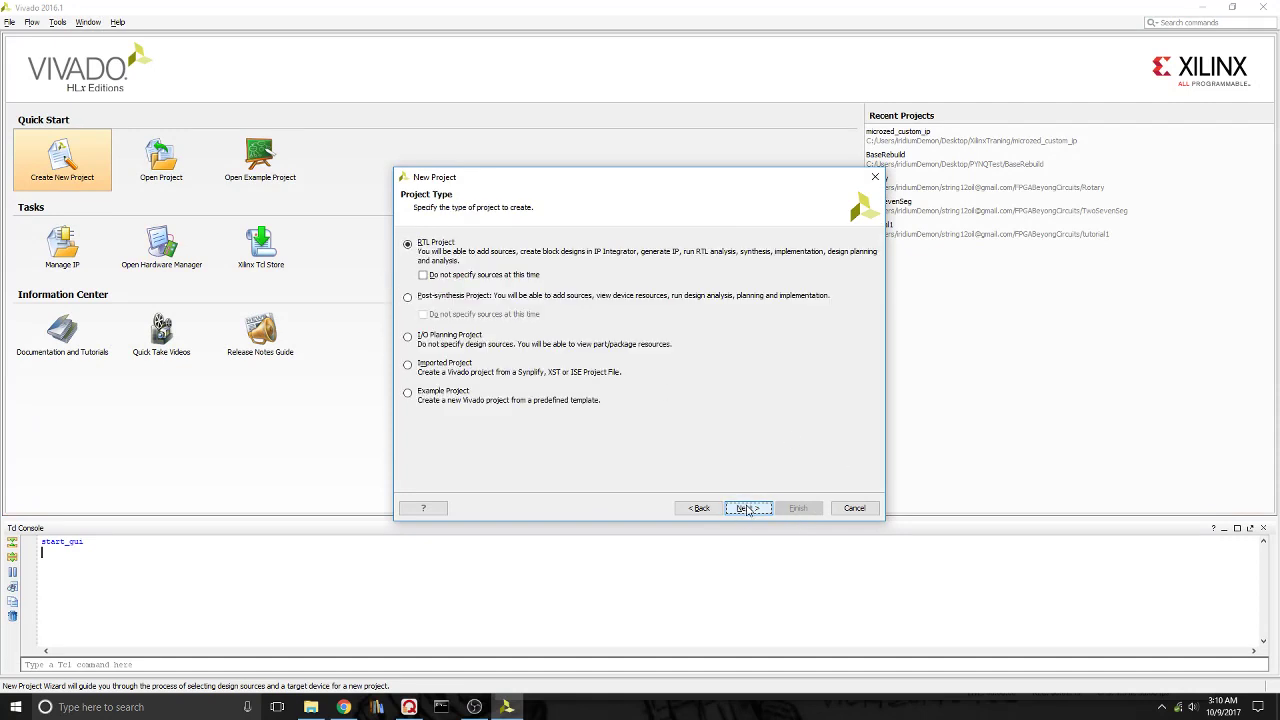
{"action": "left_click", "coordinate": [748, 508]}
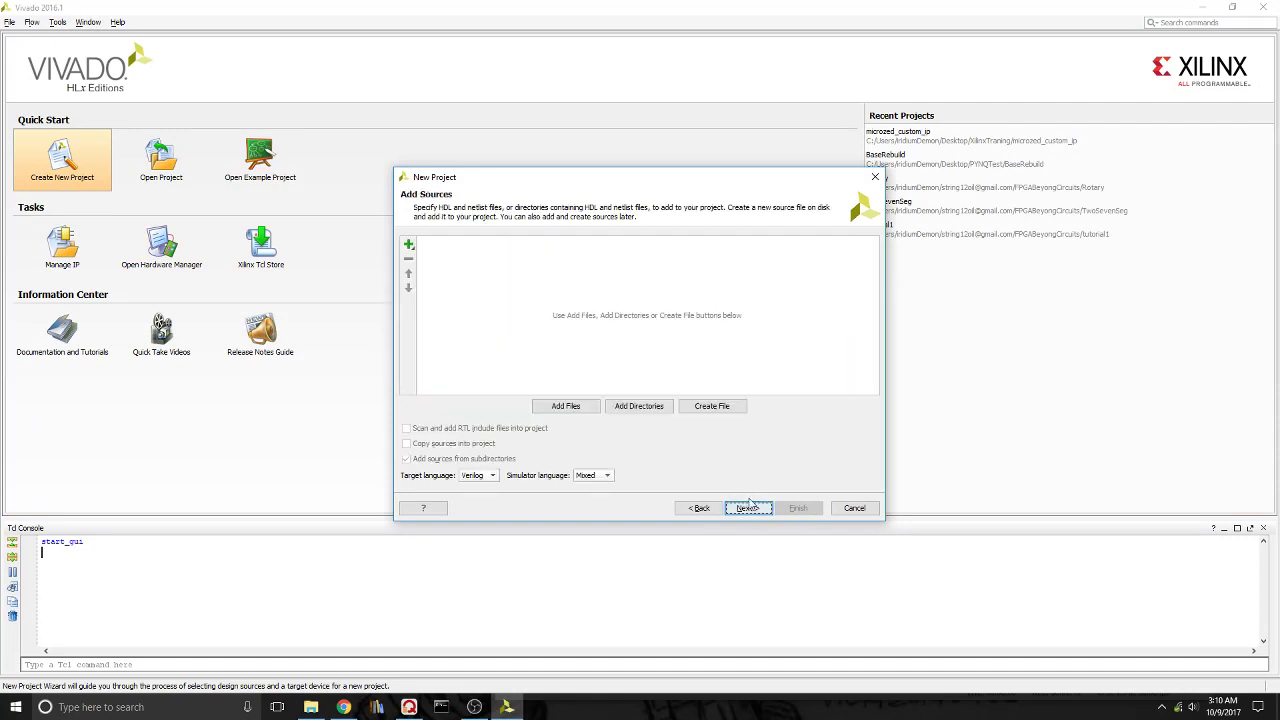
{"action": "left_click", "coordinate": [748, 508]}
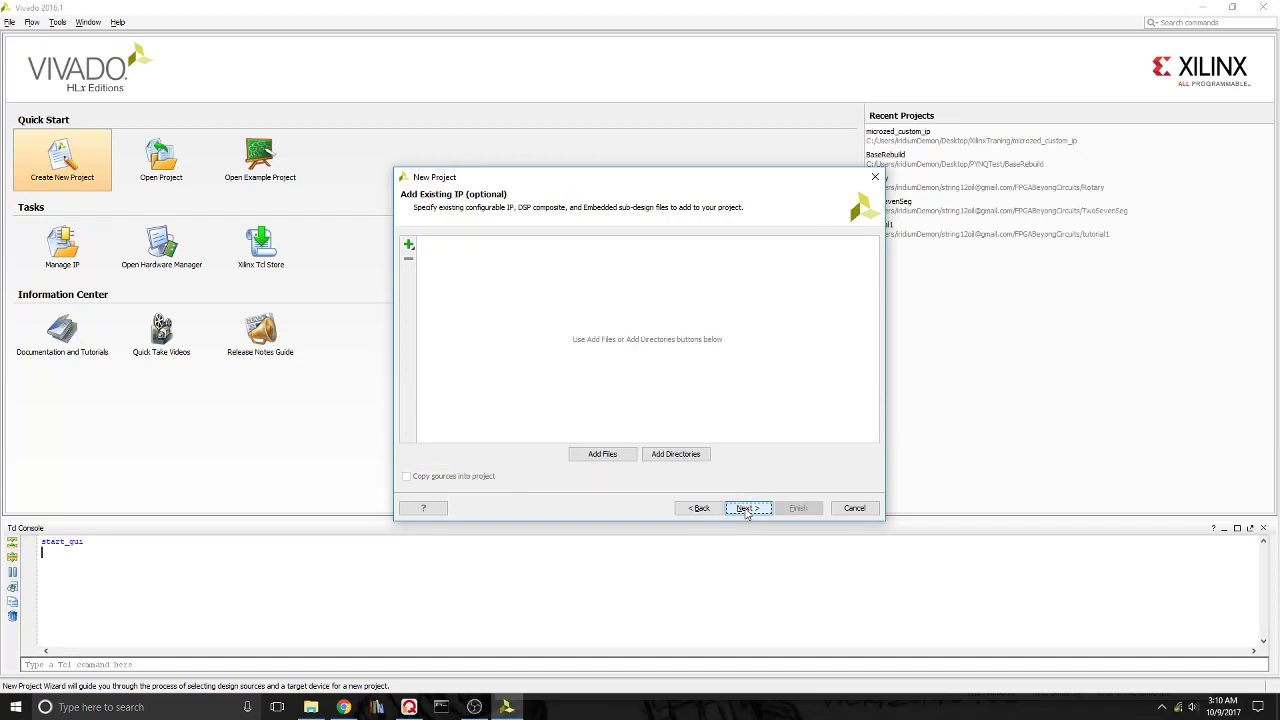
{"action": "left_click", "coordinate": [748, 508]}
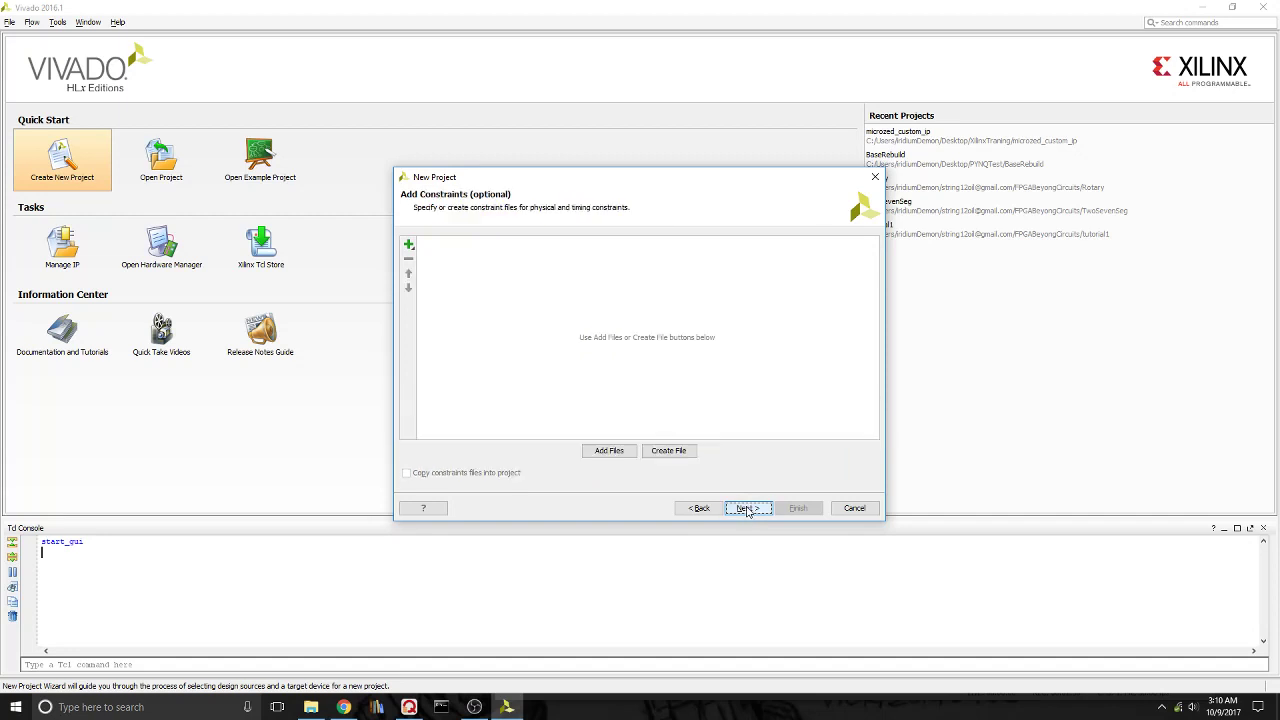
{"action": "left_click", "coordinate": [748, 508]}
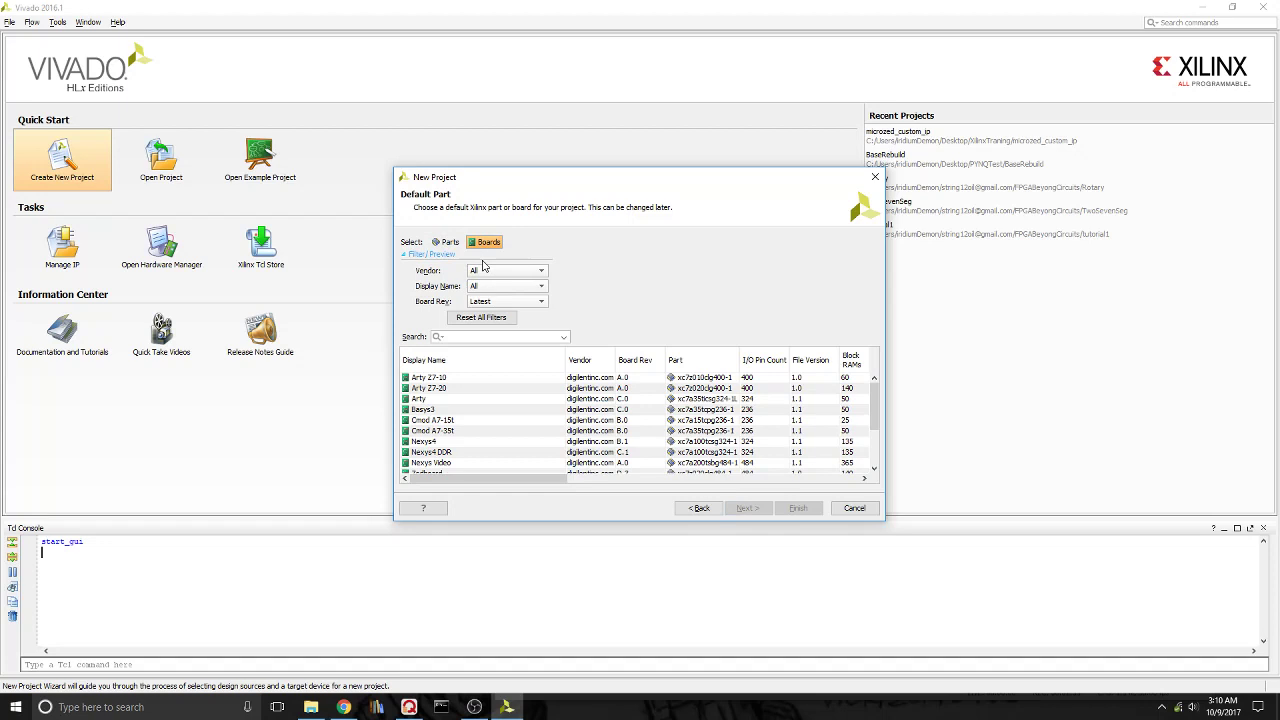
Step: Filter boards to digilentinc.com, select the Arty board and finish the project
{"action": "left_click", "coordinate": [536, 270]}
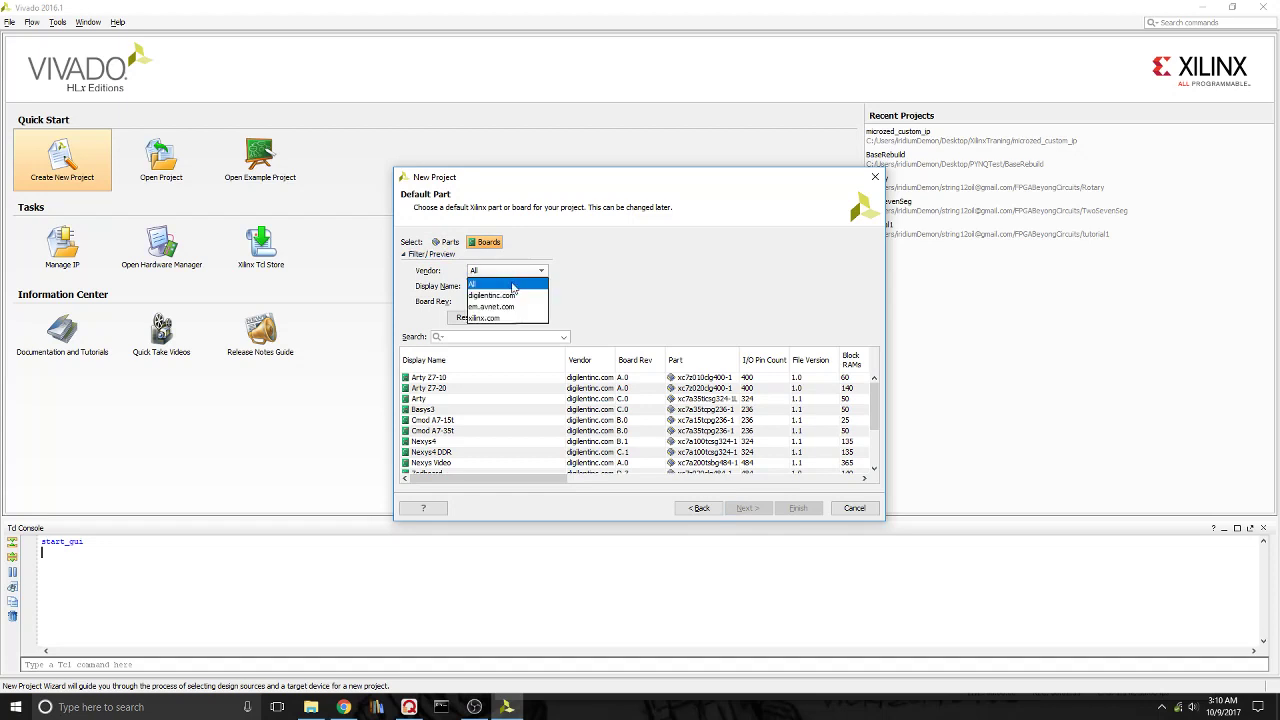
{"action": "left_click", "coordinate": [500, 292]}
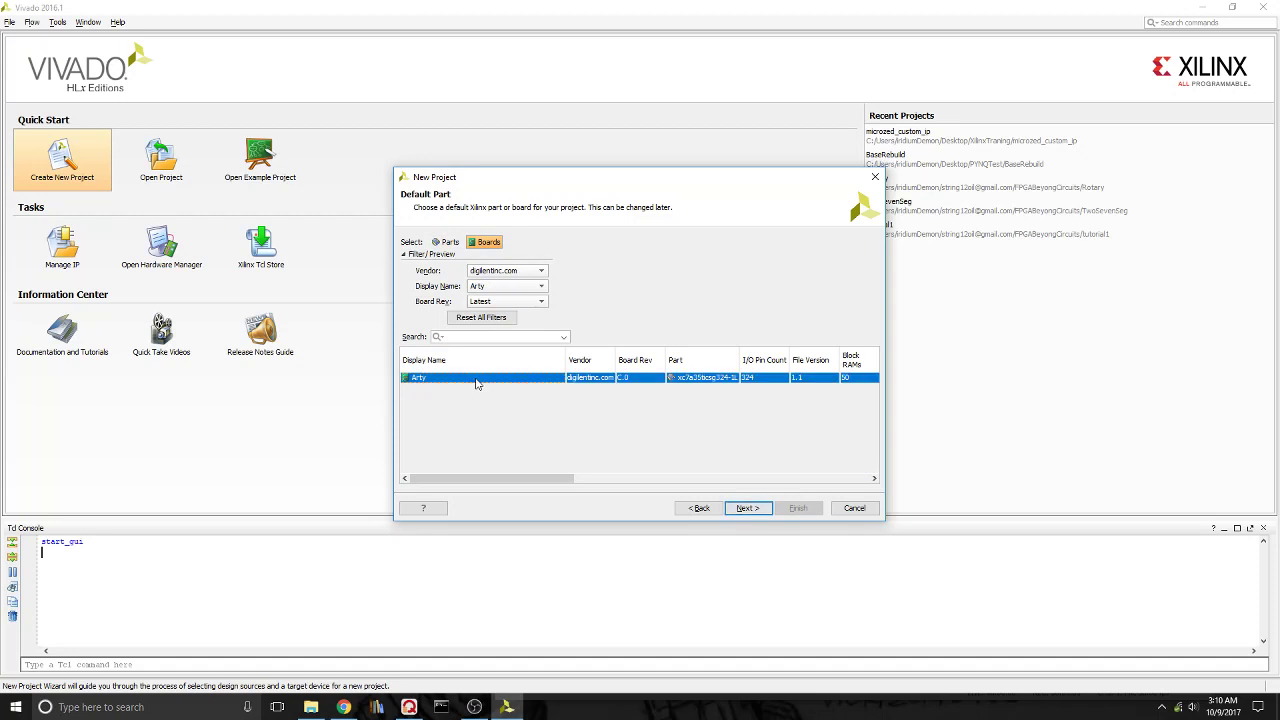
{"action": "left_click", "coordinate": [748, 508]}
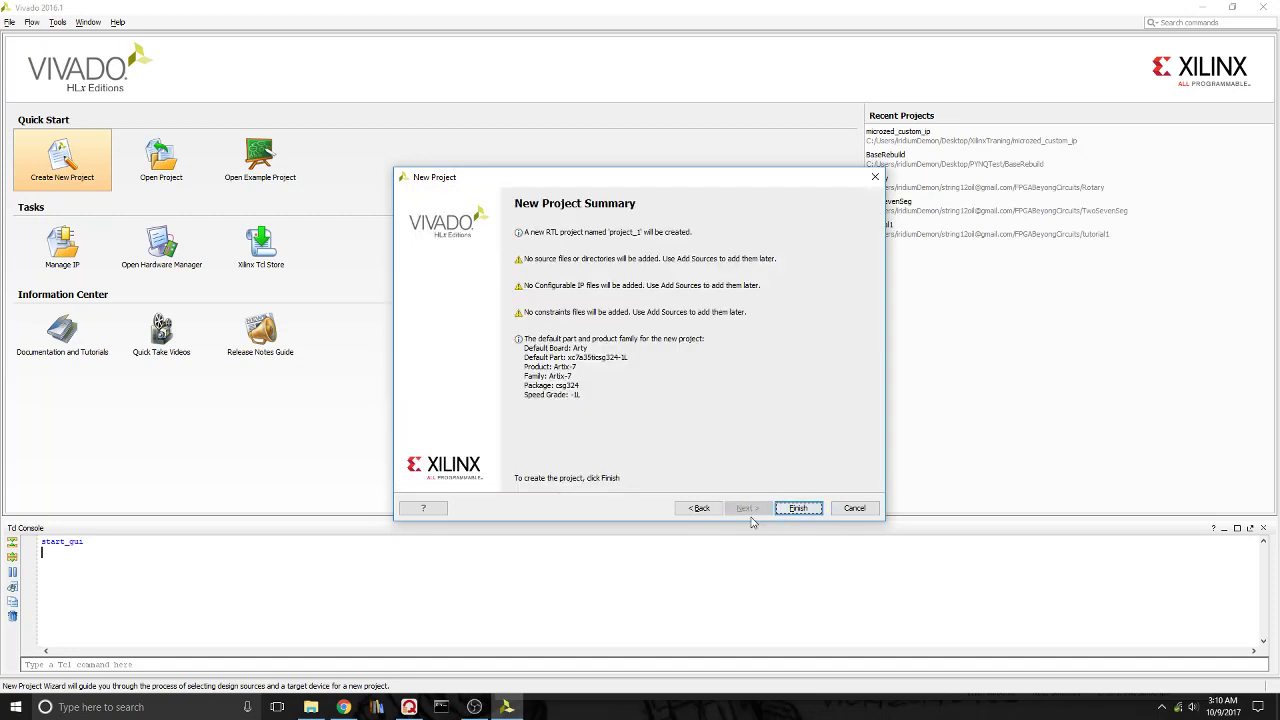
{"action": "left_click", "coordinate": [800, 508]}
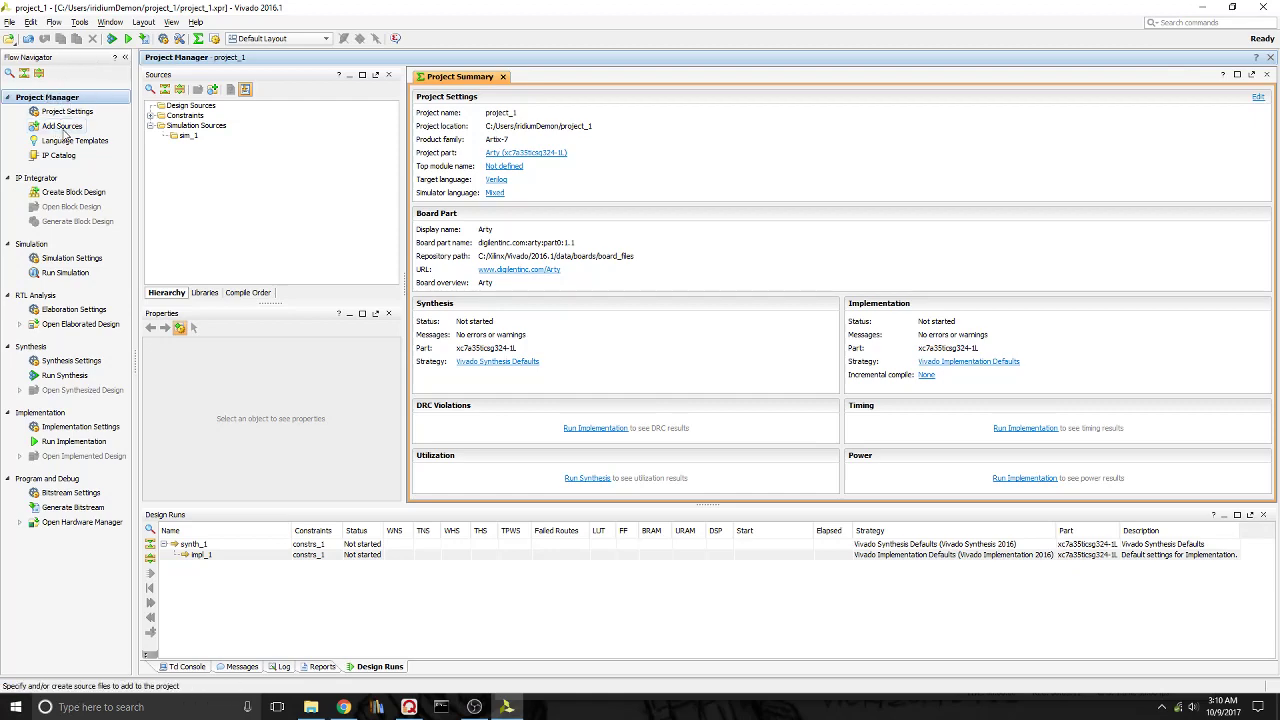
Step: Add SinGenerator.v to the project as a design source
{"action": "left_click", "coordinate": [60, 126]}
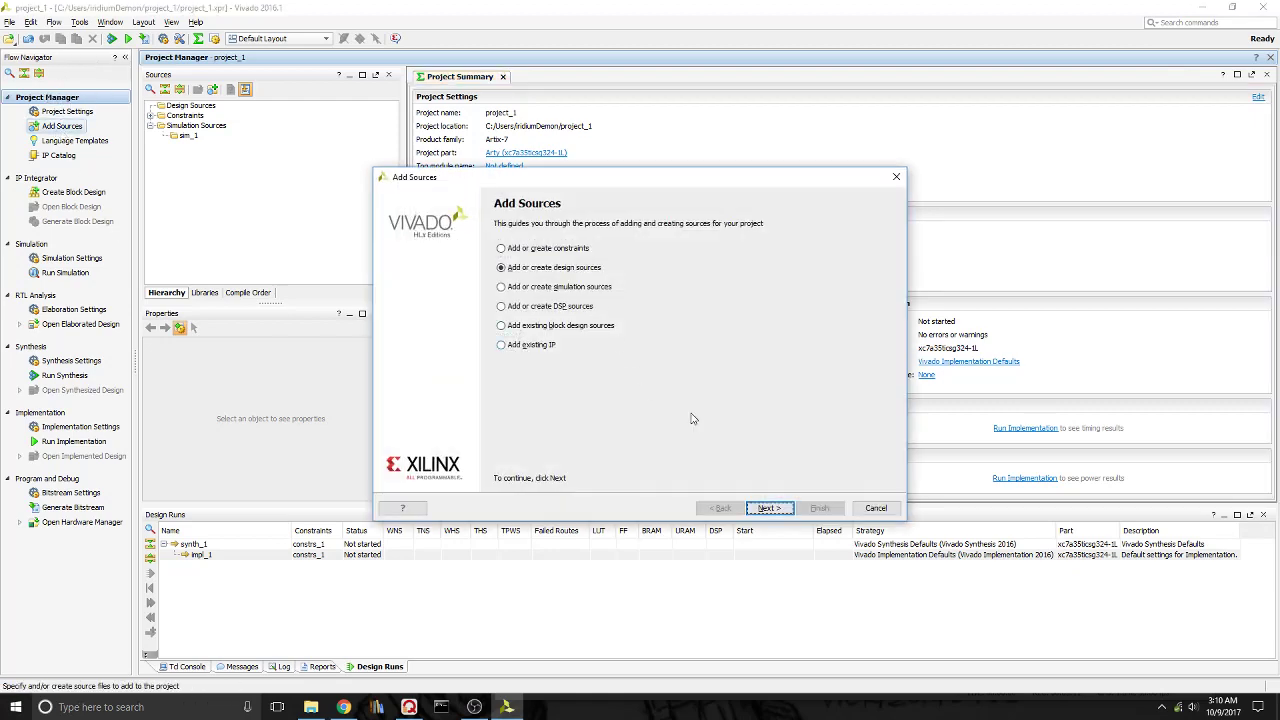
{"action": "left_click", "coordinate": [768, 508]}
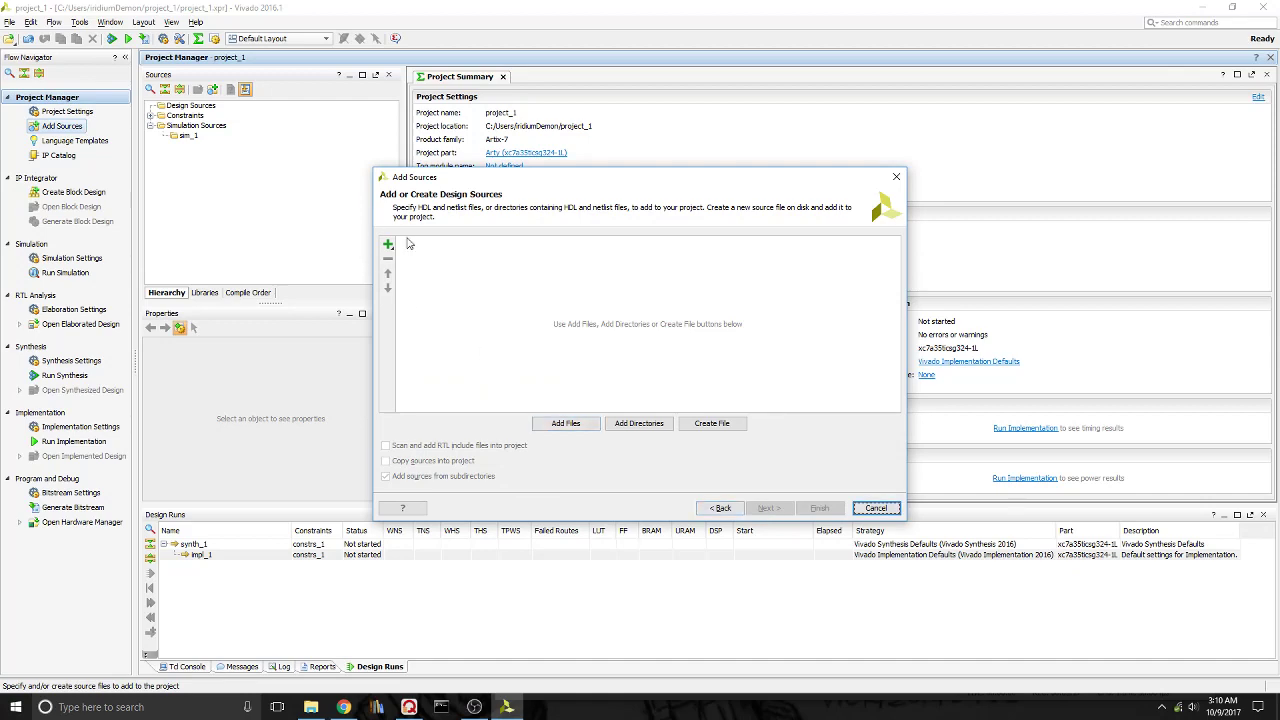
{"action": "left_click", "coordinate": [386, 244]}
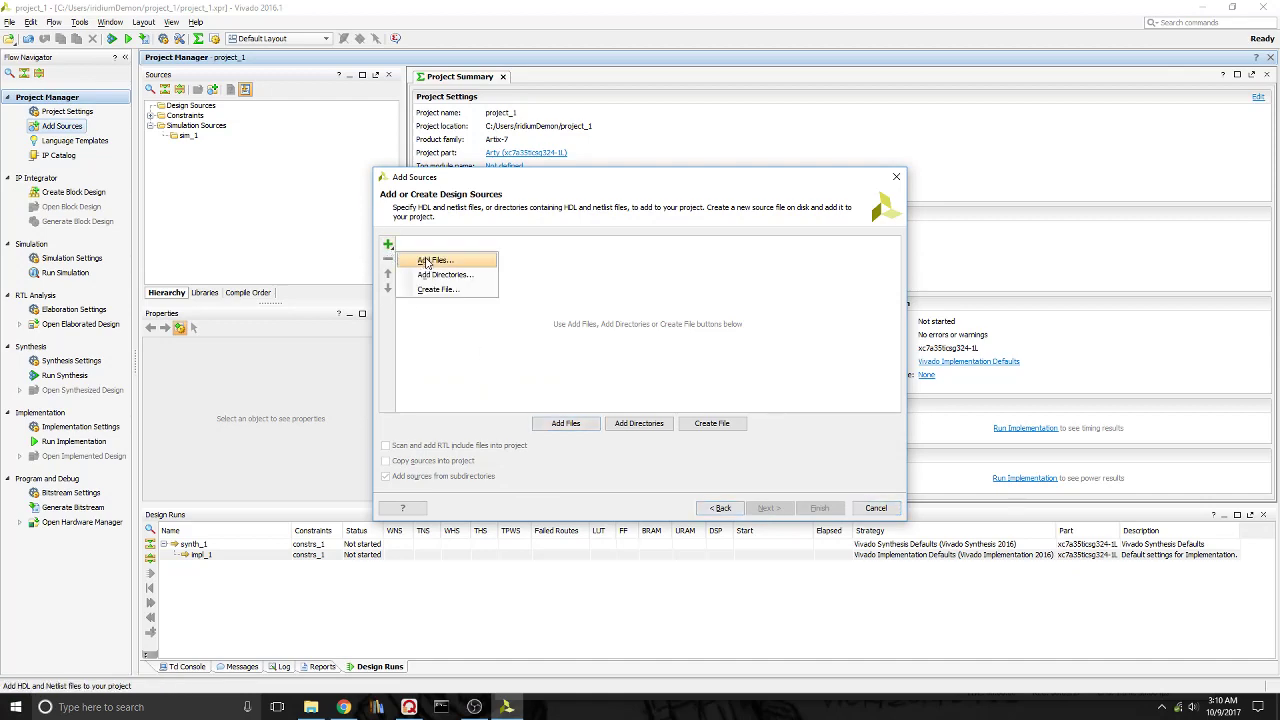
{"action": "left_click", "coordinate": [434, 260]}
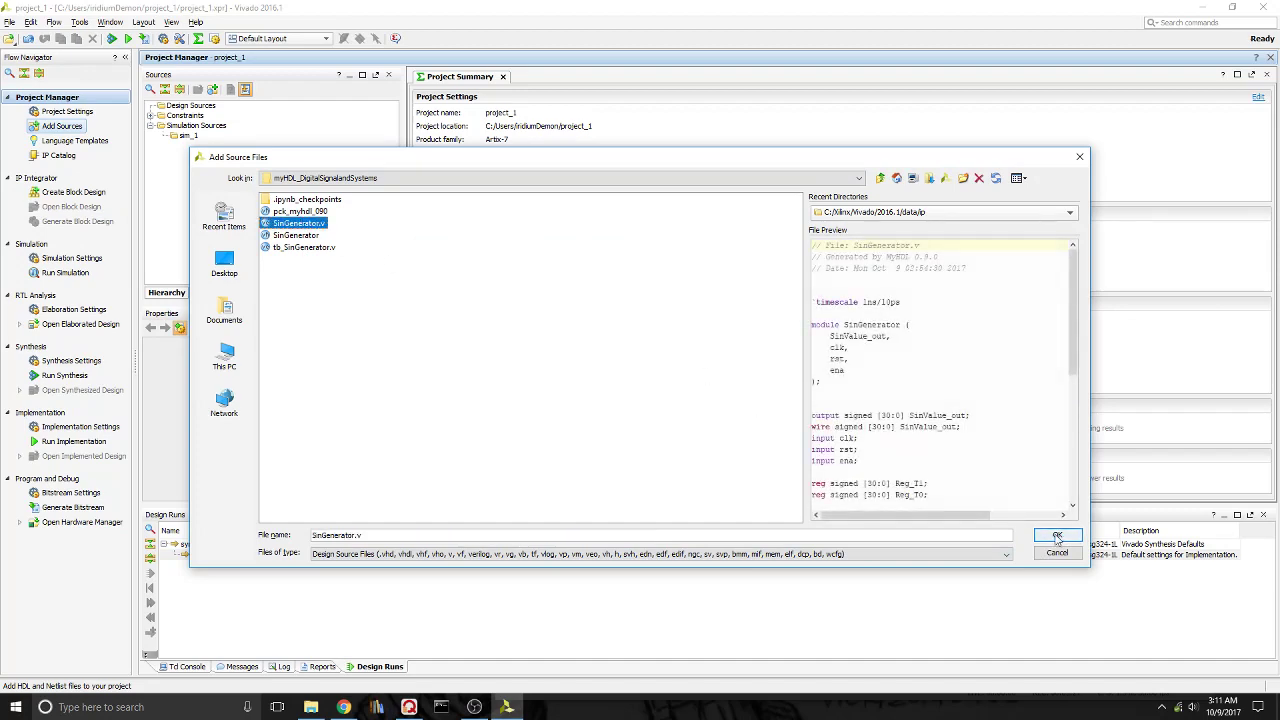
{"action": "left_click", "coordinate": [1056, 536]}
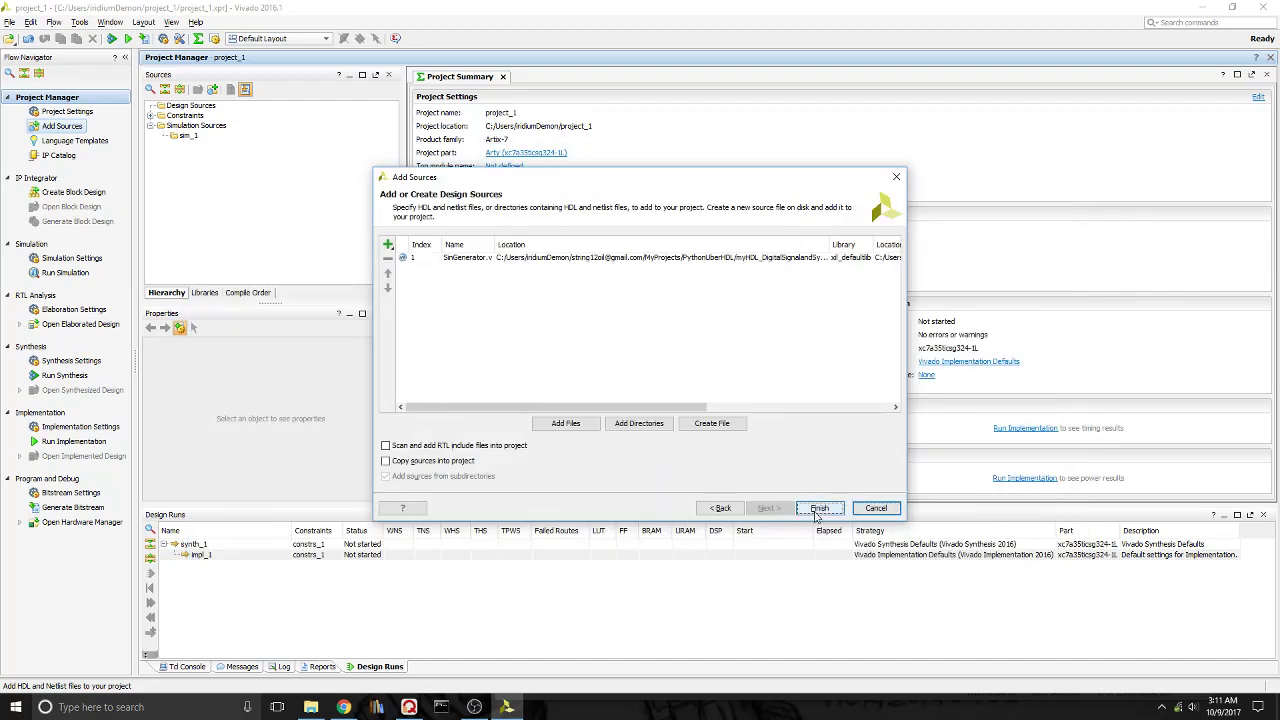
{"action": "left_click", "coordinate": [820, 508]}
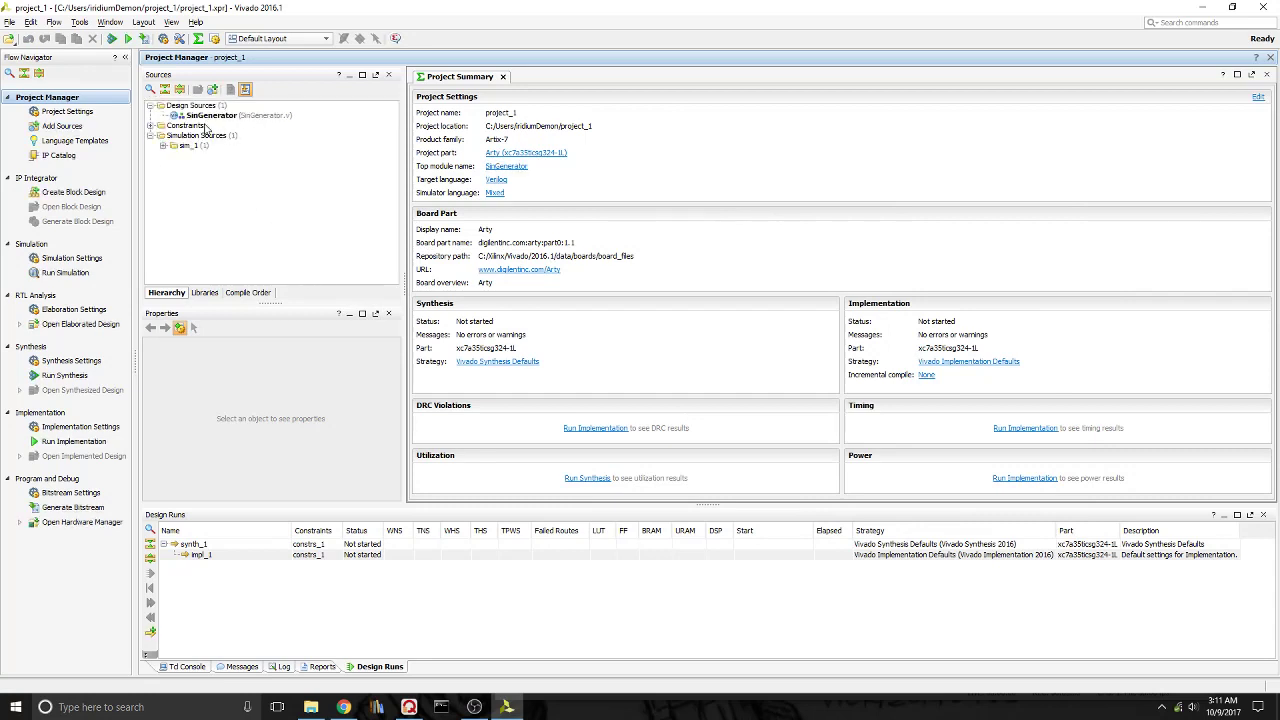
Step: Open SinGenerator.v in the editor to view its ports and clocked logic
{"action": "double_click", "coordinate": [216, 128]}
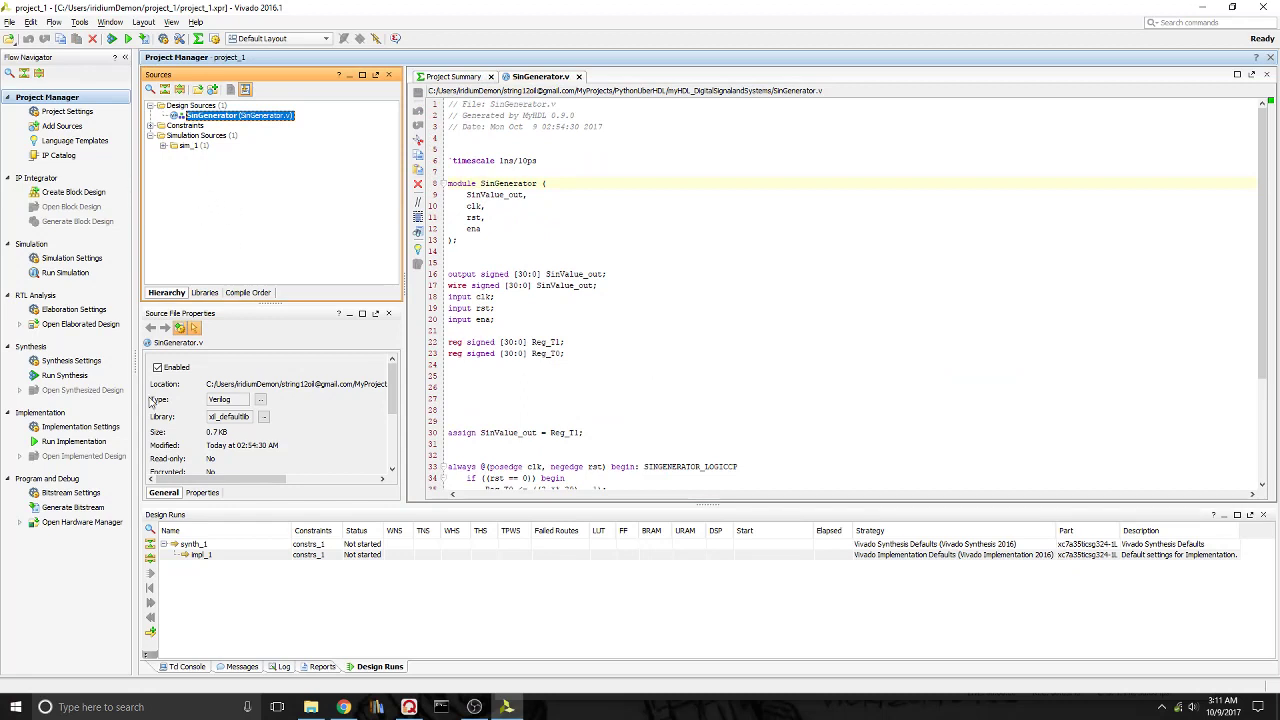
{"action": "mouse_move", "coordinate": [32, 296]}
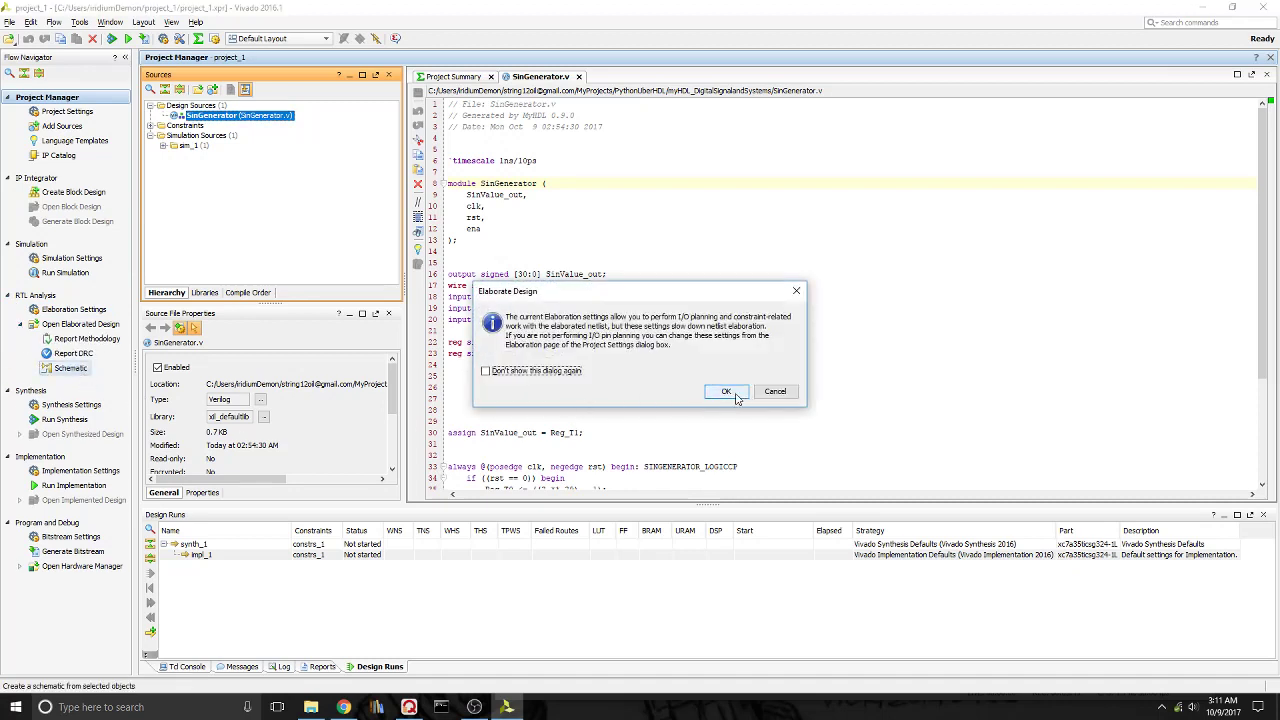
Step: Confirm the Elaborate Design dialog to start building the SinGenerator RTL schematic
{"action": "left_click", "coordinate": [728, 390]}
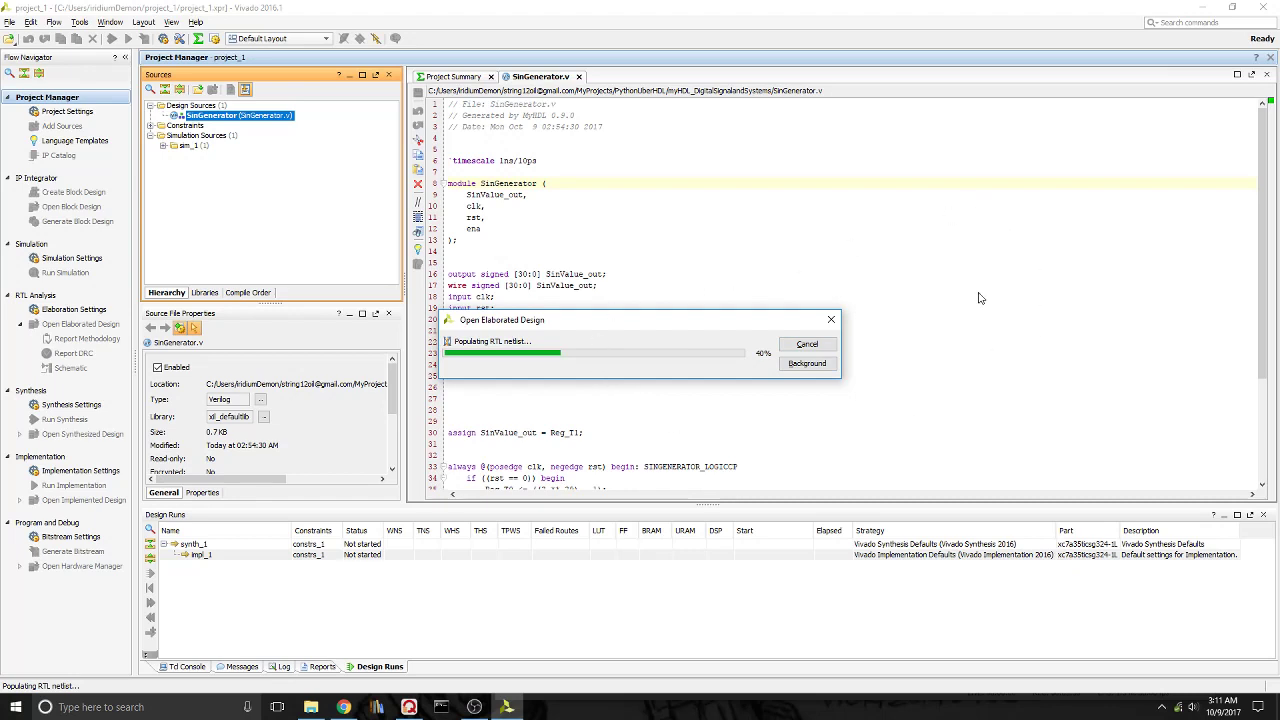
{"action": "mouse_move", "coordinate": [1036, 282]}
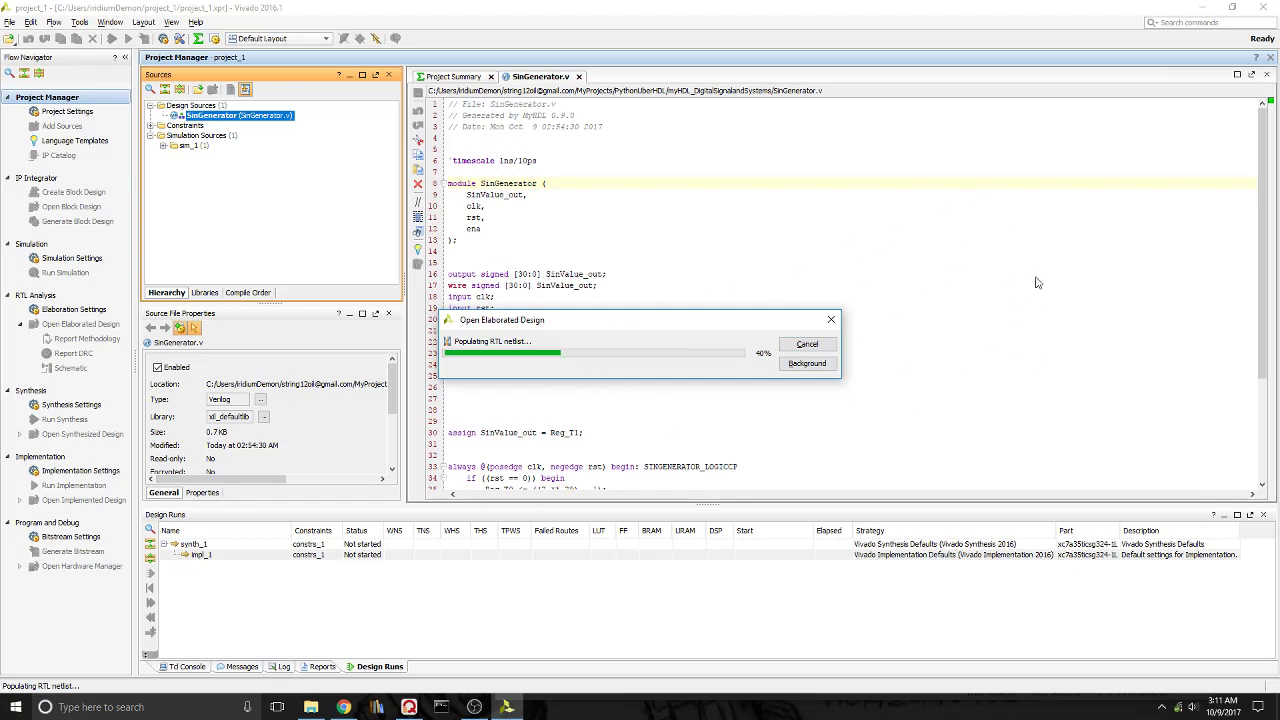
{"action": "mouse_move", "coordinate": [910, 412]}
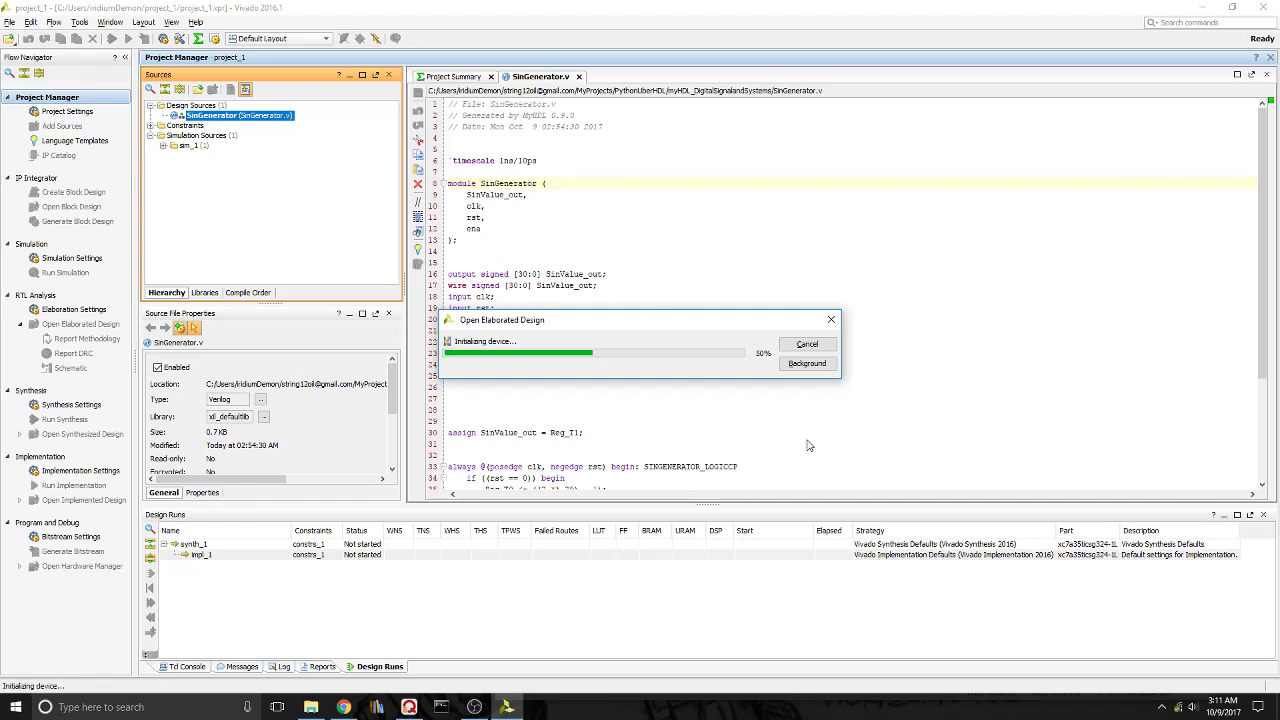
{"action": "mouse_move", "coordinate": [852, 438]}
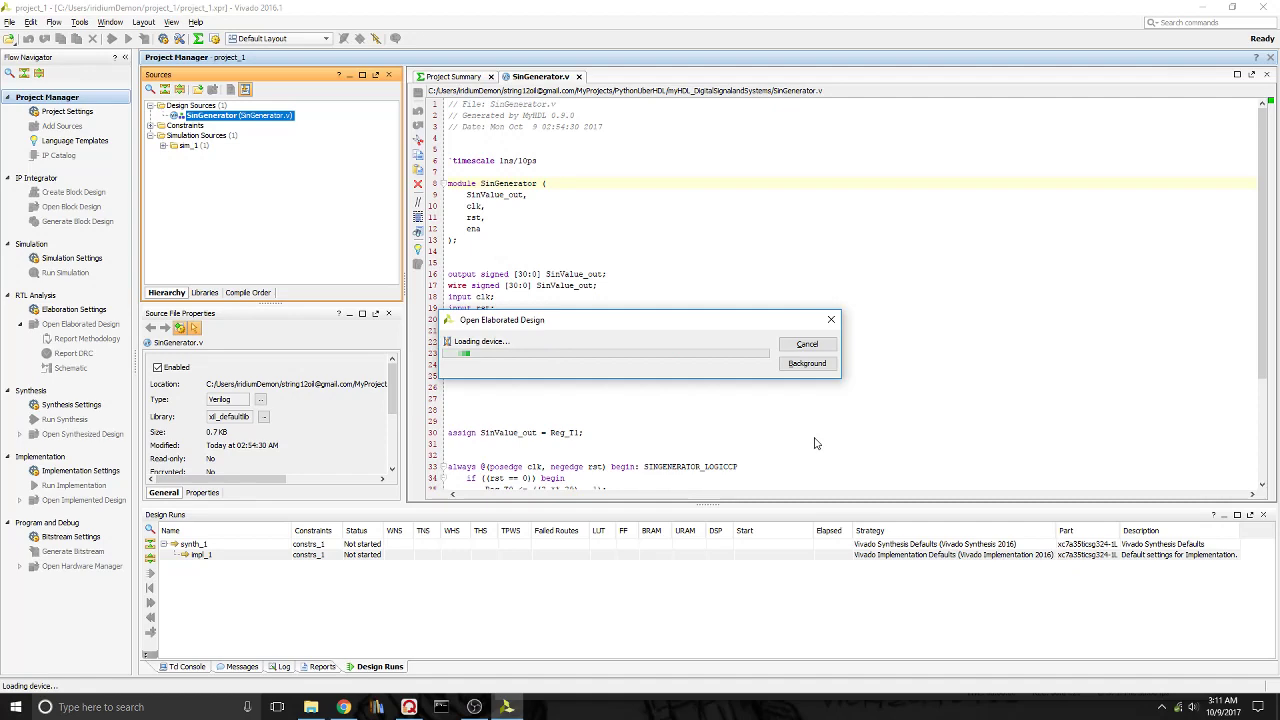
{"action": "mouse_move", "coordinate": [816, 444]}
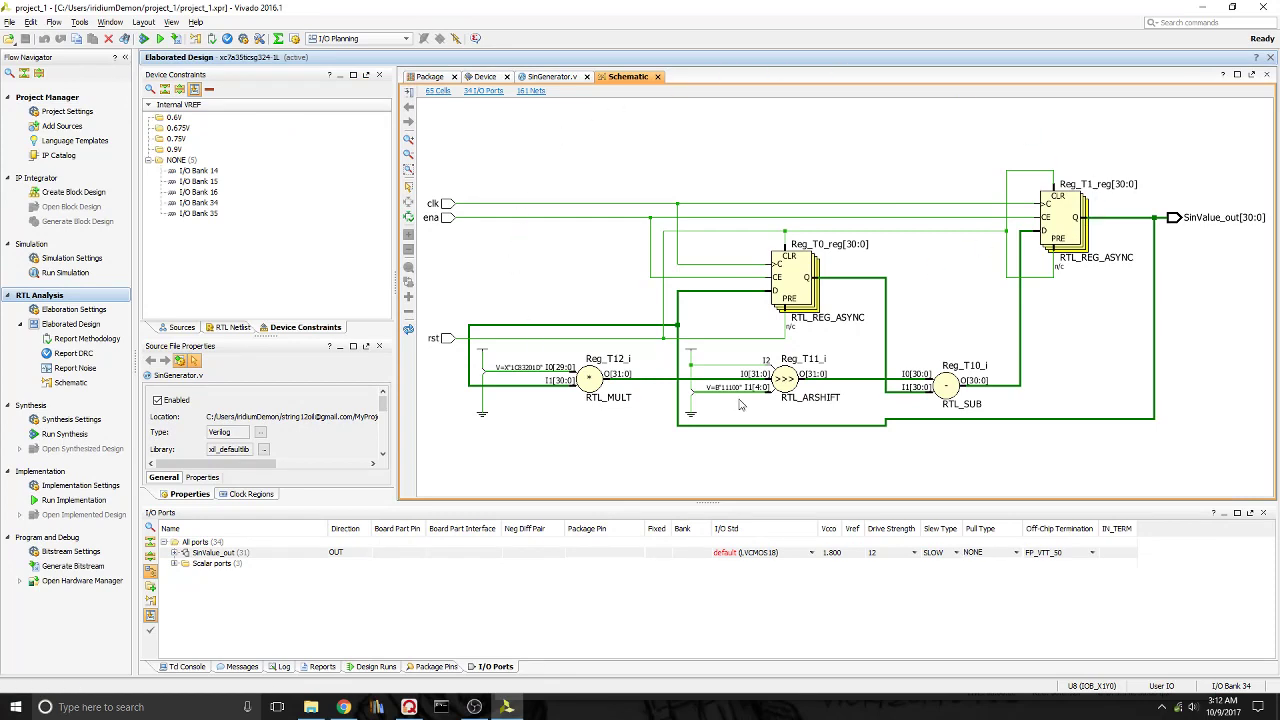
{"action": "mouse_move", "coordinate": [882, 272]}
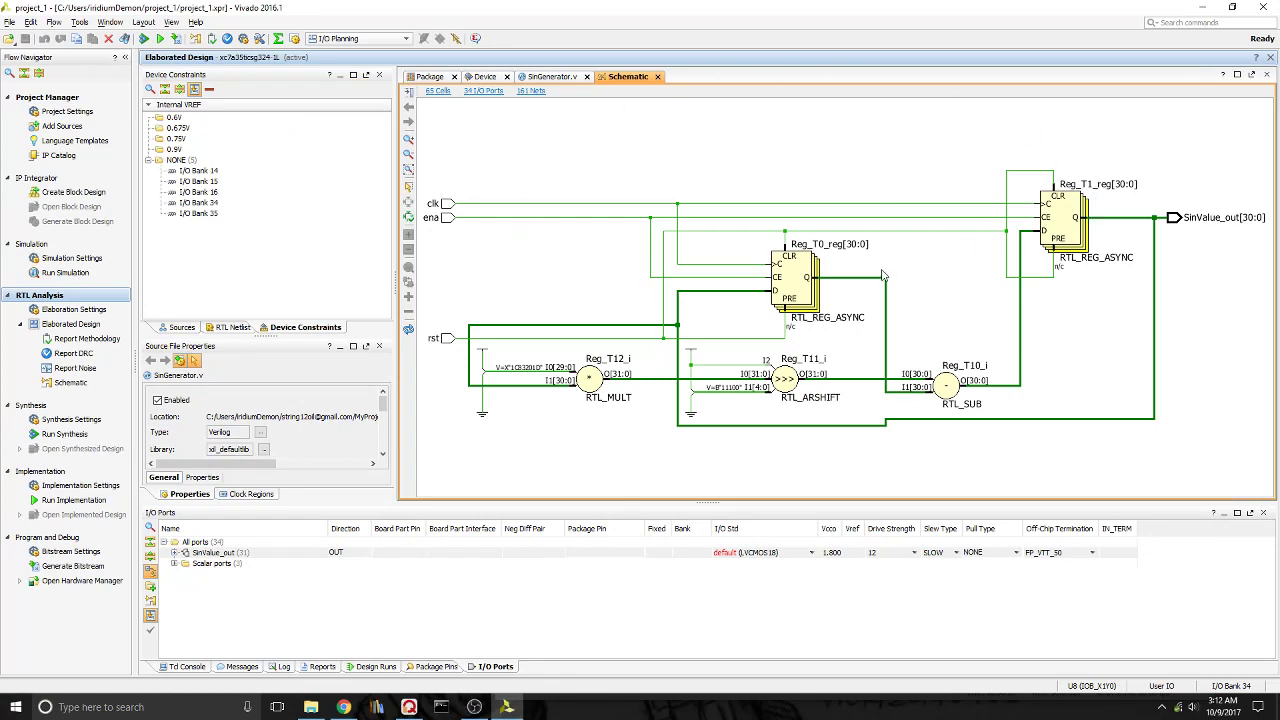
{"action": "mouse_move", "coordinate": [810, 356]}
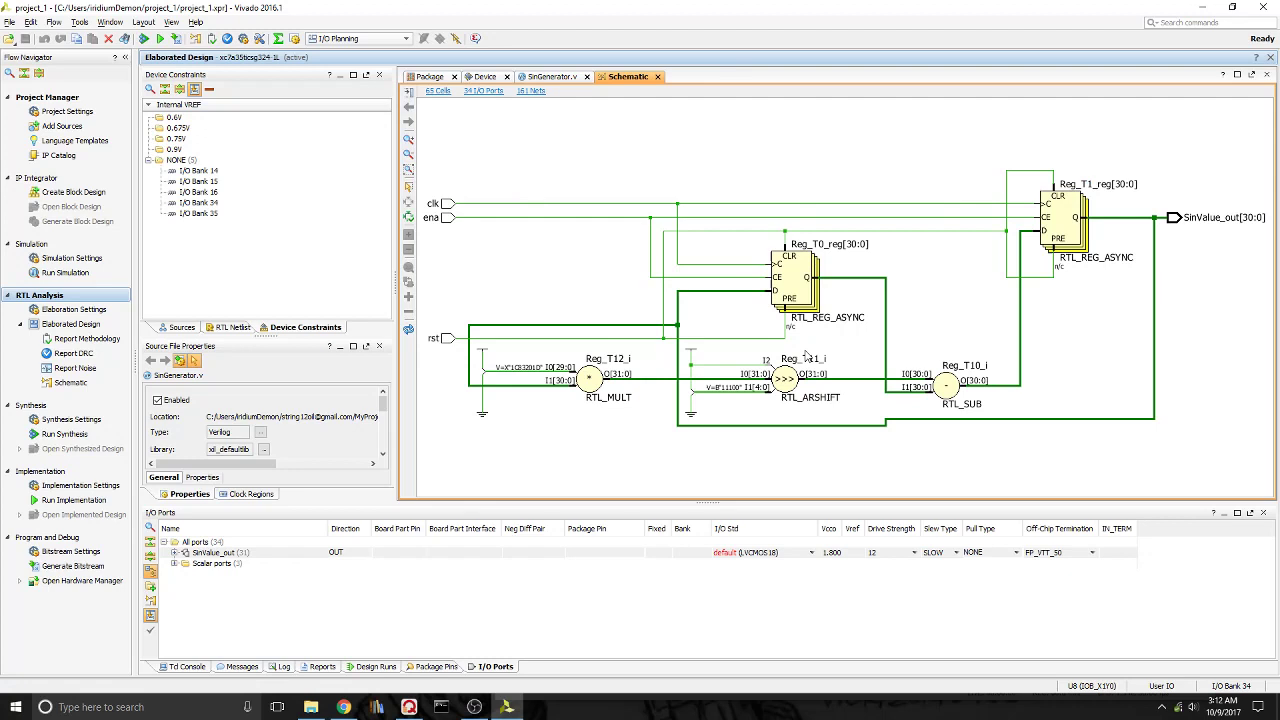
{"action": "mouse_move", "coordinate": [70, 196]}
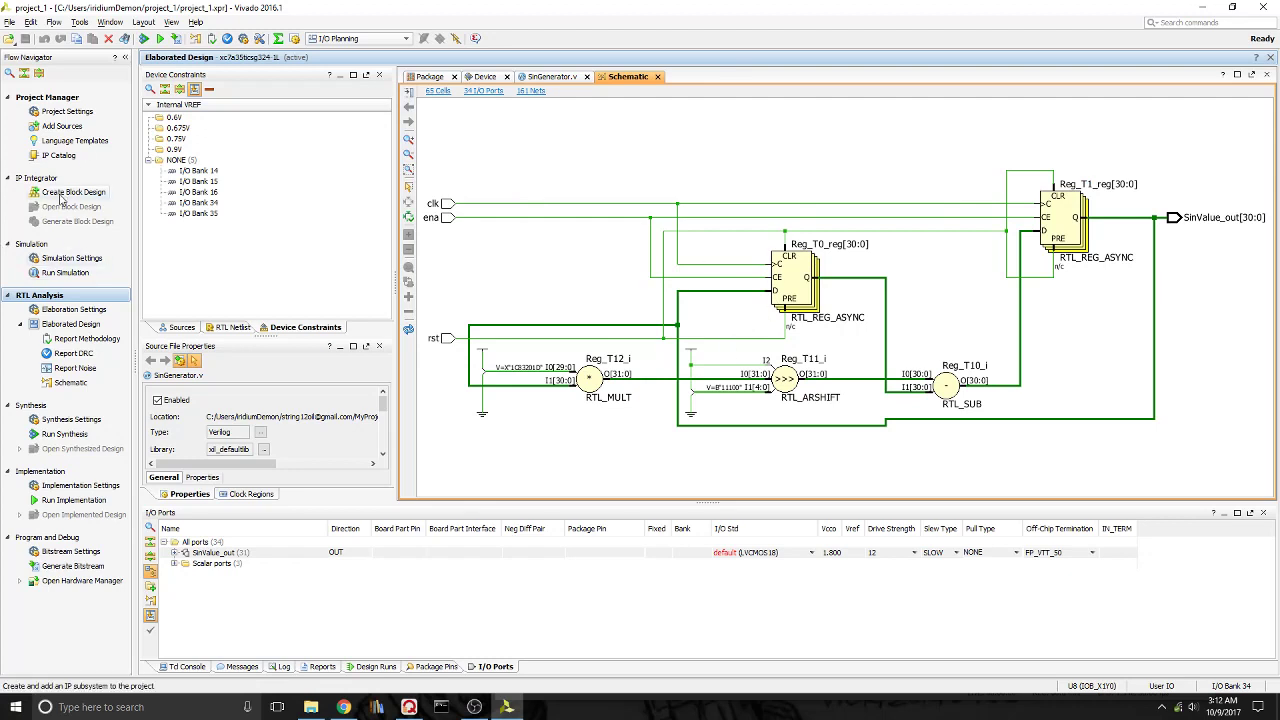
Step: Create an empty block design named design_1 via IP Integrator
{"action": "left_click", "coordinate": [72, 192]}
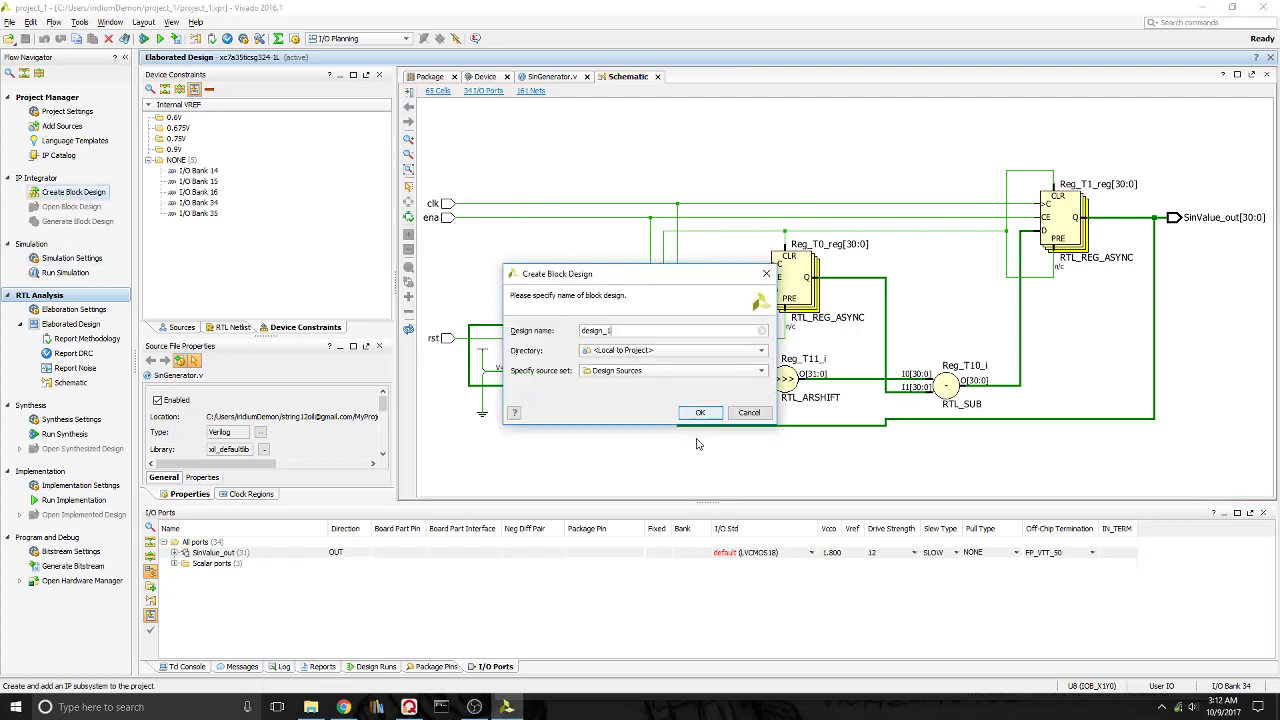
{"action": "left_click", "coordinate": [700, 412]}
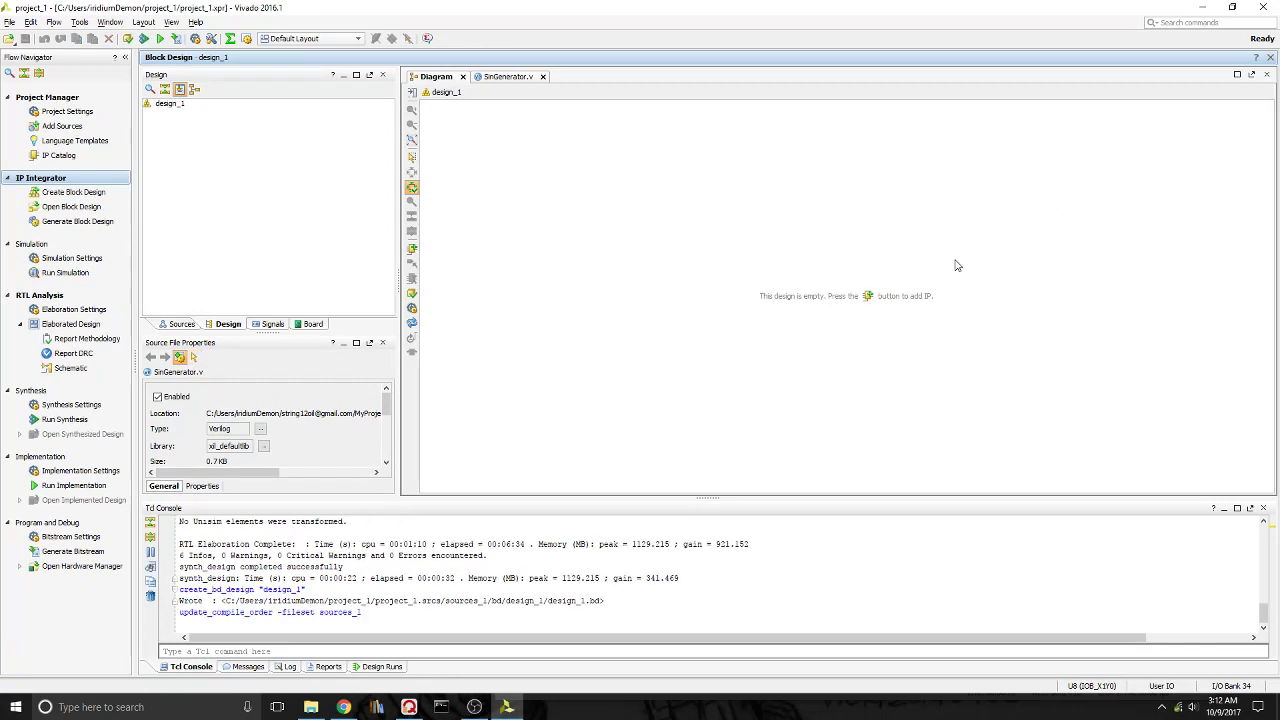
{"action": "mouse_move", "coordinate": [964, 346]}
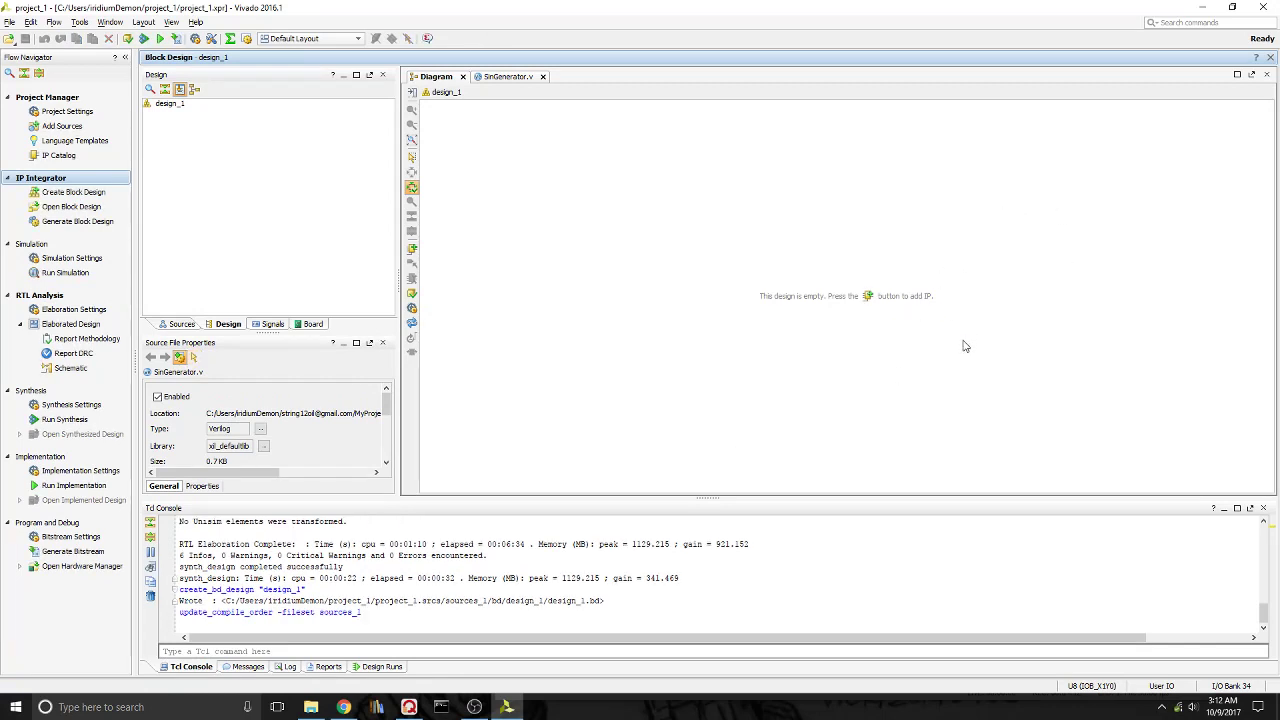
{"action": "mouse_move", "coordinate": [844, 320]}
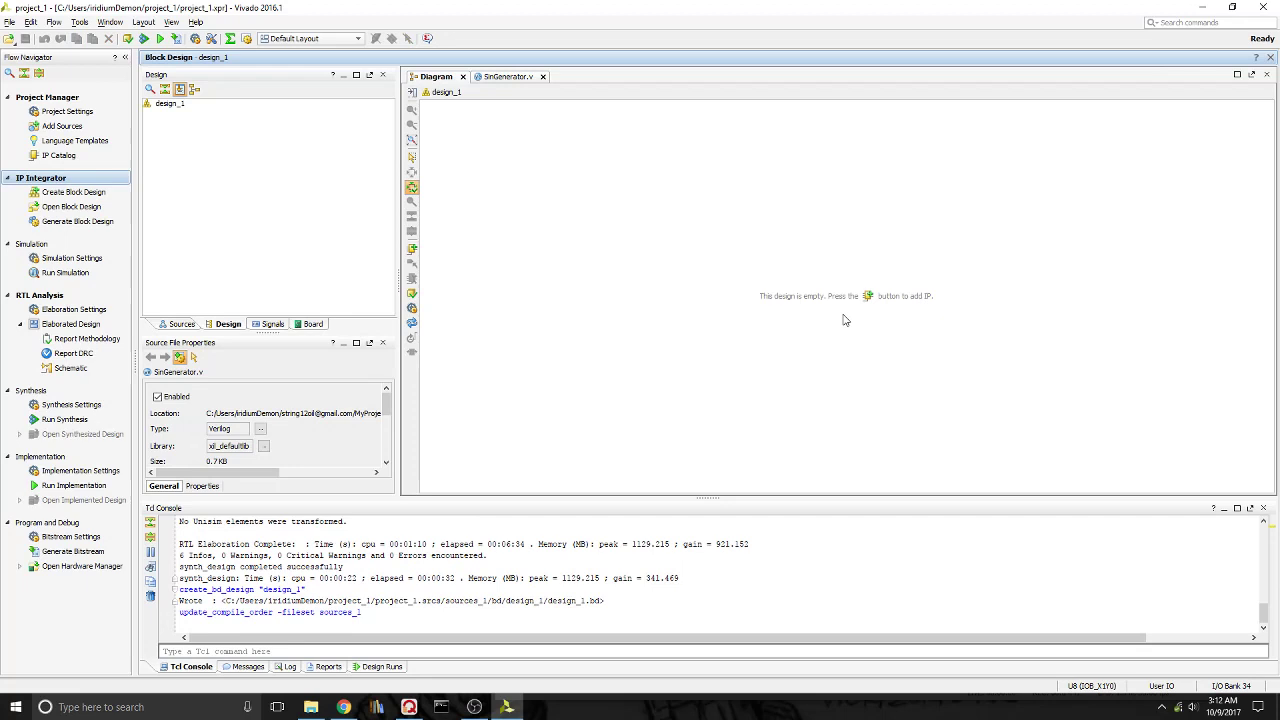
{"action": "mouse_move", "coordinate": [376, 132]}
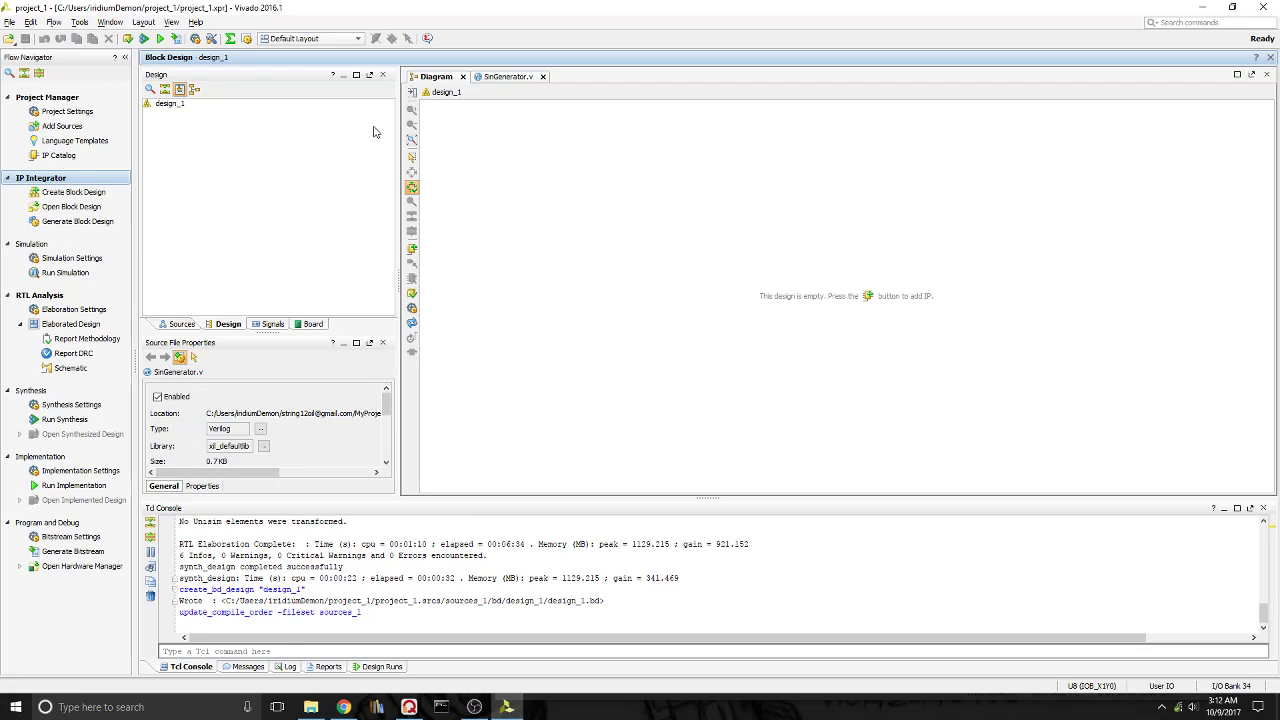
{"action": "mouse_move", "coordinate": [738, 232]}
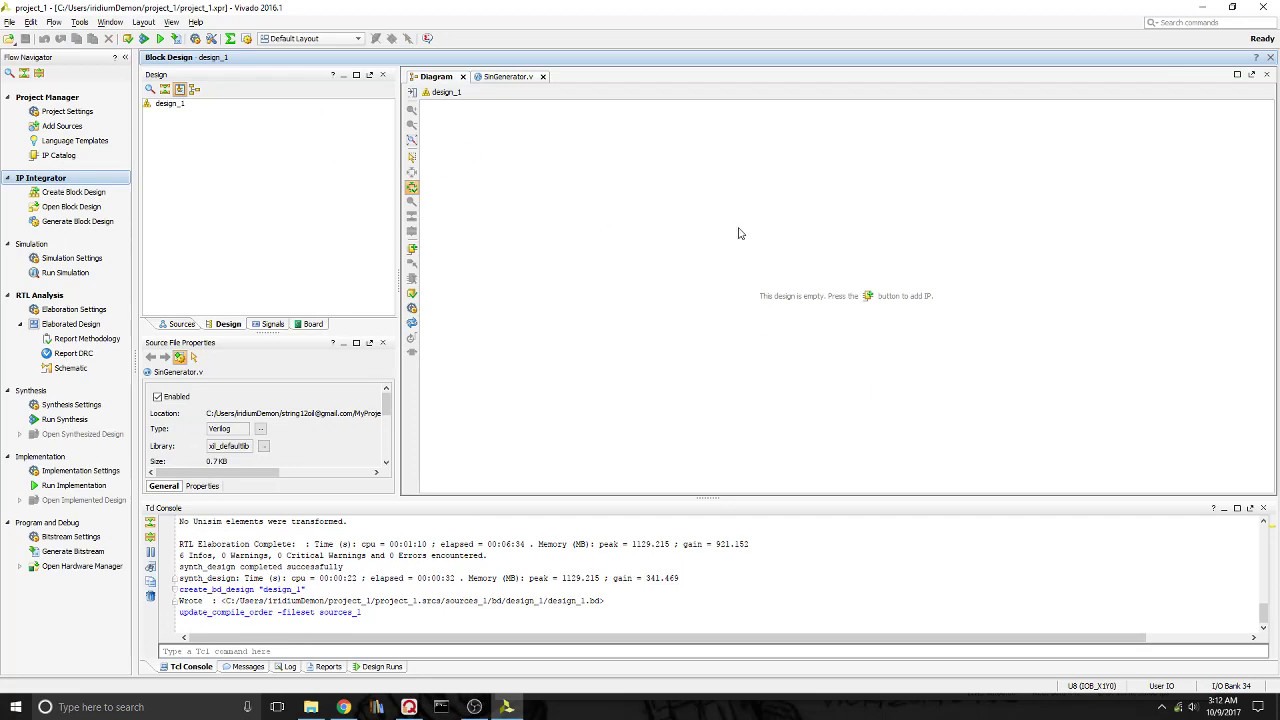
{"action": "mouse_move", "coordinate": [458, 220]}
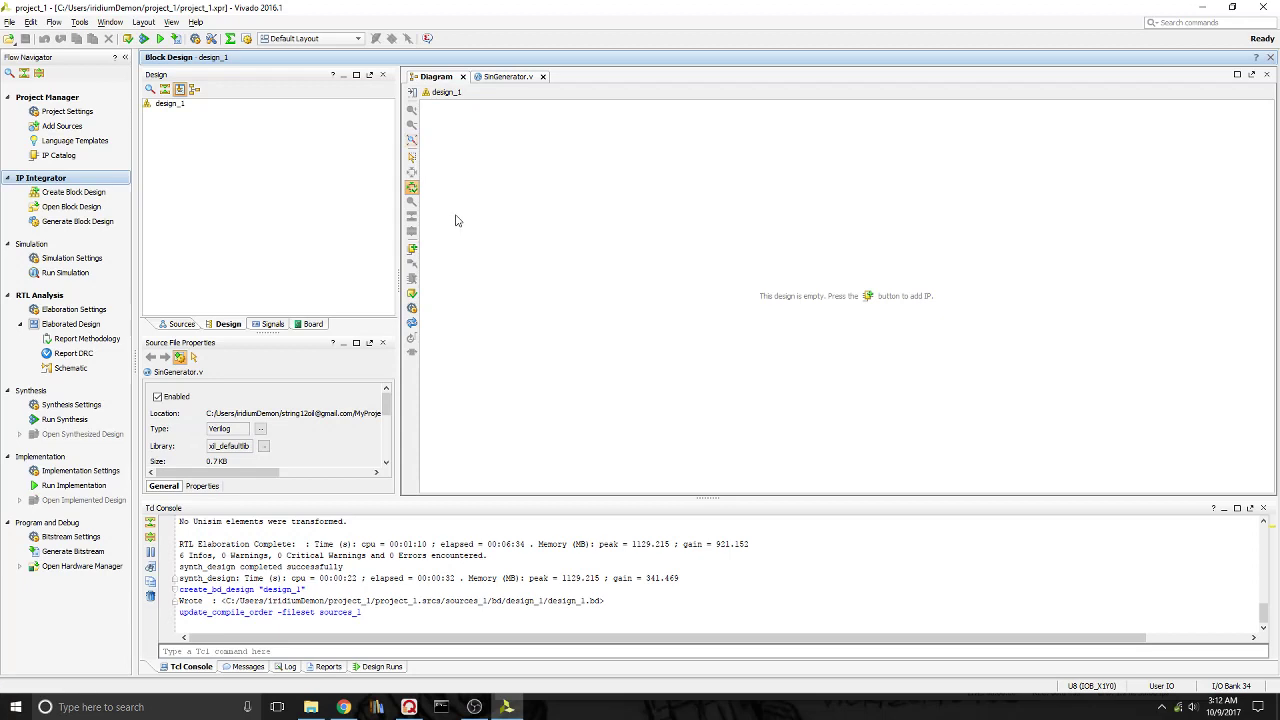
{"action": "mouse_move", "coordinate": [386, 256]}
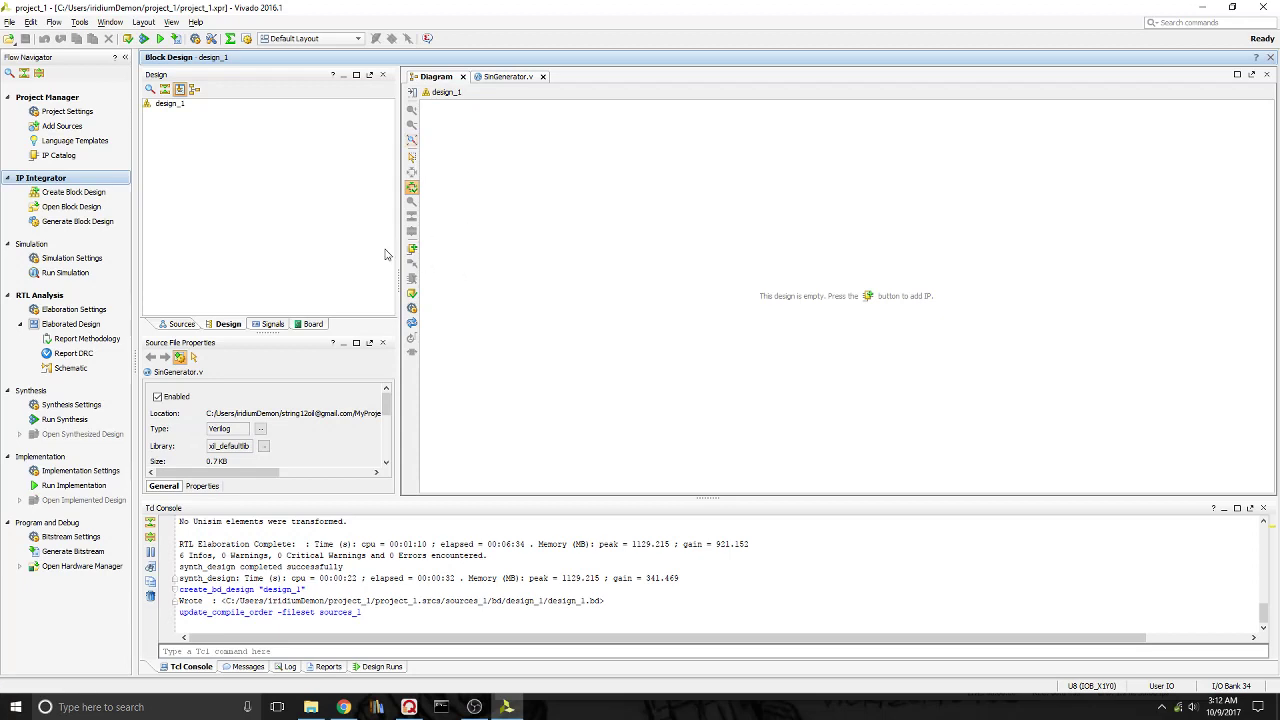
{"action": "mouse_move", "coordinate": [720, 228]}
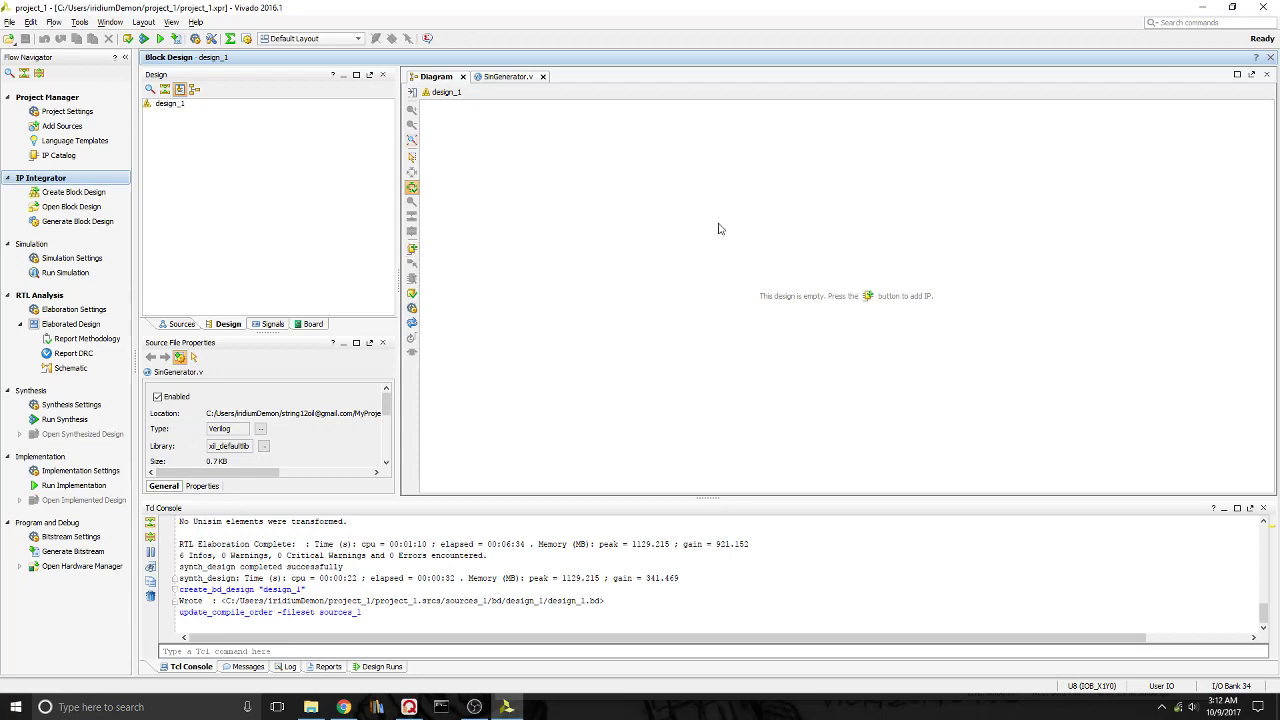
Step: Add the SinGenerator RTL module to design_1 as block SinGenerator_0 and select it
{"action": "right_click", "coordinate": [720, 228]}
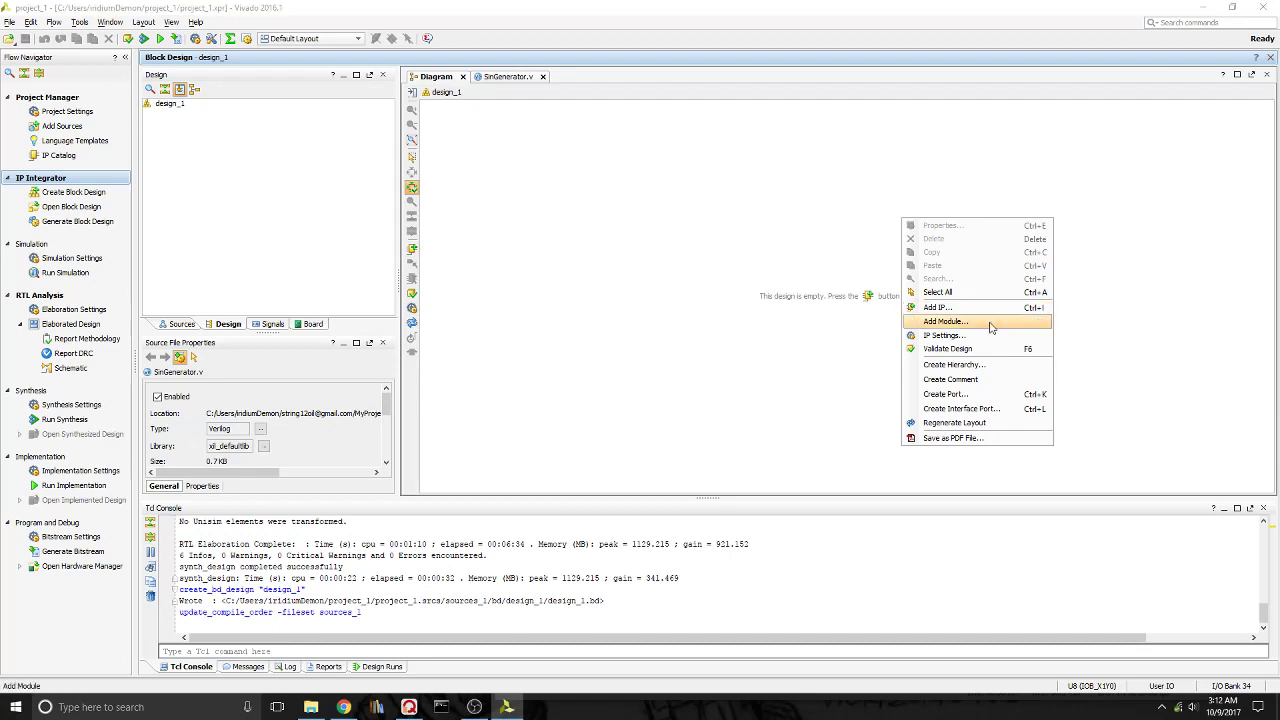
{"action": "left_click", "coordinate": [944, 320]}
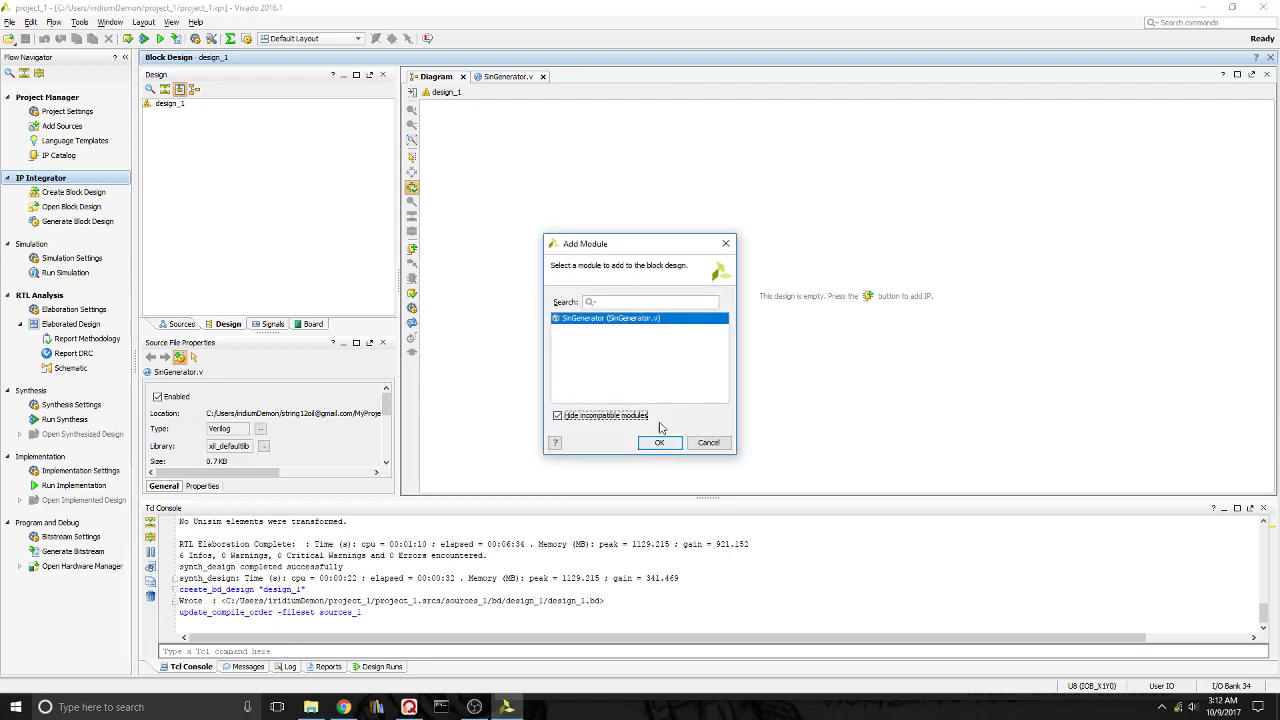
{"action": "left_click", "coordinate": [660, 444]}
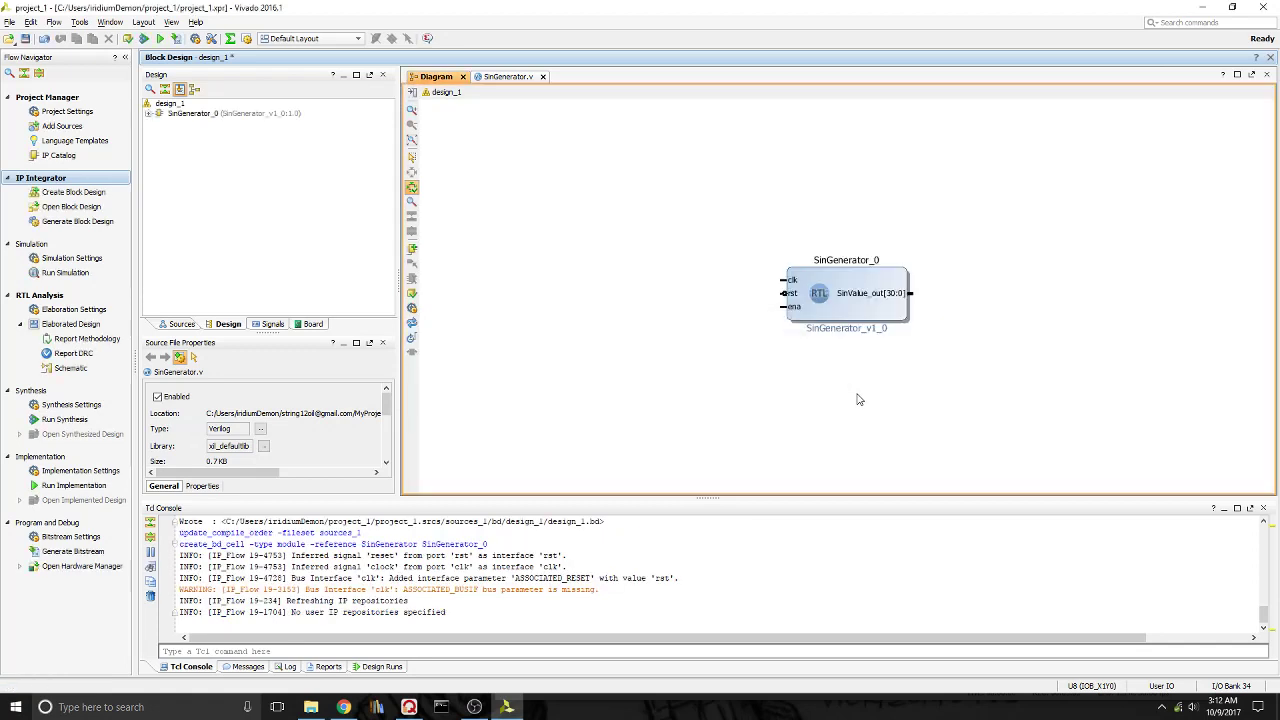
{"action": "left_click", "coordinate": [872, 292]}
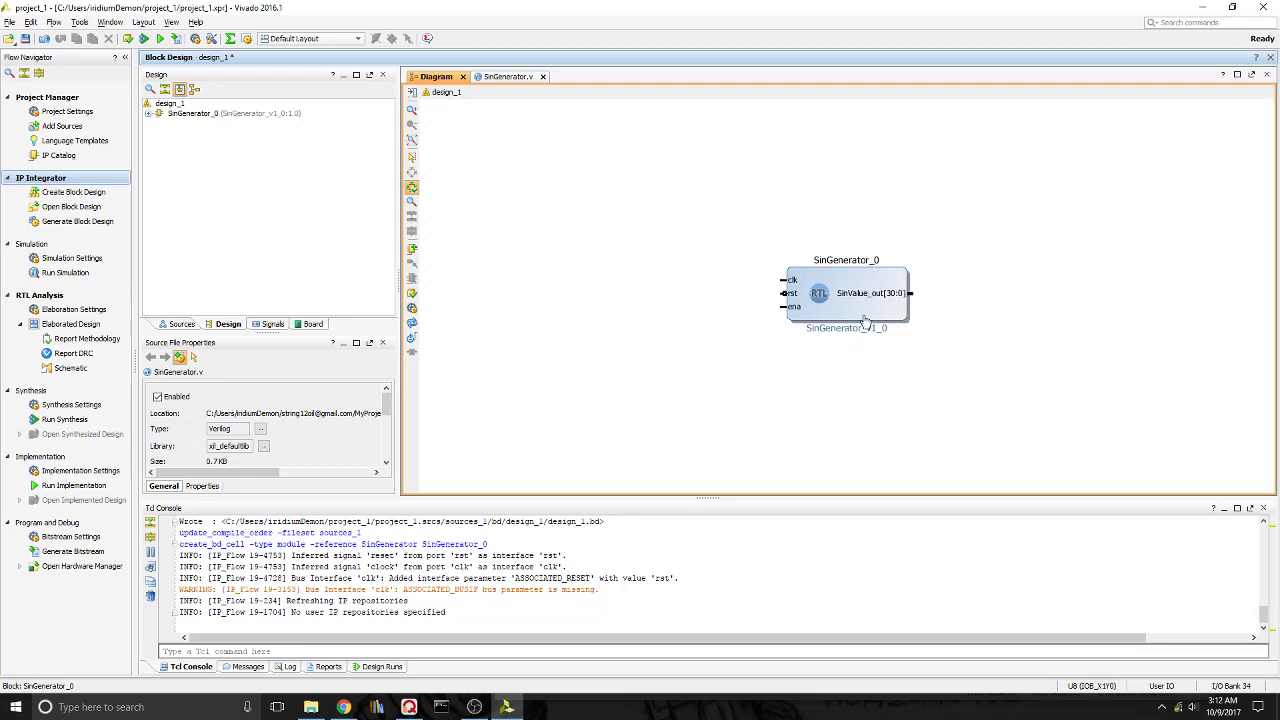
{"action": "mouse_move", "coordinate": [810, 300]}
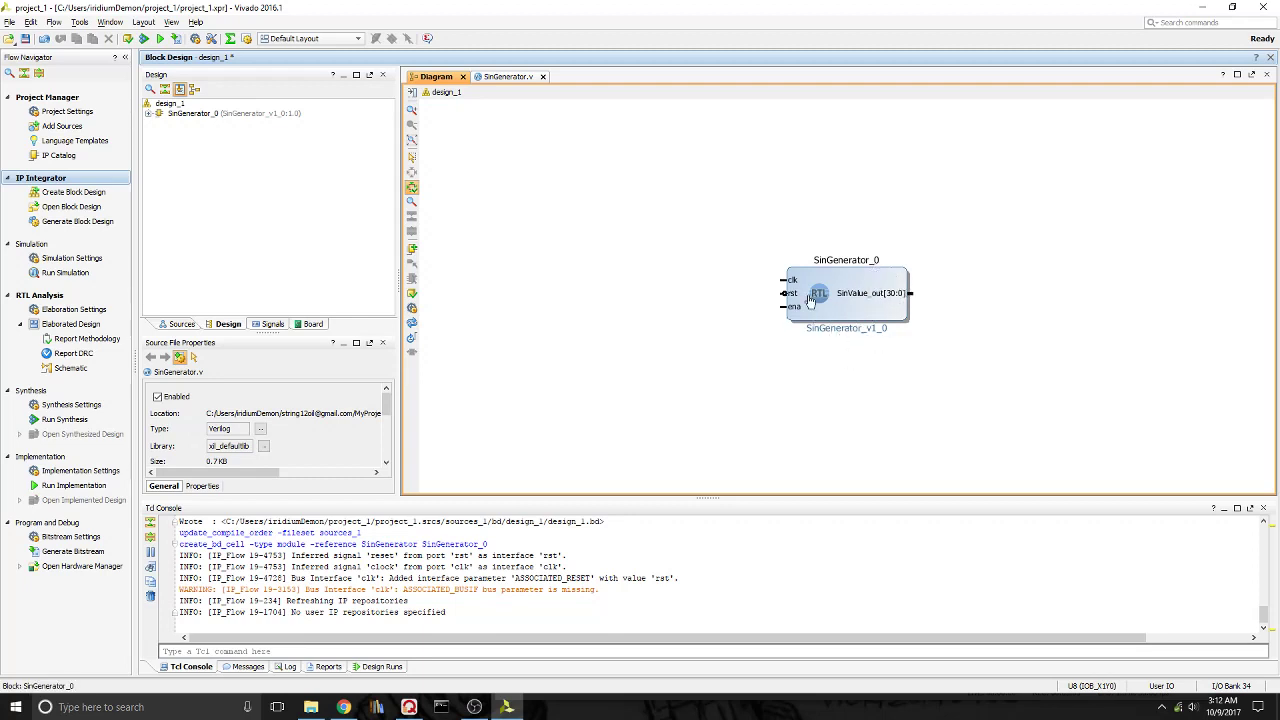
{"action": "mouse_move", "coordinate": [188, 190]}
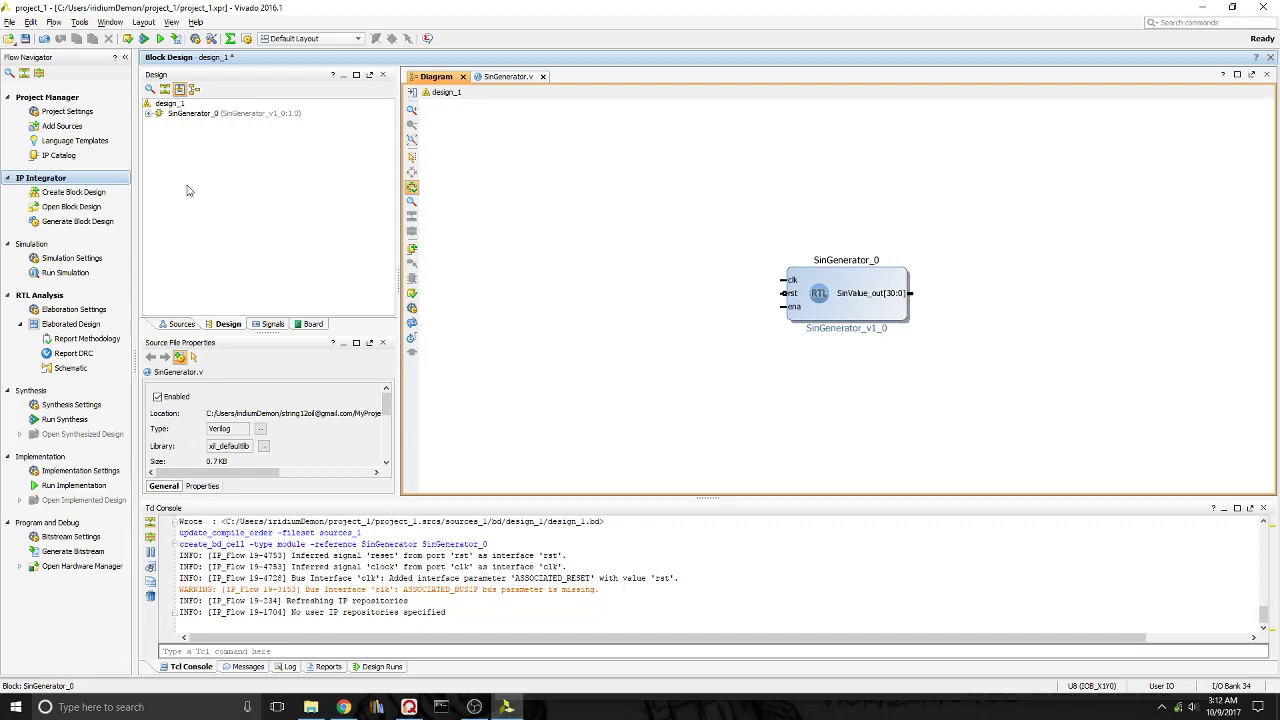
{"action": "mouse_move", "coordinate": [660, 180]}
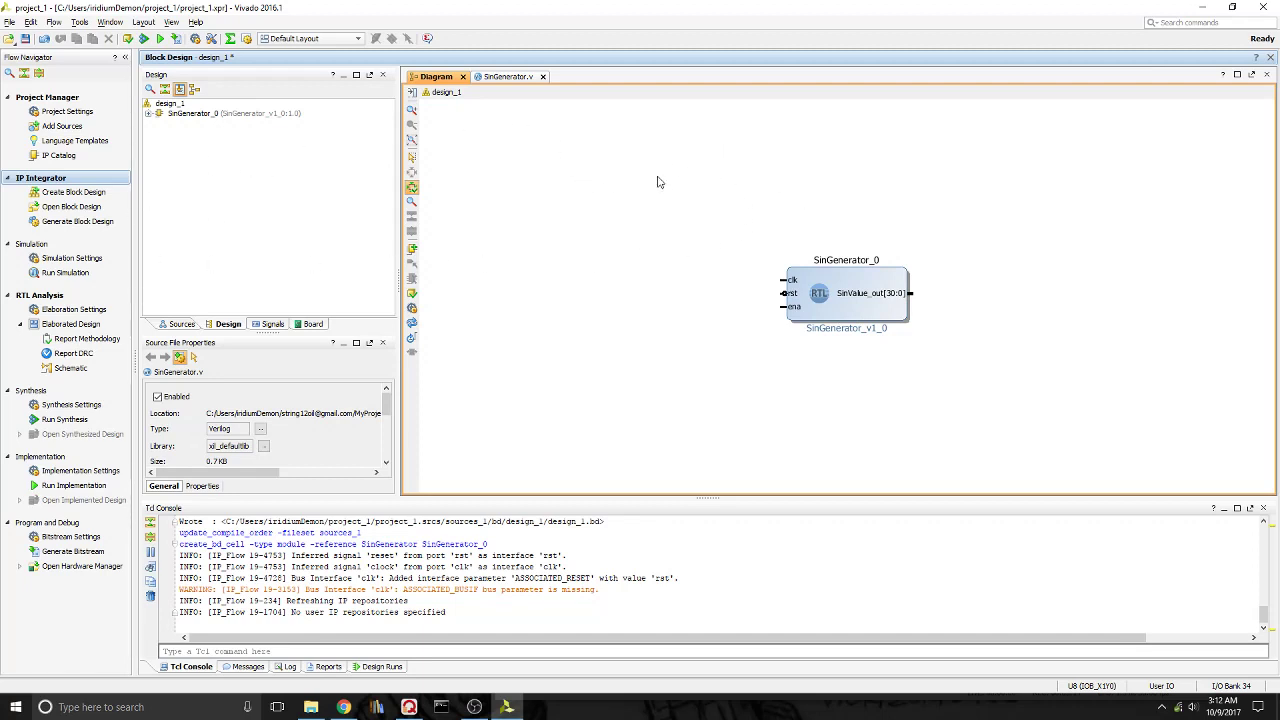
{"action": "mouse_move", "coordinate": [600, 420]}
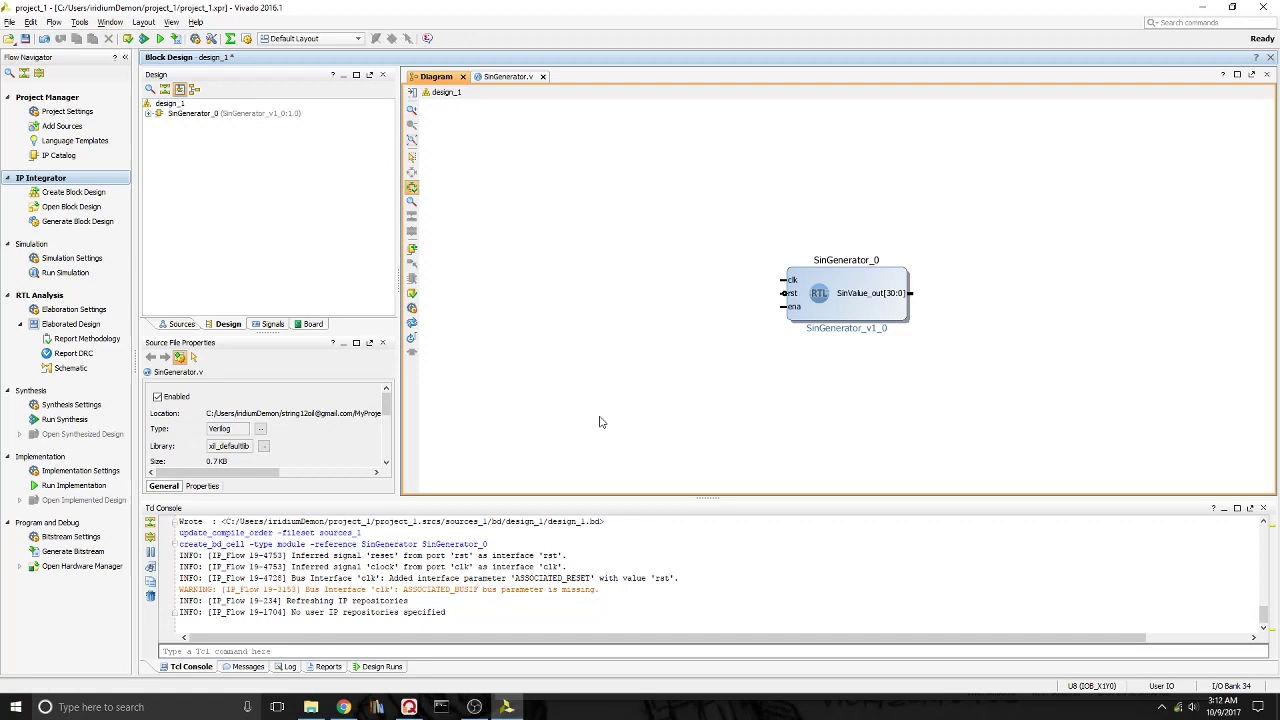
{"action": "mouse_move", "coordinate": [552, 308]}
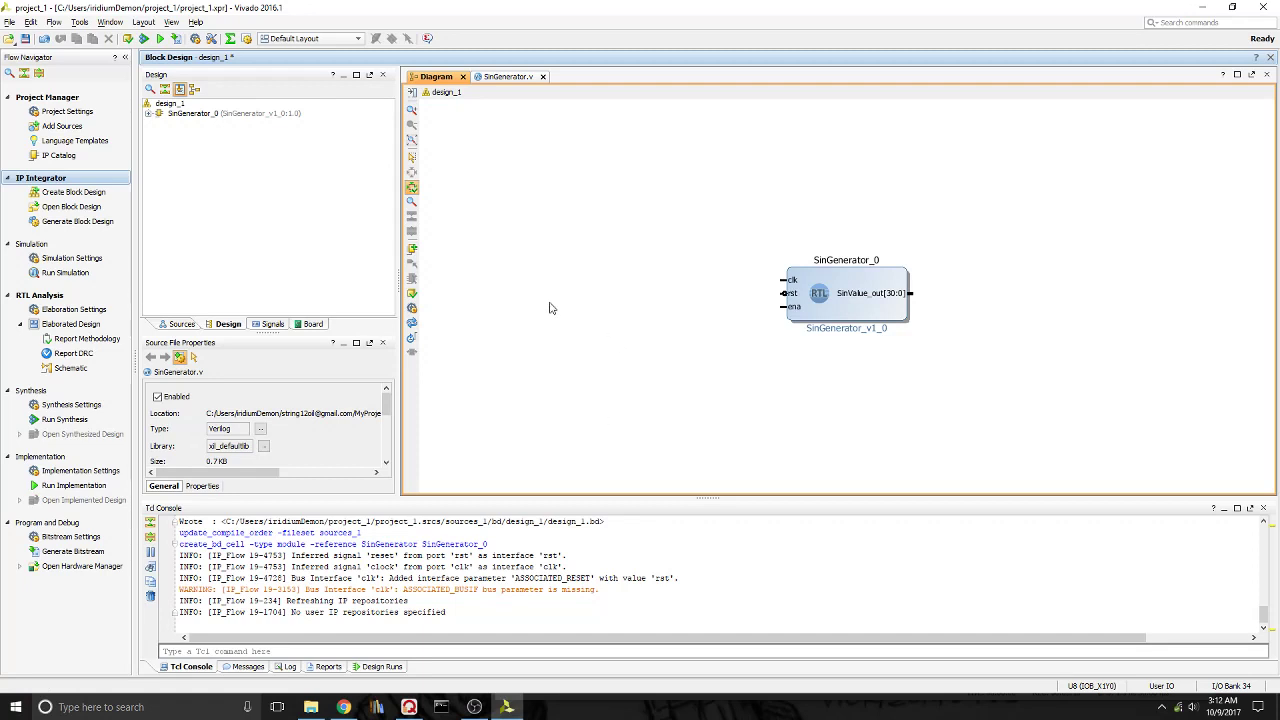